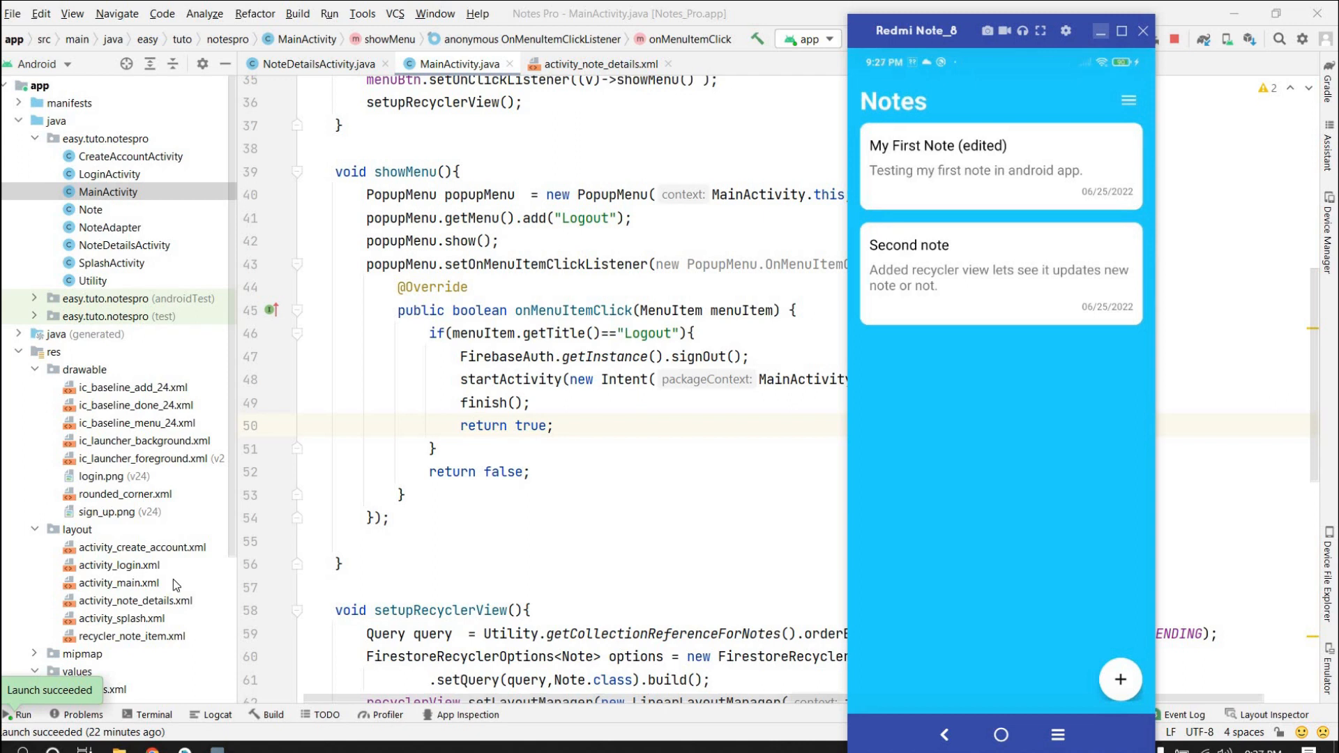
mouse_move(860, 147)
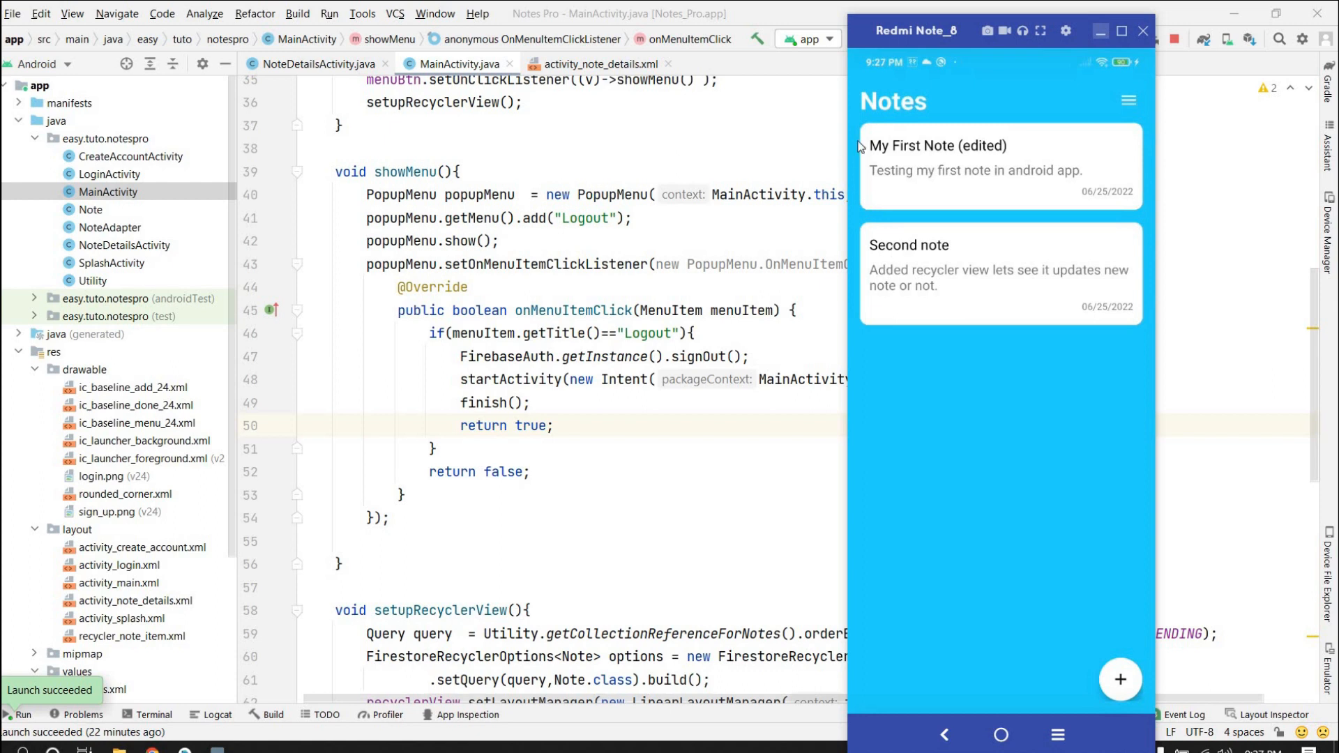
mouse_move(1118, 701)
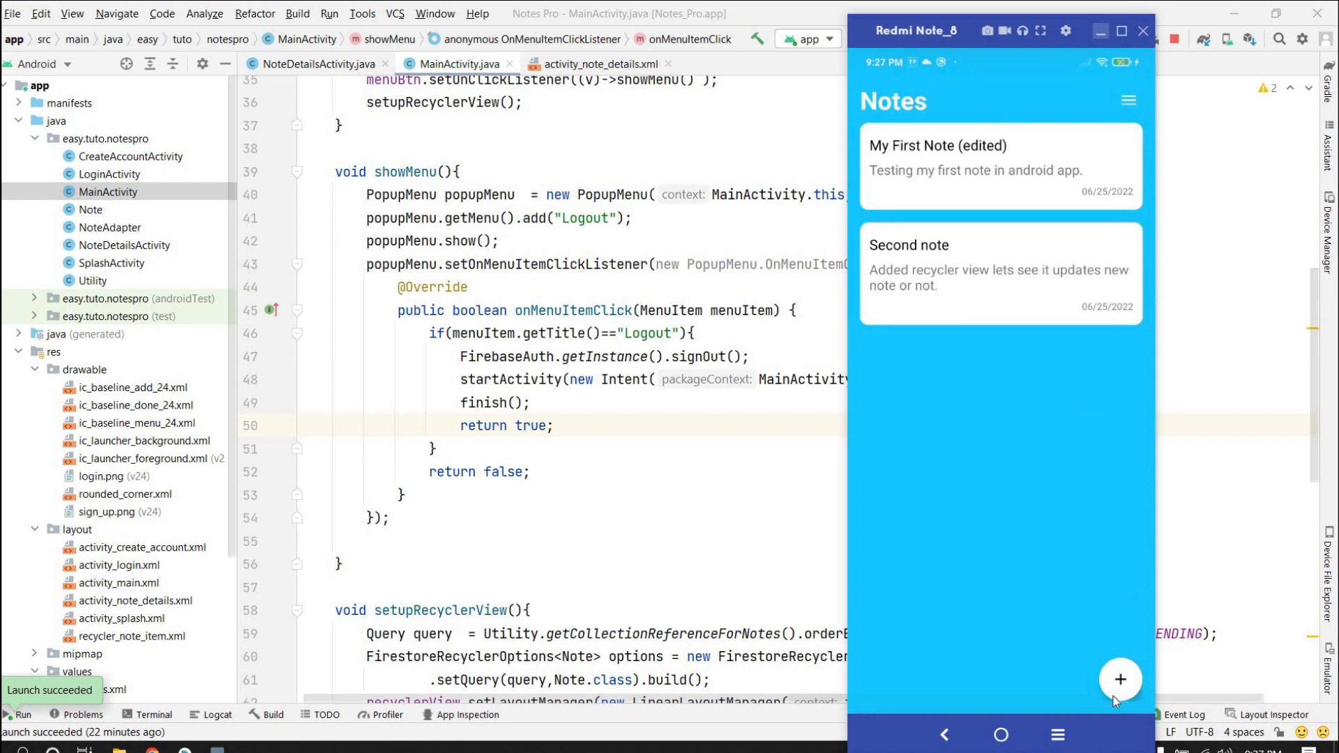
- Open a saved note in Notes Pro on the phone, return to the list, and close all editor tabs
left_click(1119, 680)
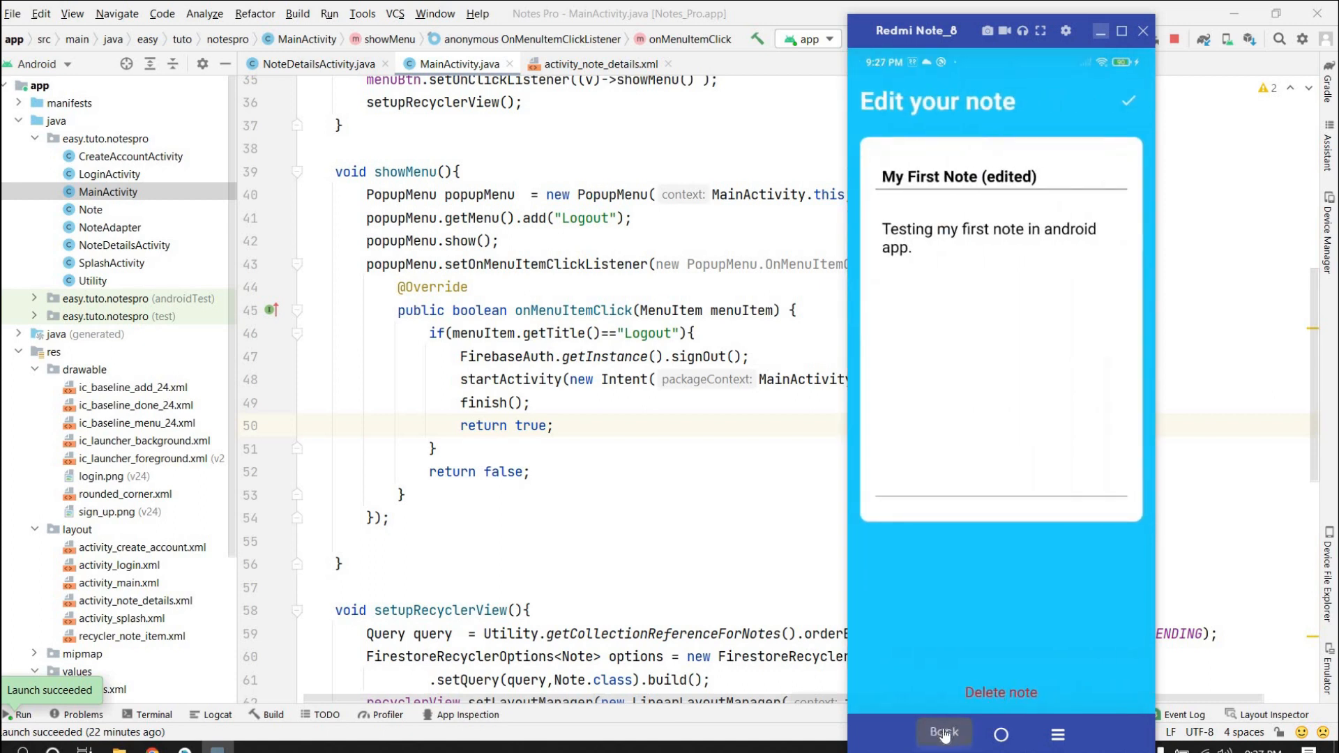
left_click(942, 734)
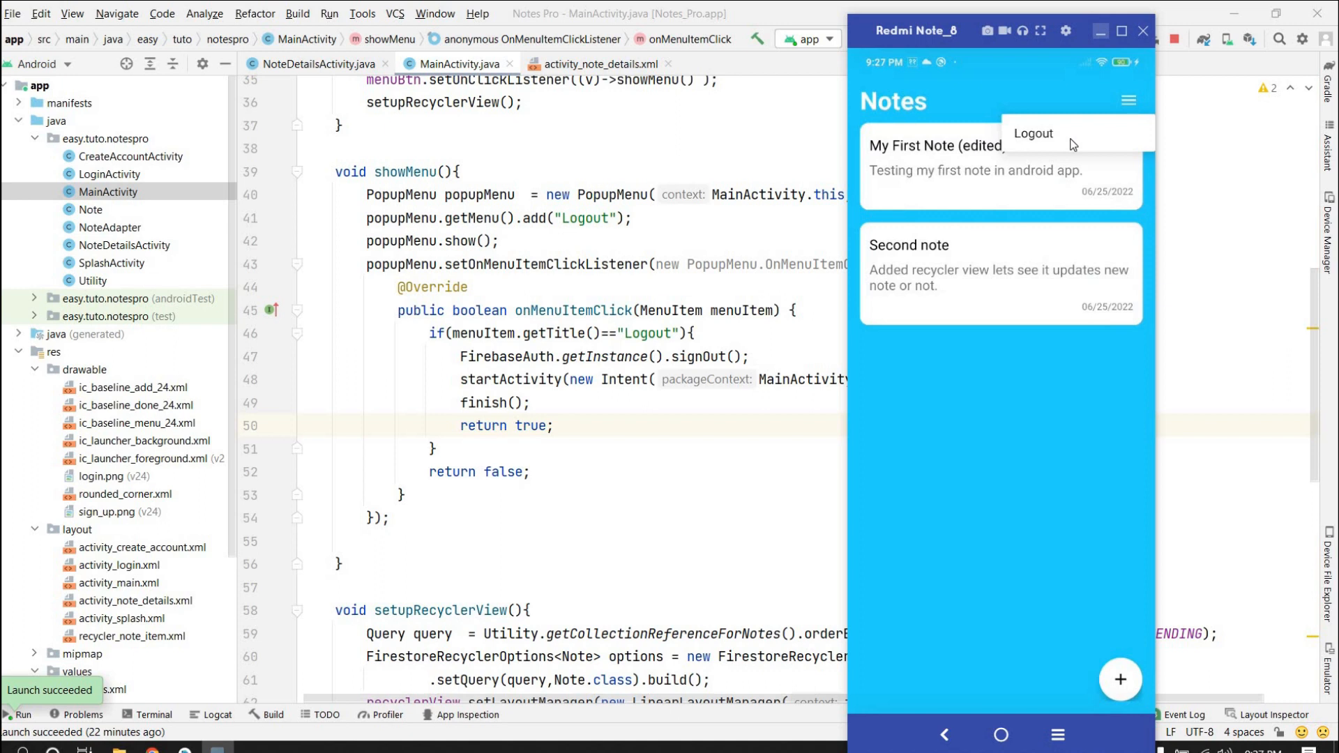
left_click(1032, 134)
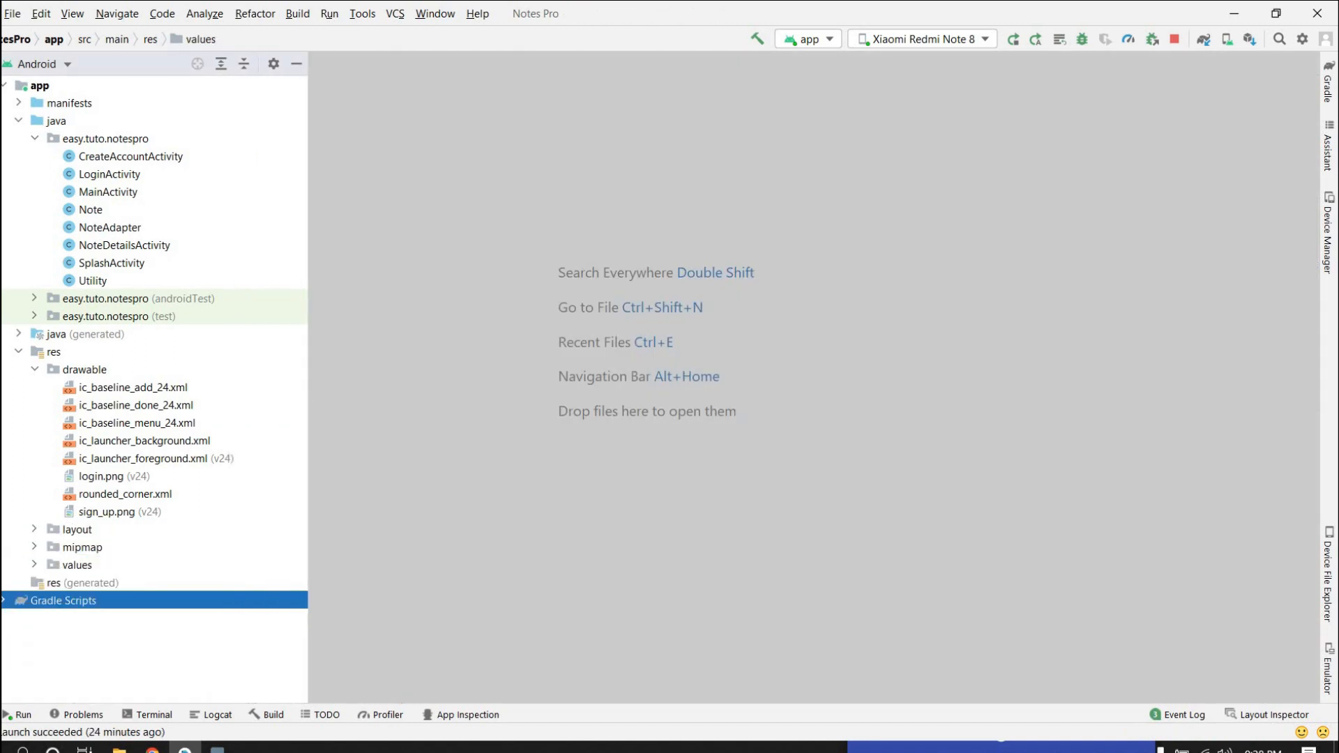
- Collapse the java package and open AndroidManifest.xml from manifests
left_click(35, 138)
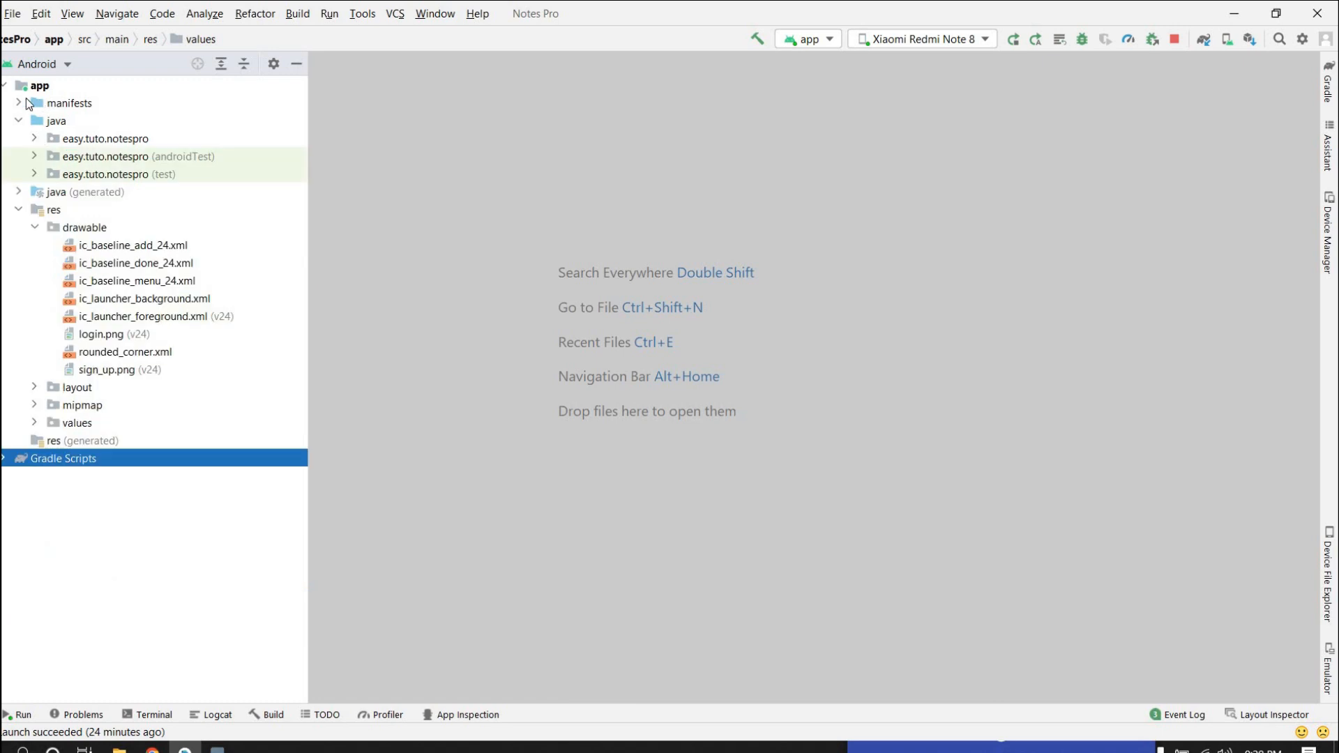
left_click(19, 103)
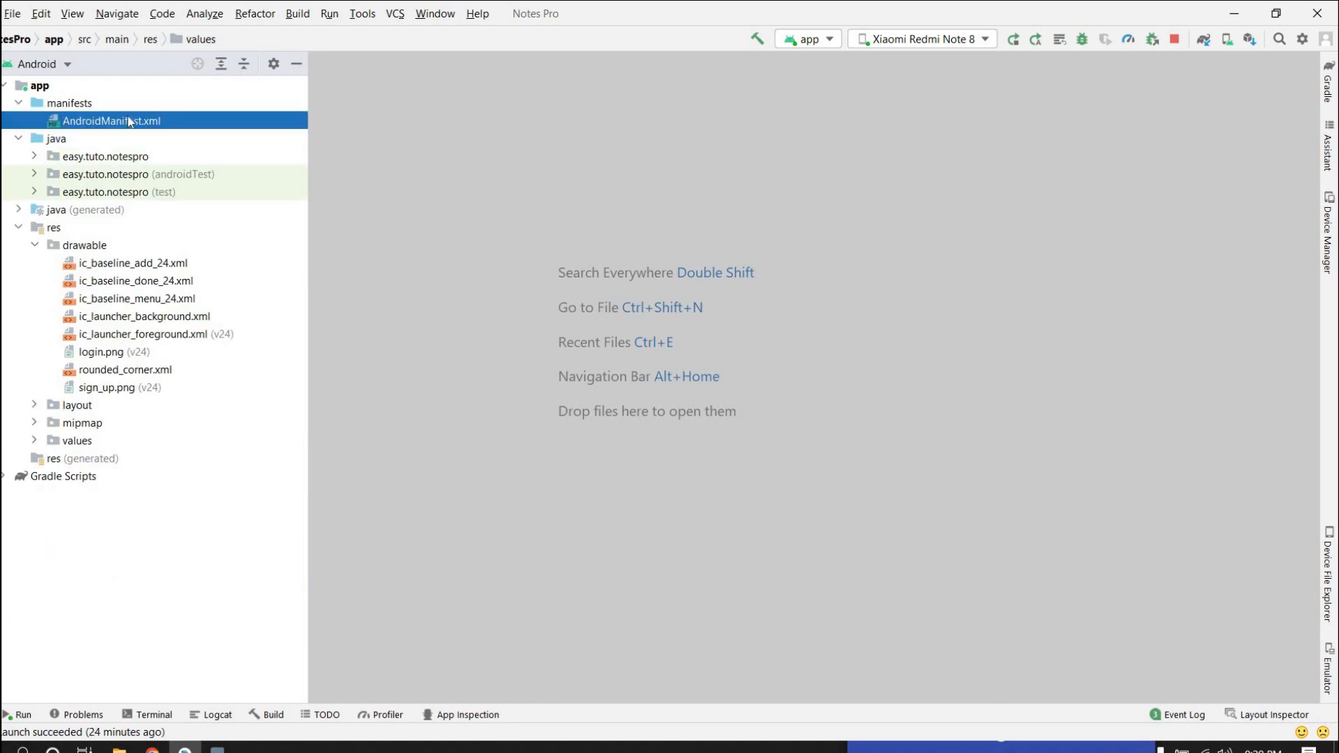
double_click(111, 121)
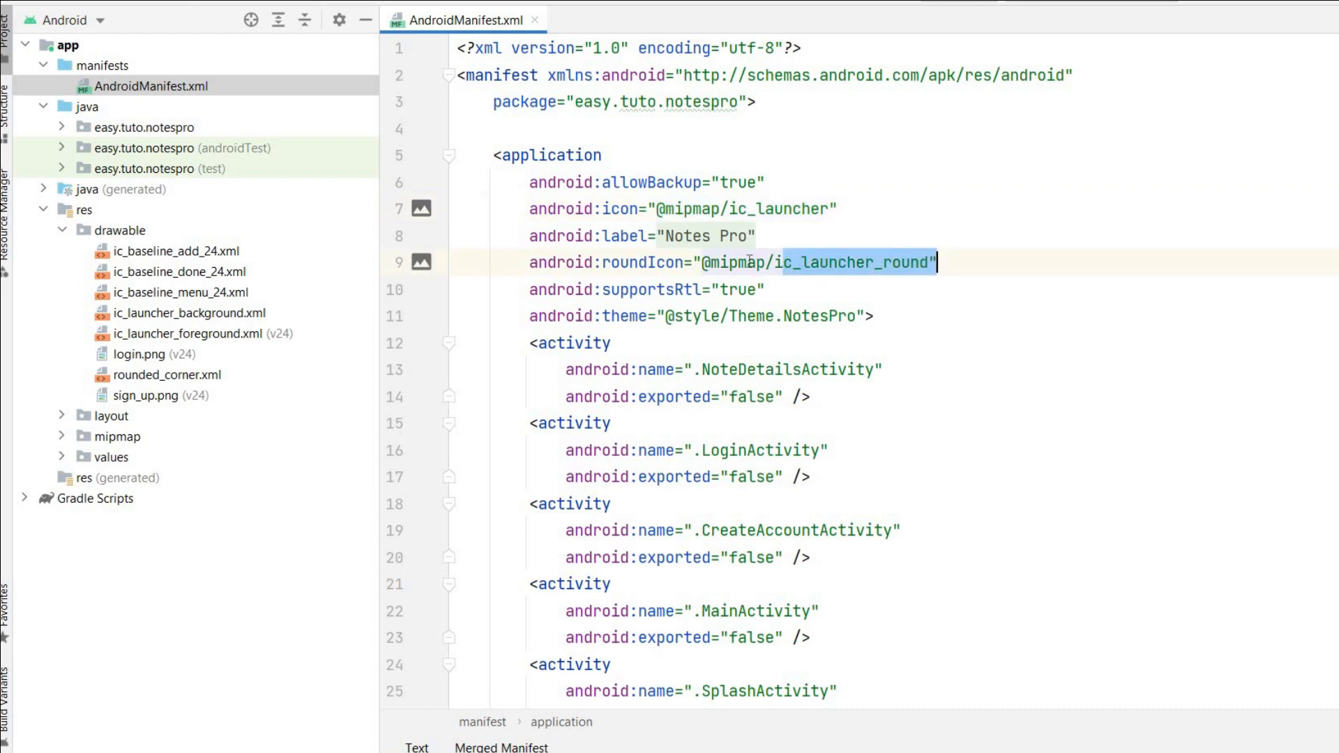
- Expand mipmap > ic_launcher to inspect the launcher icon files
left_click(61, 436)
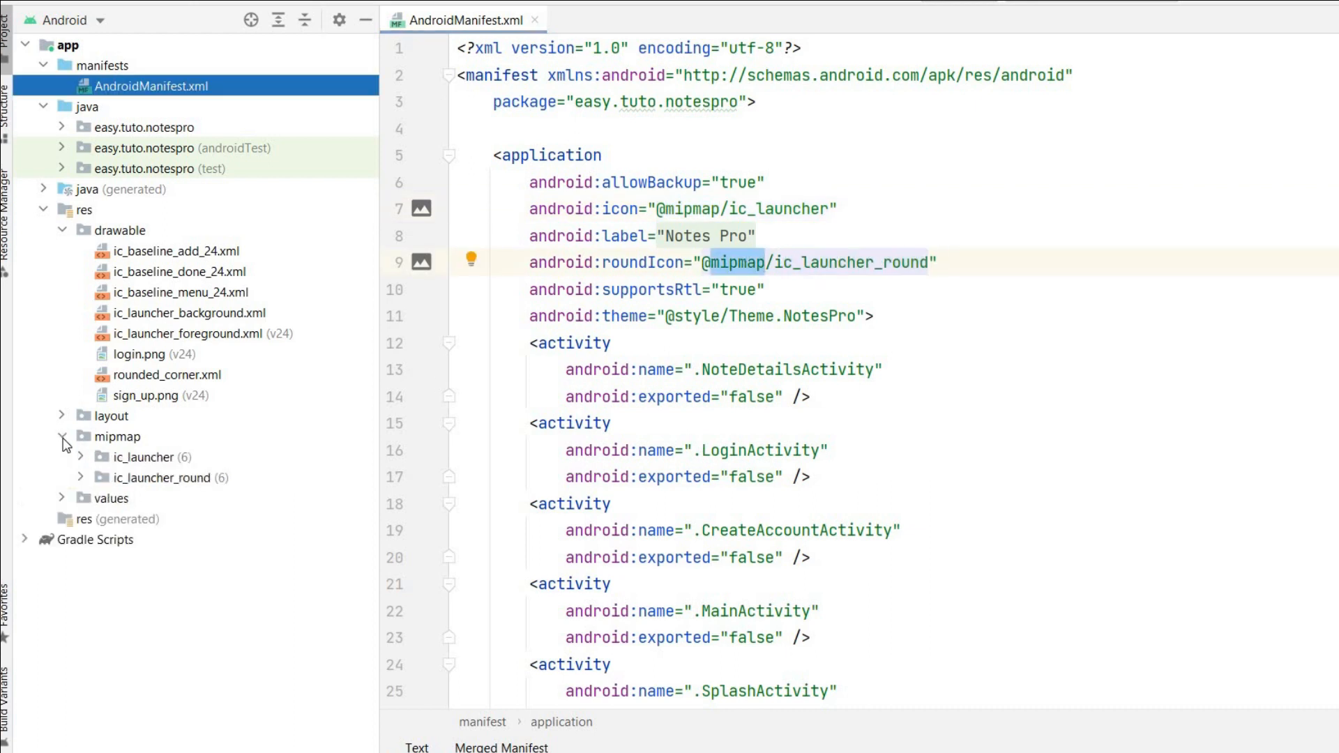
left_click(80, 457)
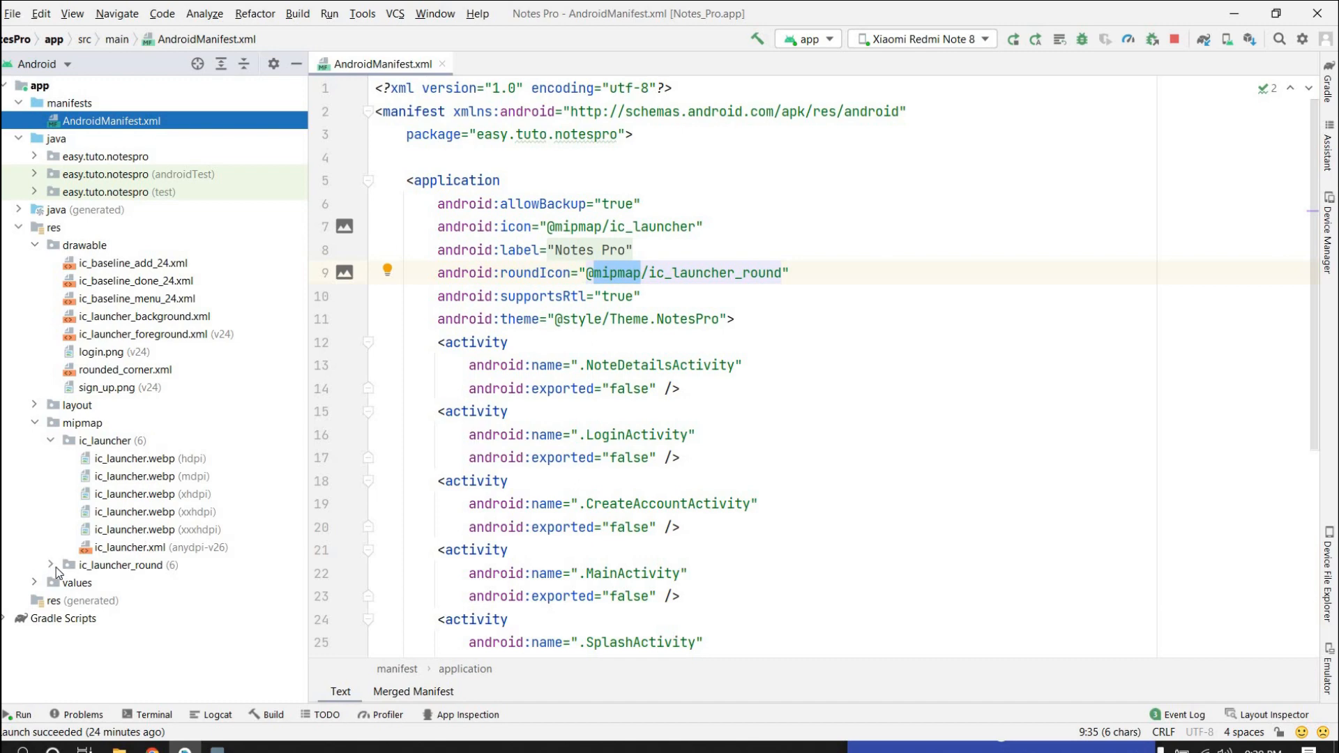
left_click(50, 564)
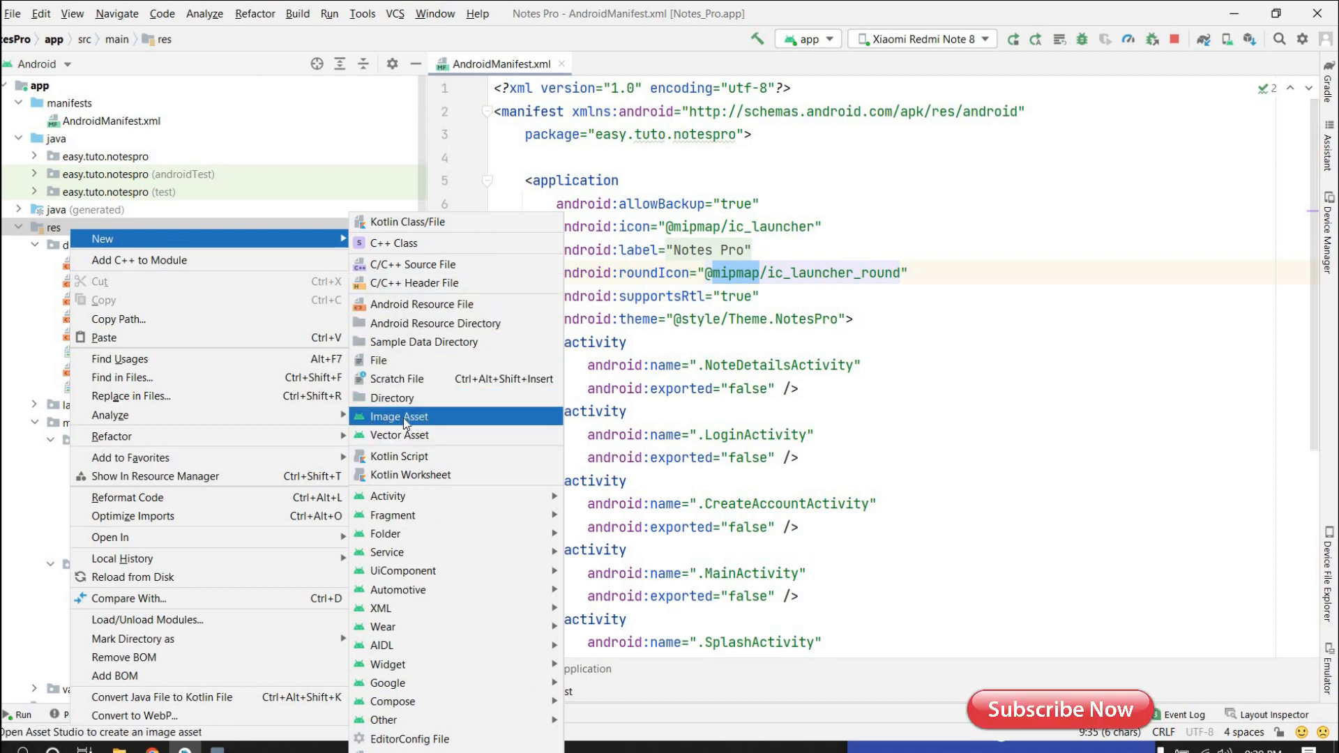
- Generate launcher icons in Asset Studio from Desktop notes_app_icon.png, resized to 83%
left_click(398, 417)
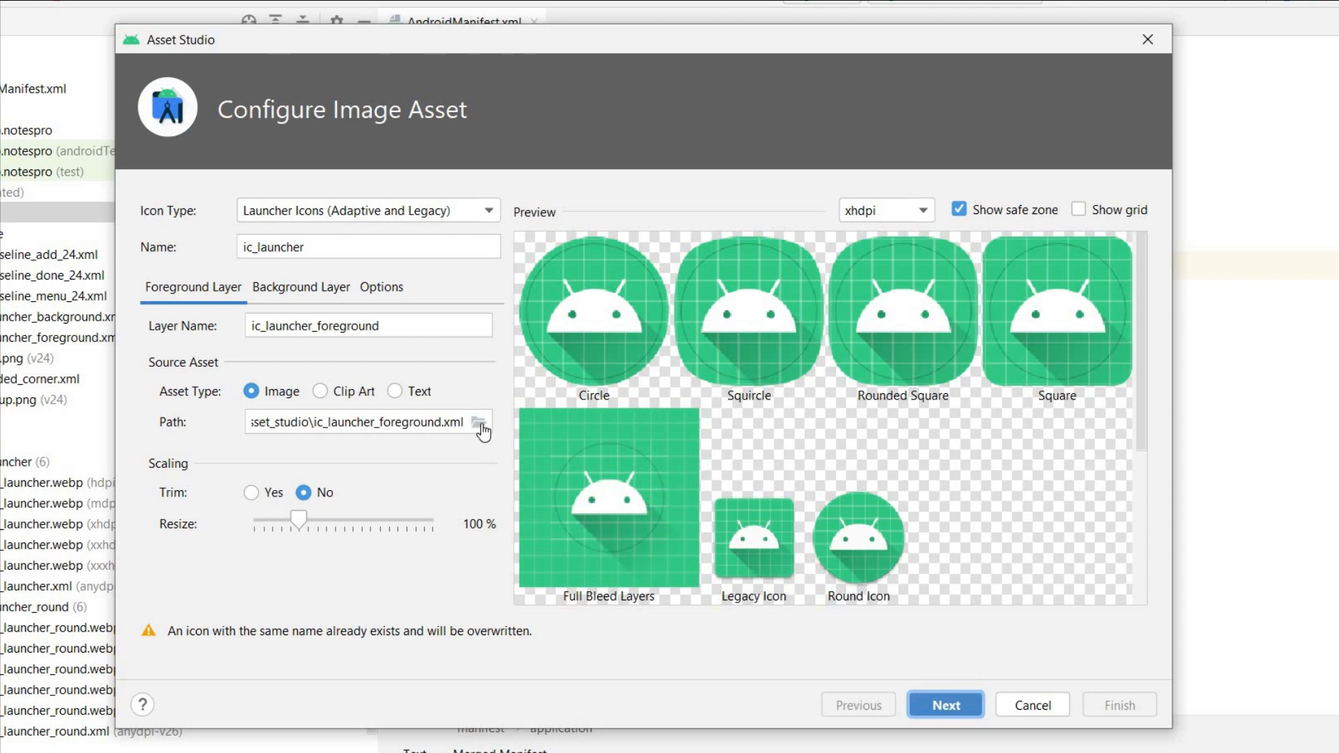
left_click(480, 422)
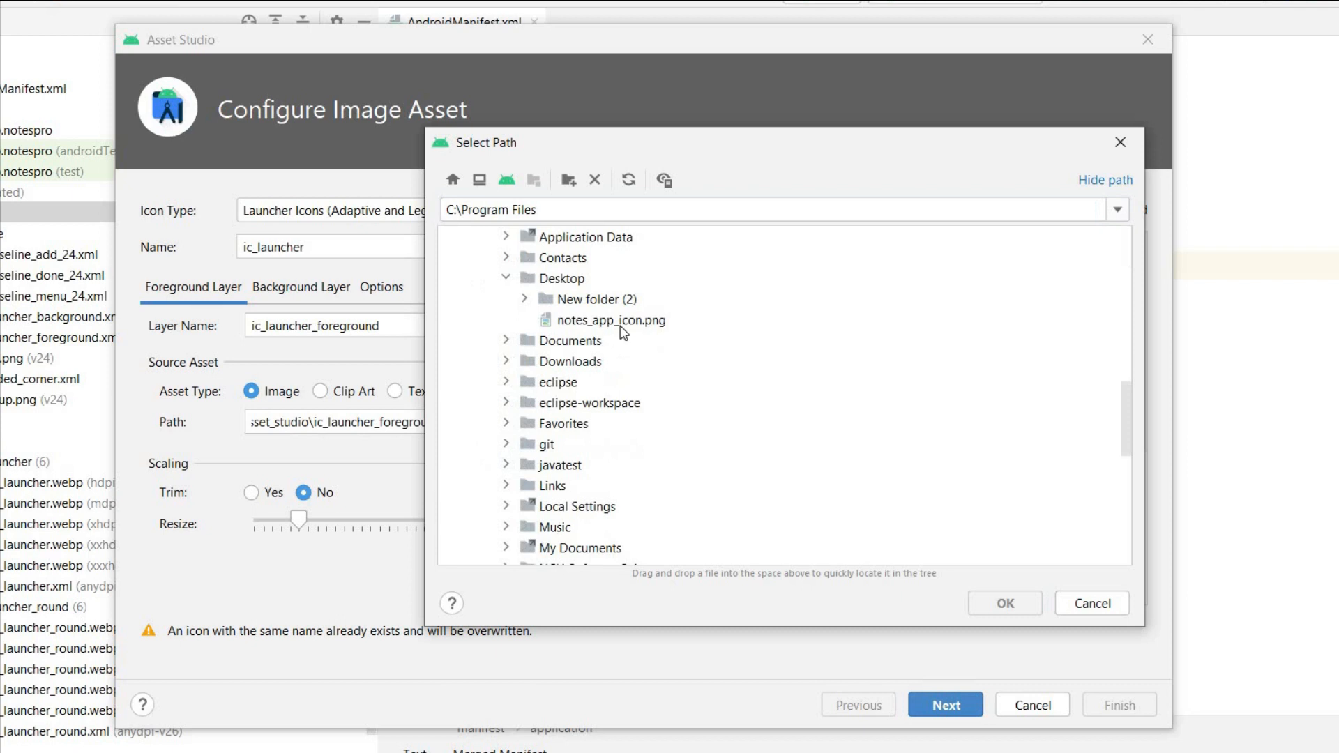
left_click(611, 320)
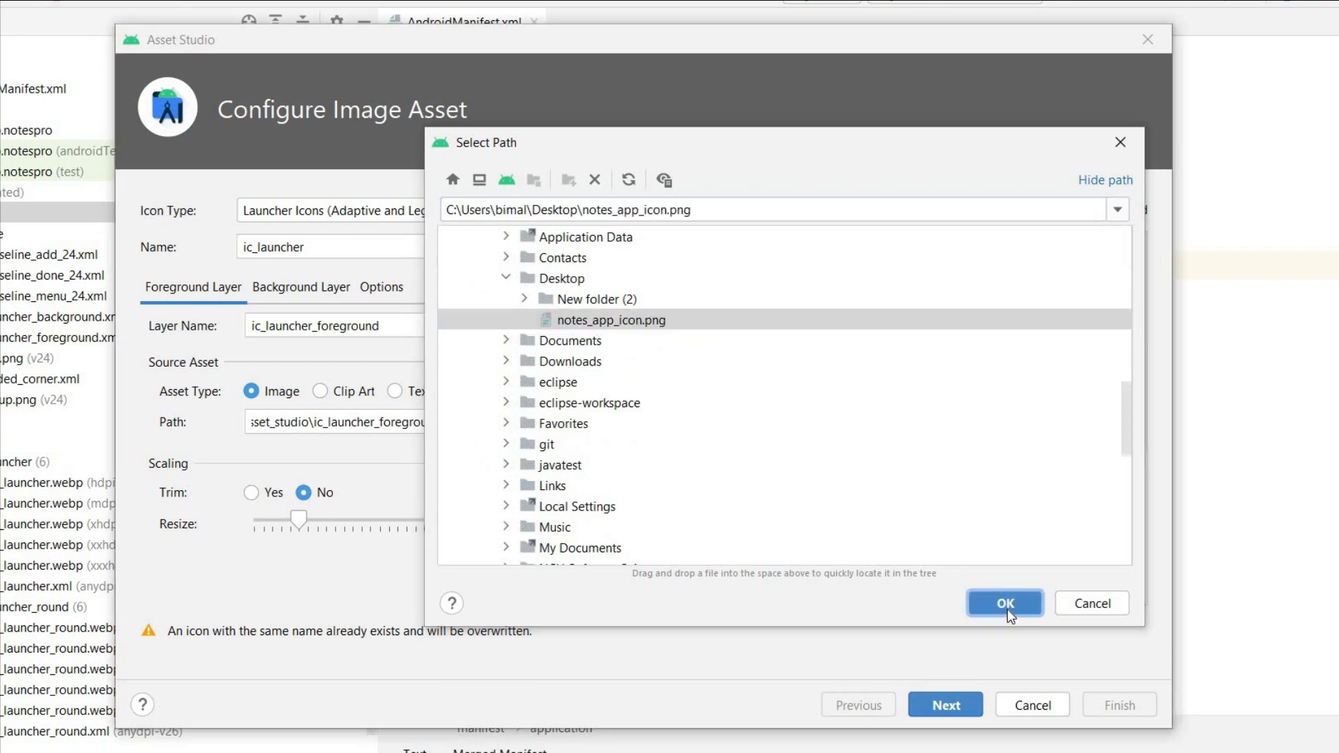
left_click(1005, 602)
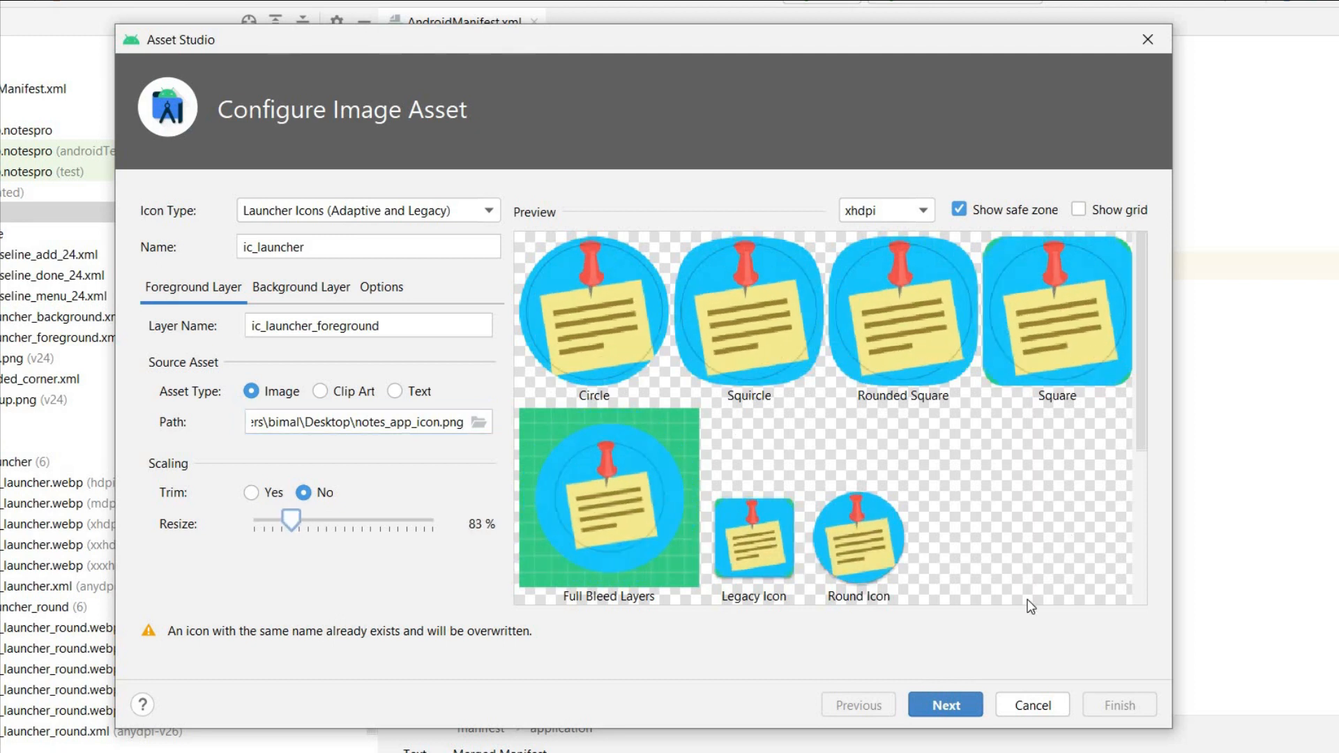
left_click(944, 705)
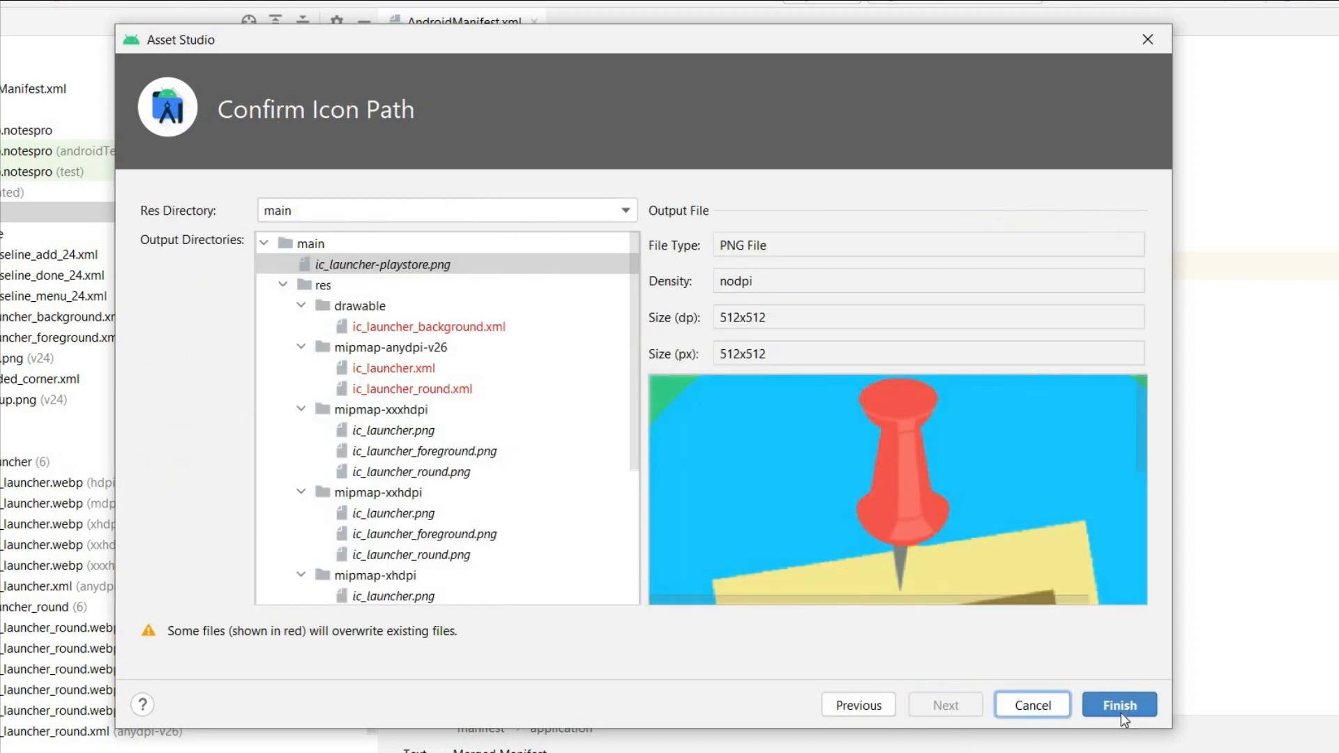
left_click(1118, 705)
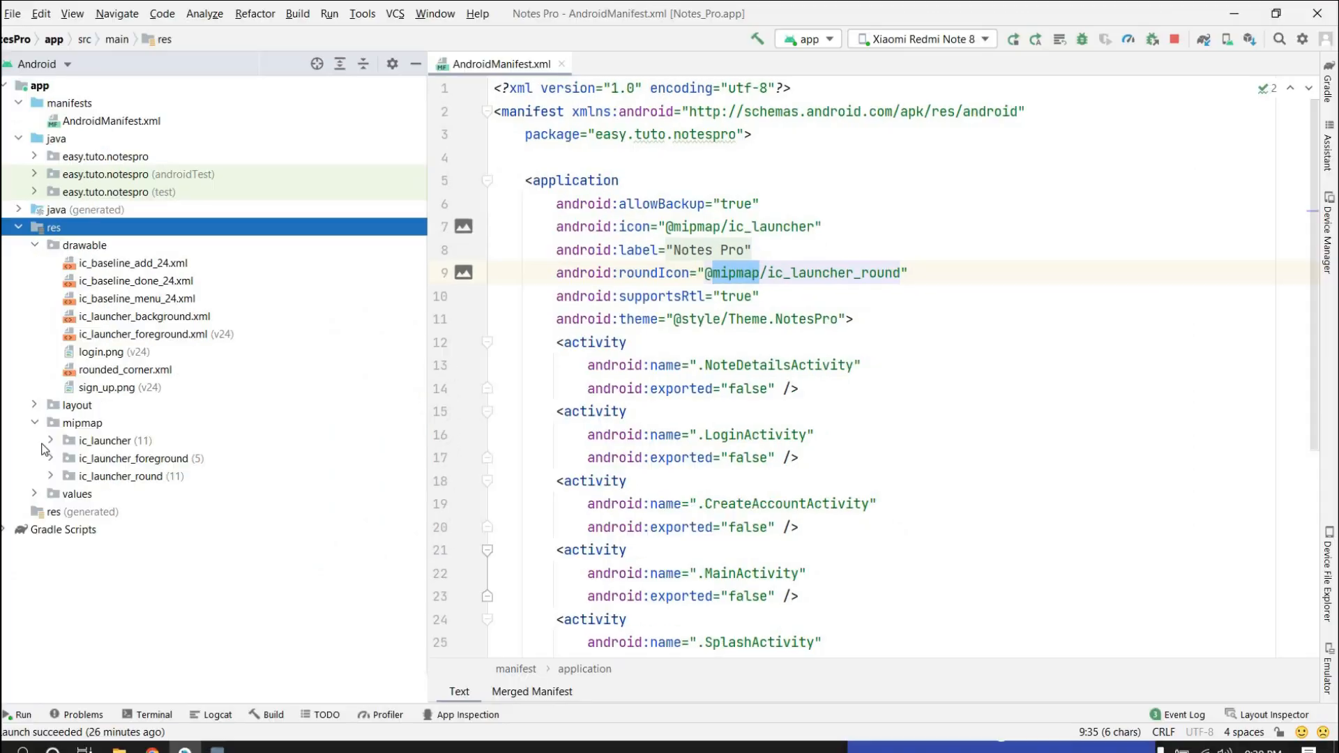
- Delete the five old ic_launcher webp icon files
left_click(50, 440)
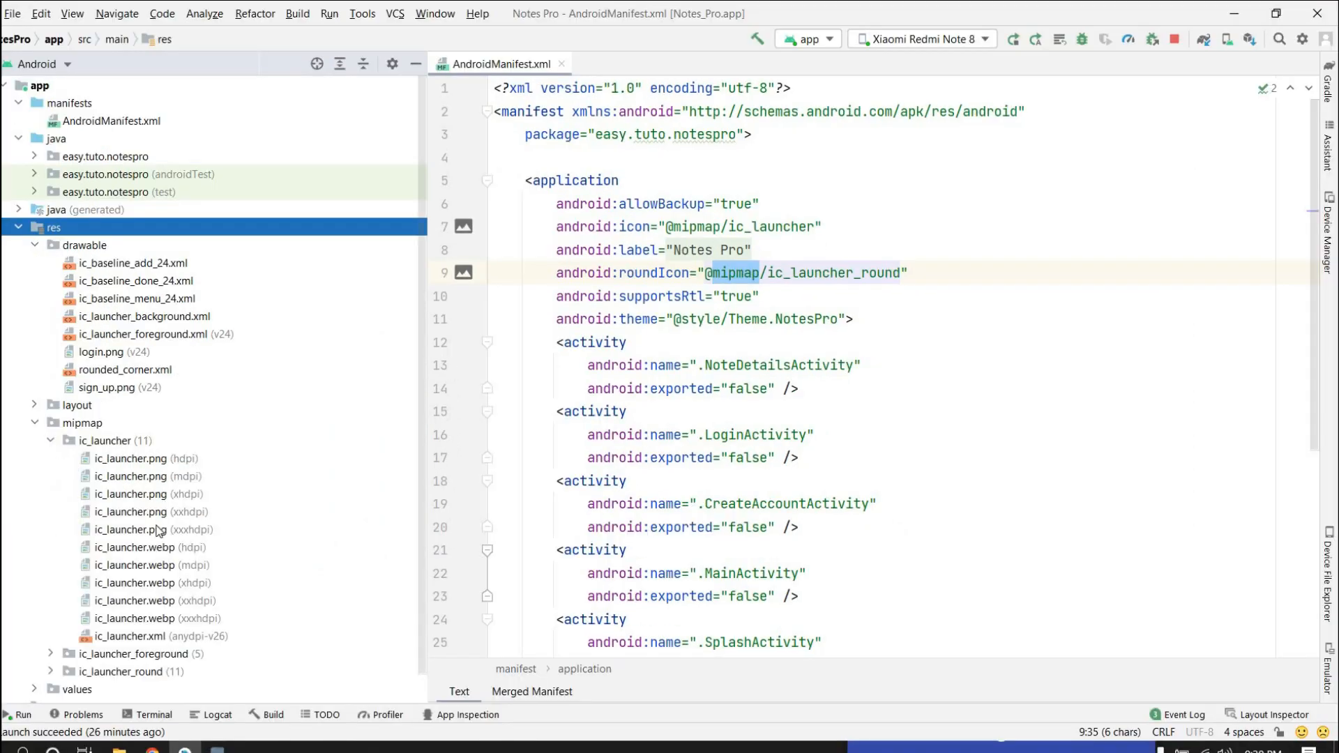
scroll("down", 3)
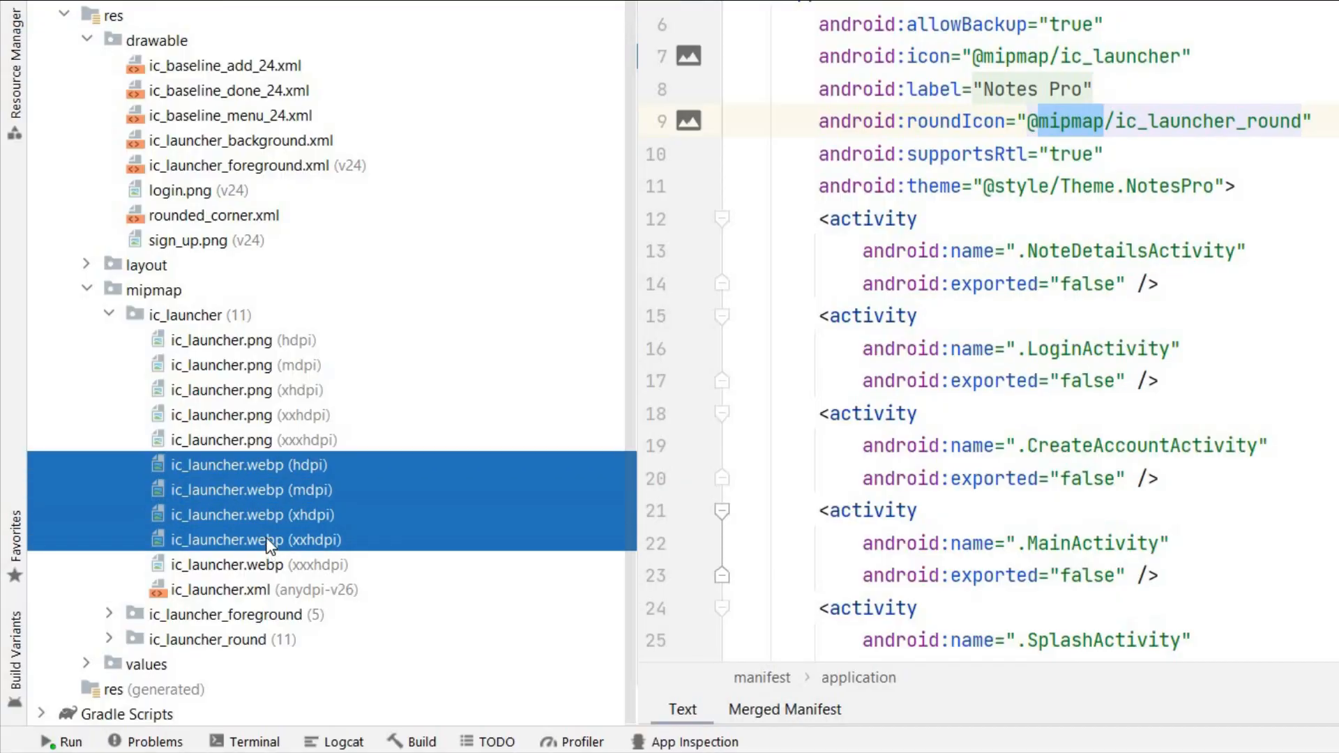
left_click(260, 564)
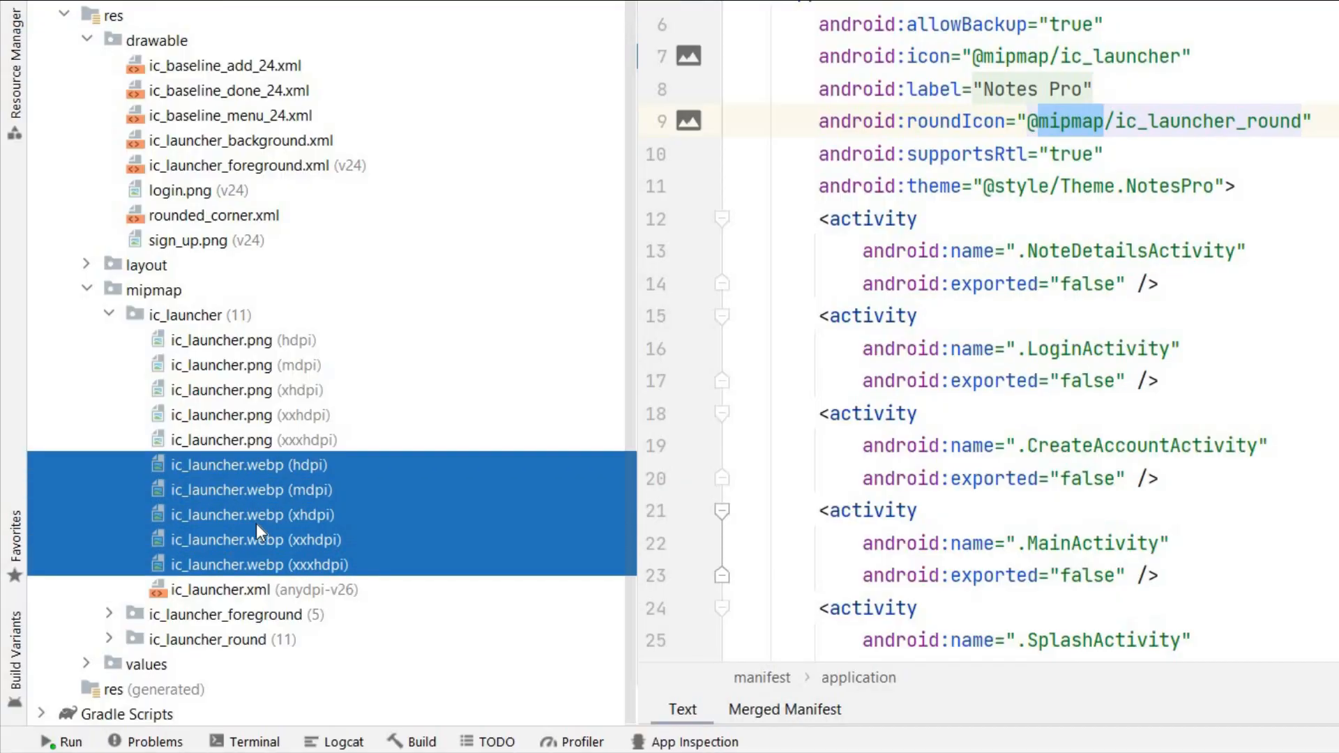
right_click(256, 533)
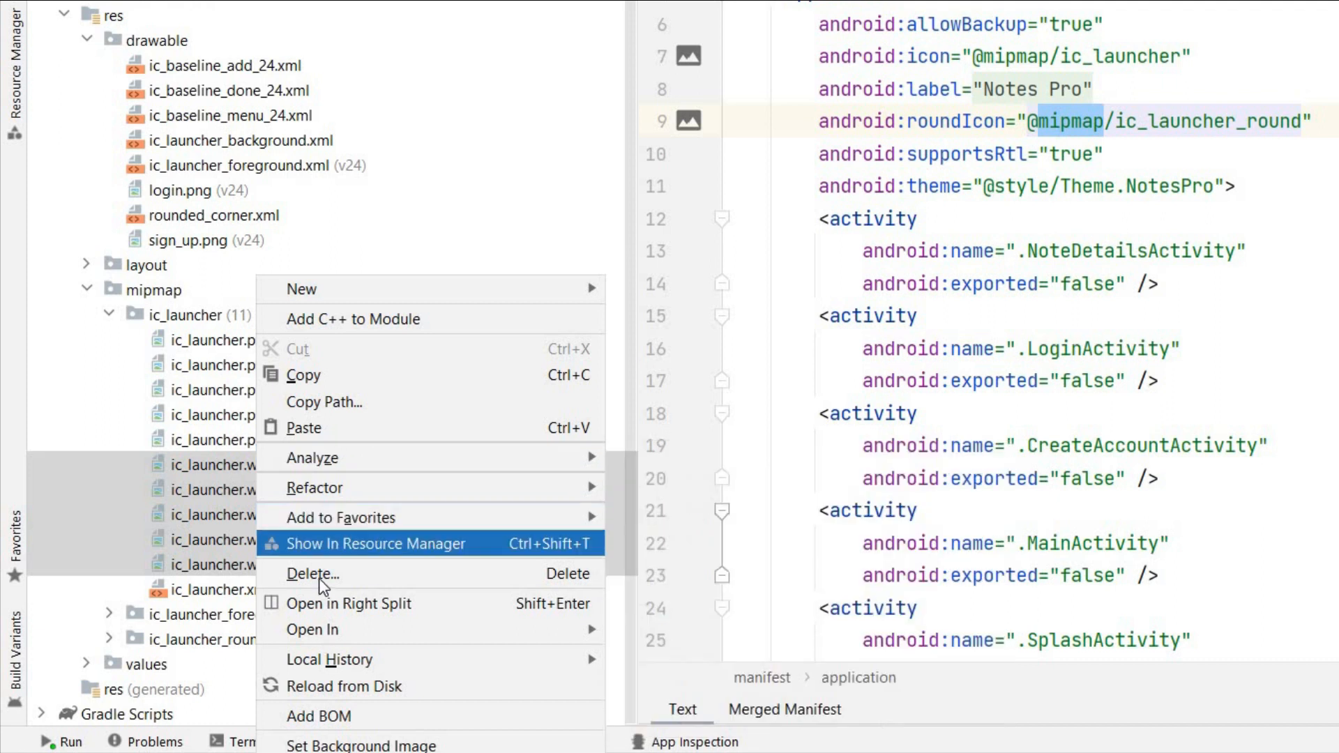
left_click(313, 573)
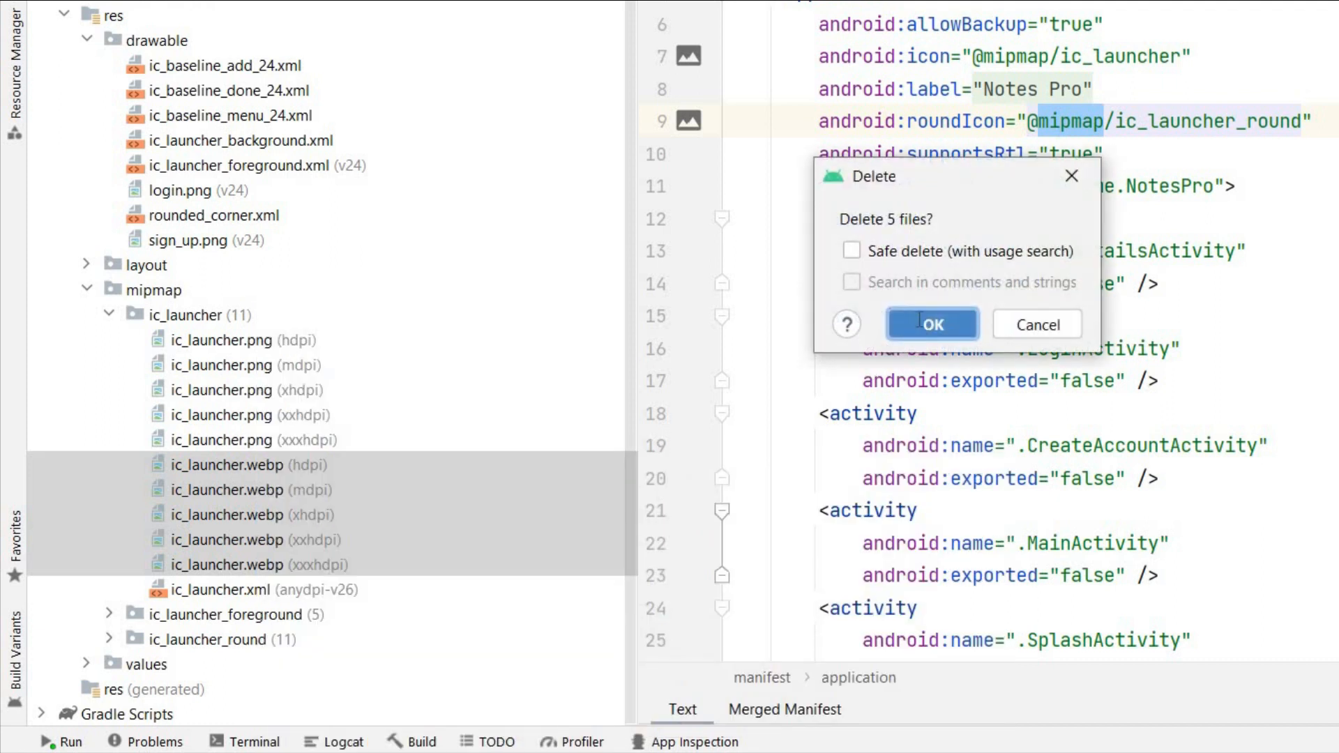
left_click(931, 323)
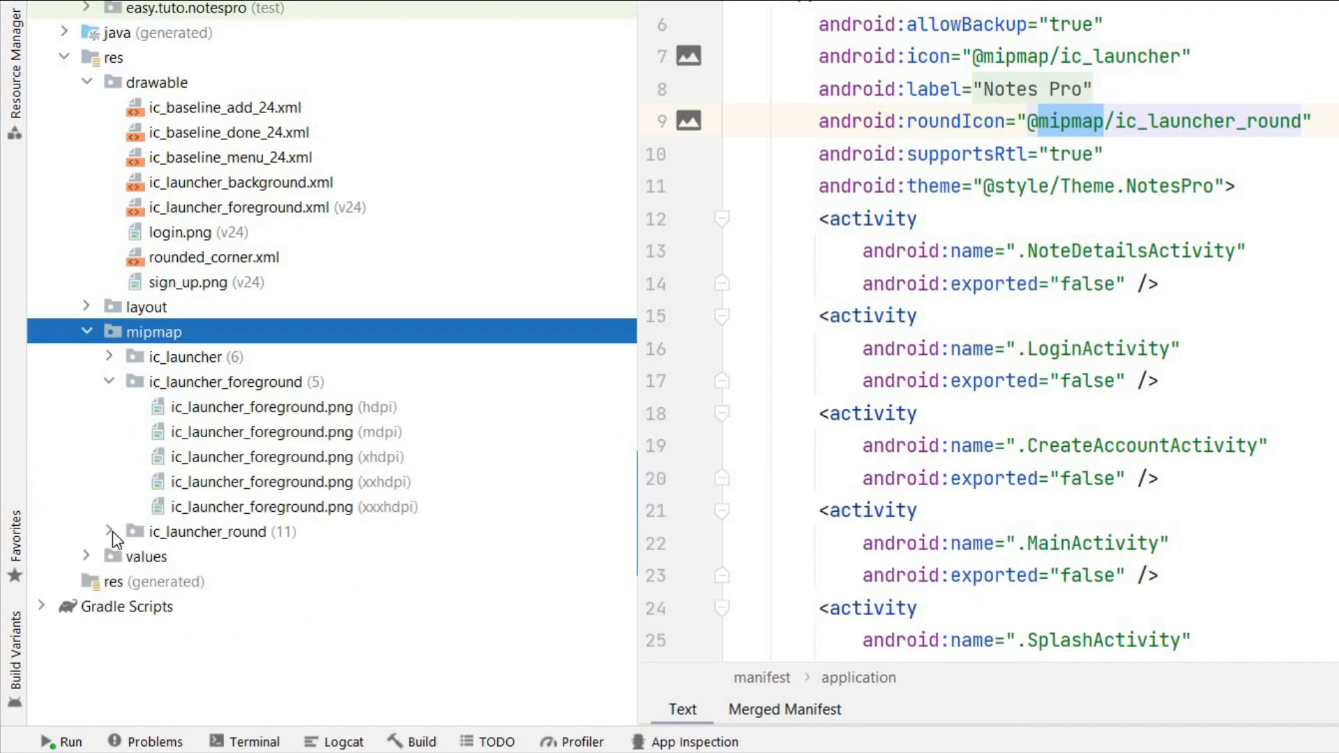
- Delete the five ic_launcher_round.webp files
left_click(109, 532)
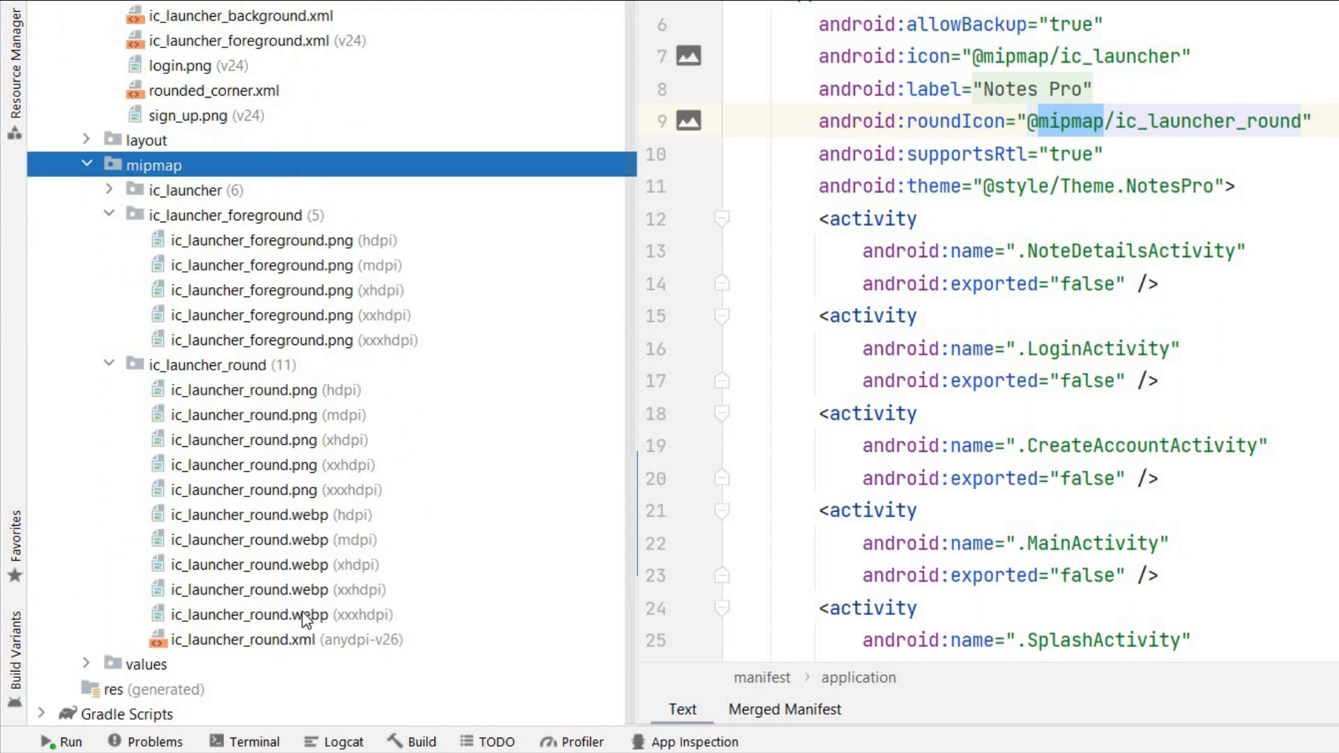
left_click(271, 614)
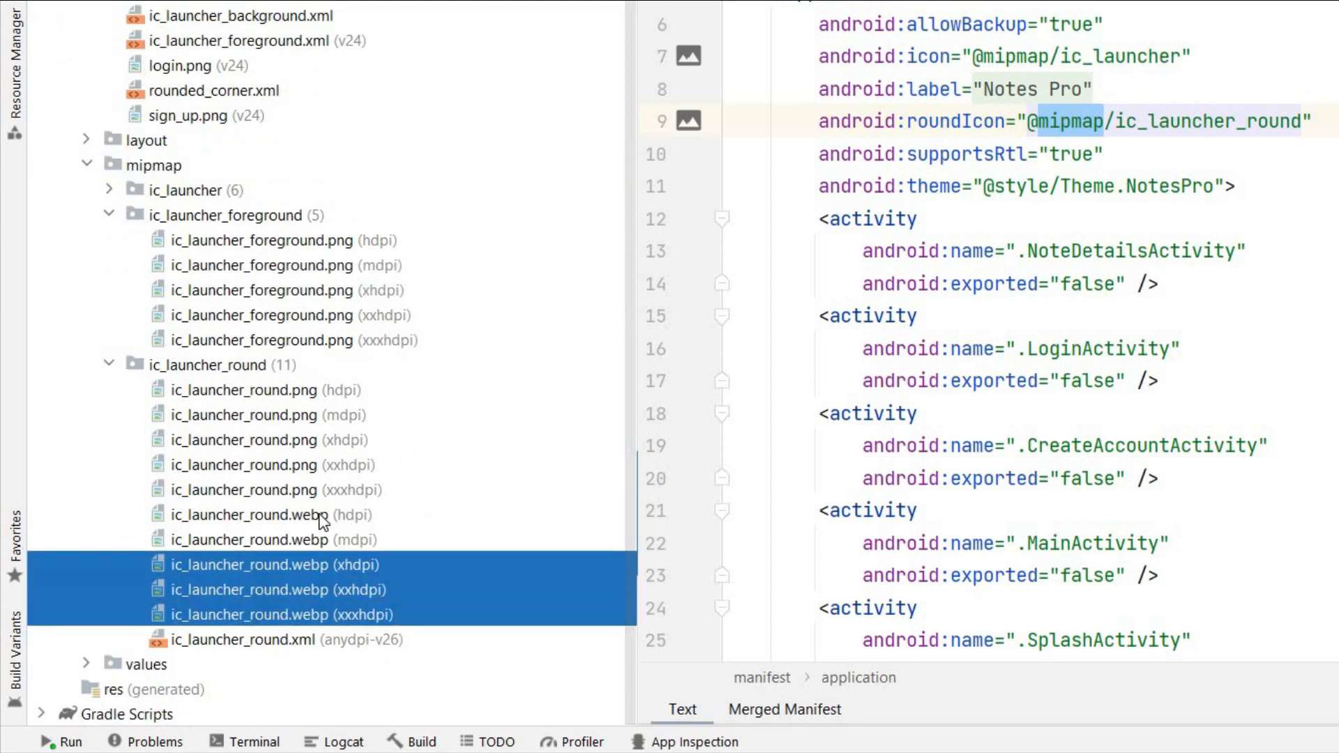
key("Delete")
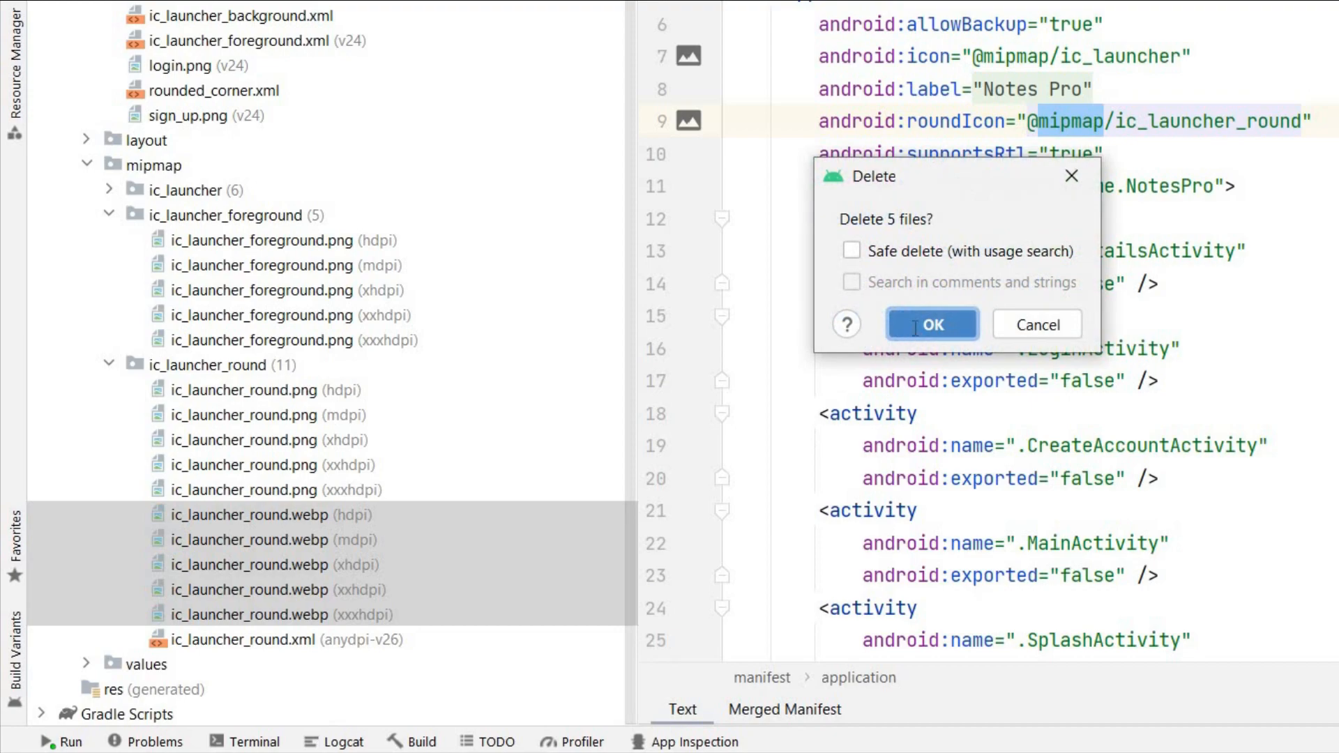
left_click(931, 324)
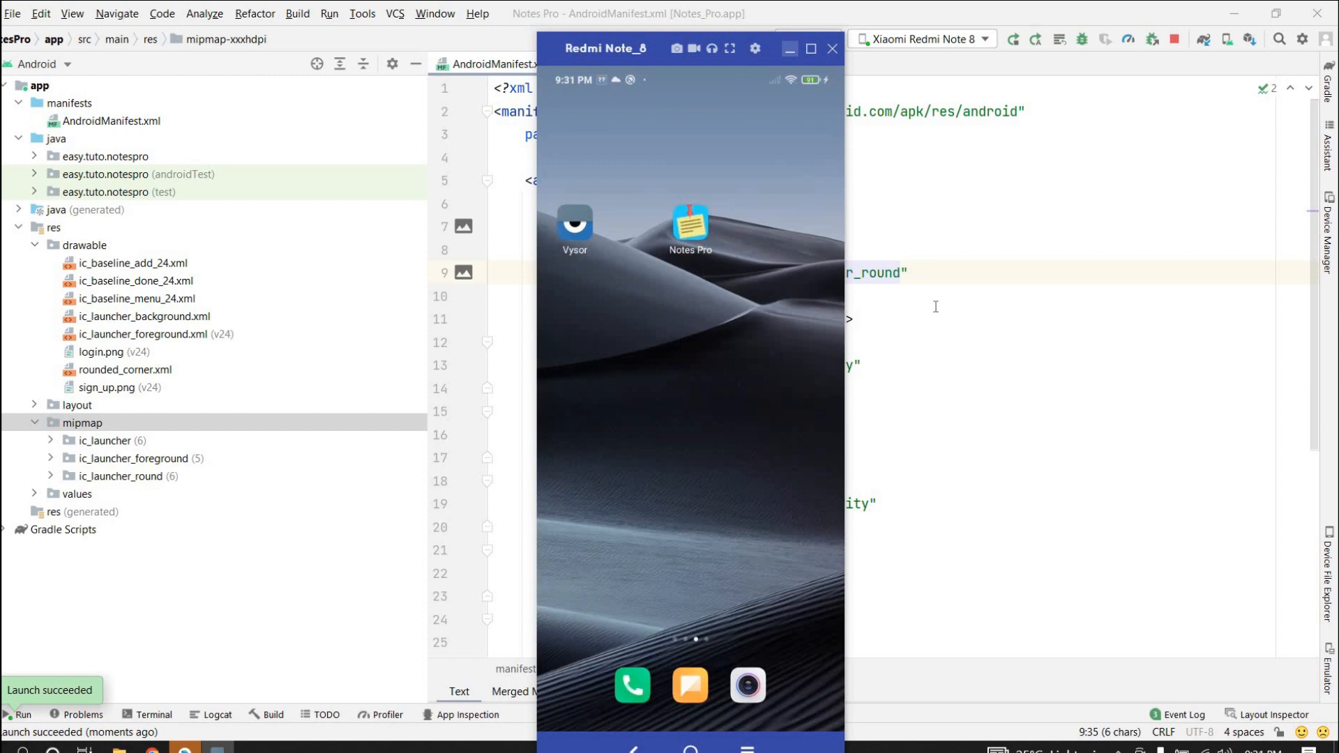
- Close the Vysor phone mirror window
left_click(159, 16)
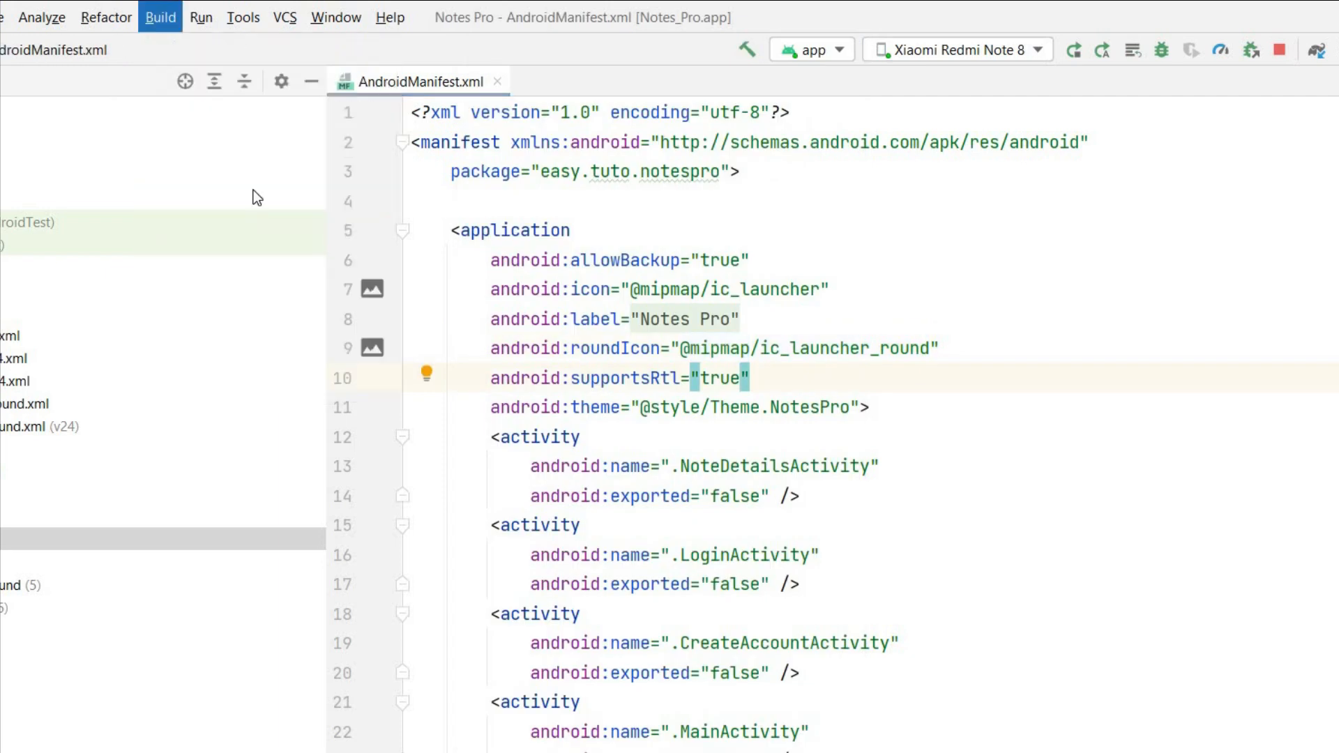
- Start Generate Signed Bundle / APK with APK selected and advance to key store details
left_click(160, 16)
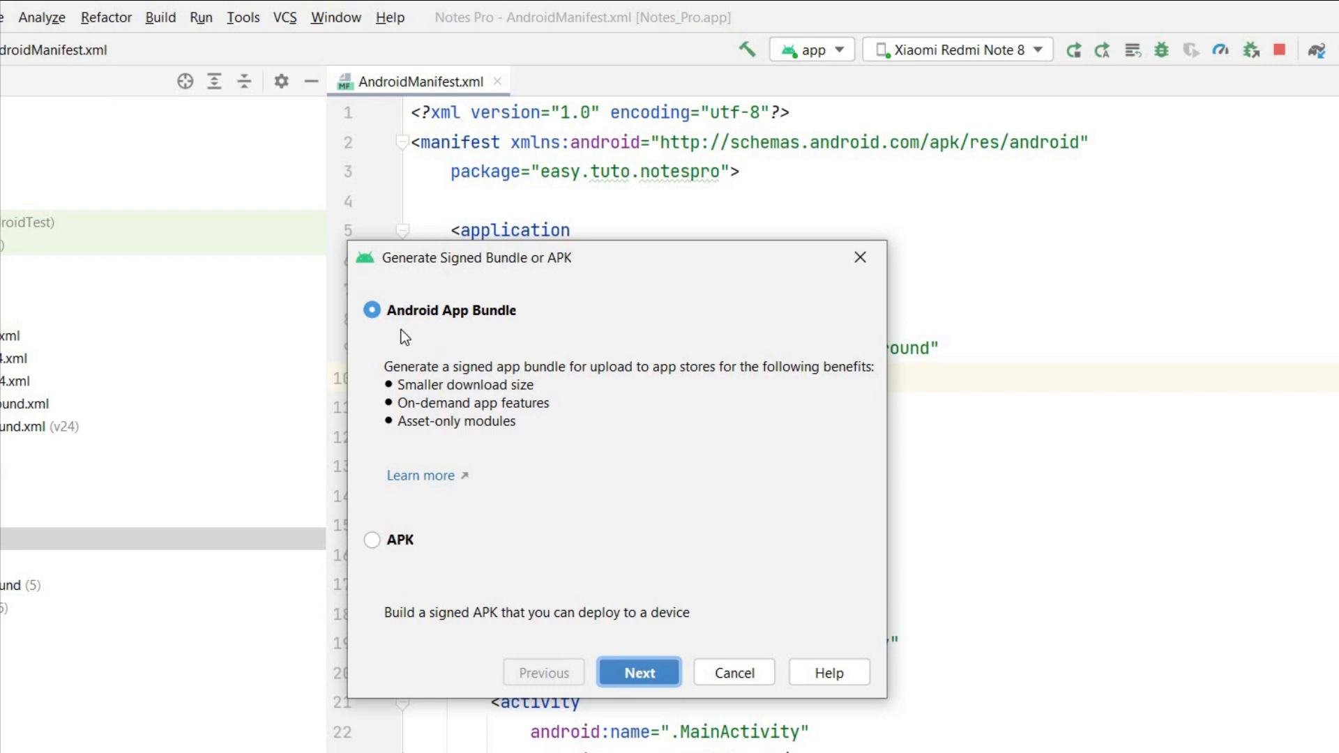
mouse_move(403, 538)
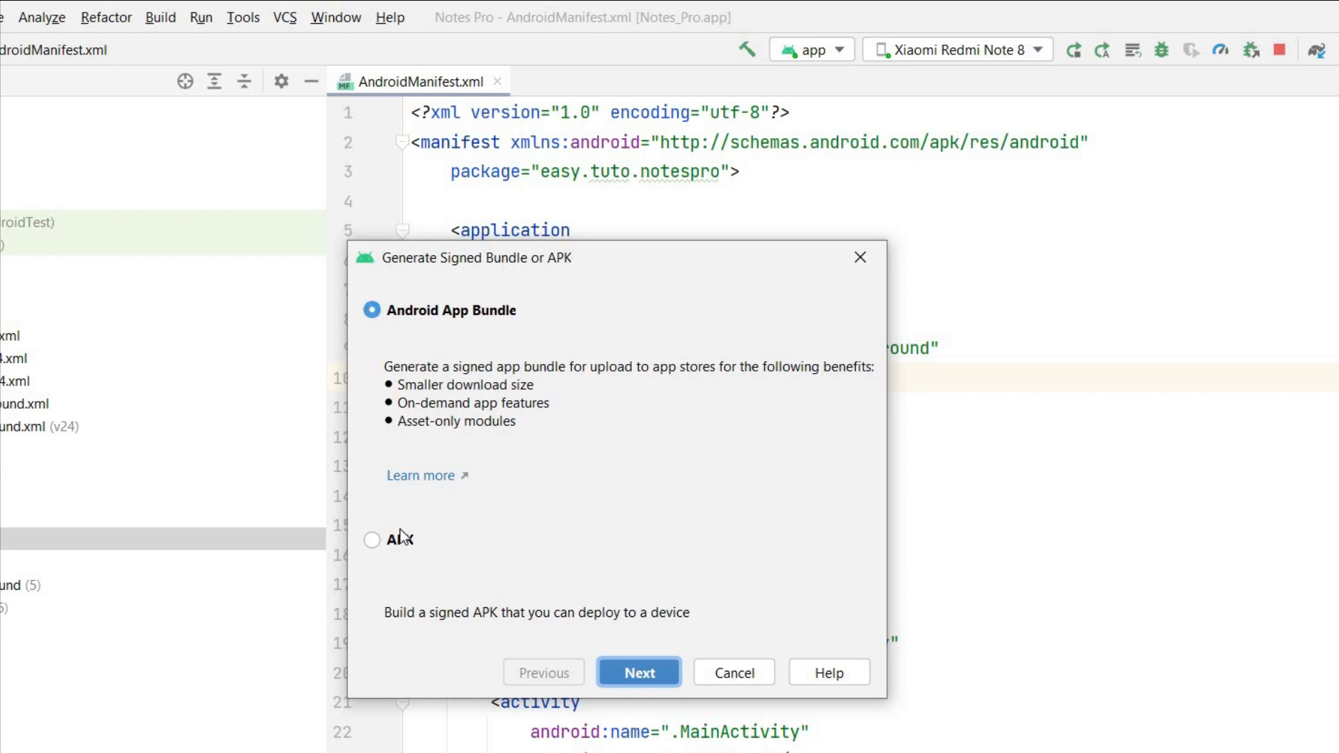
mouse_move(491, 345)
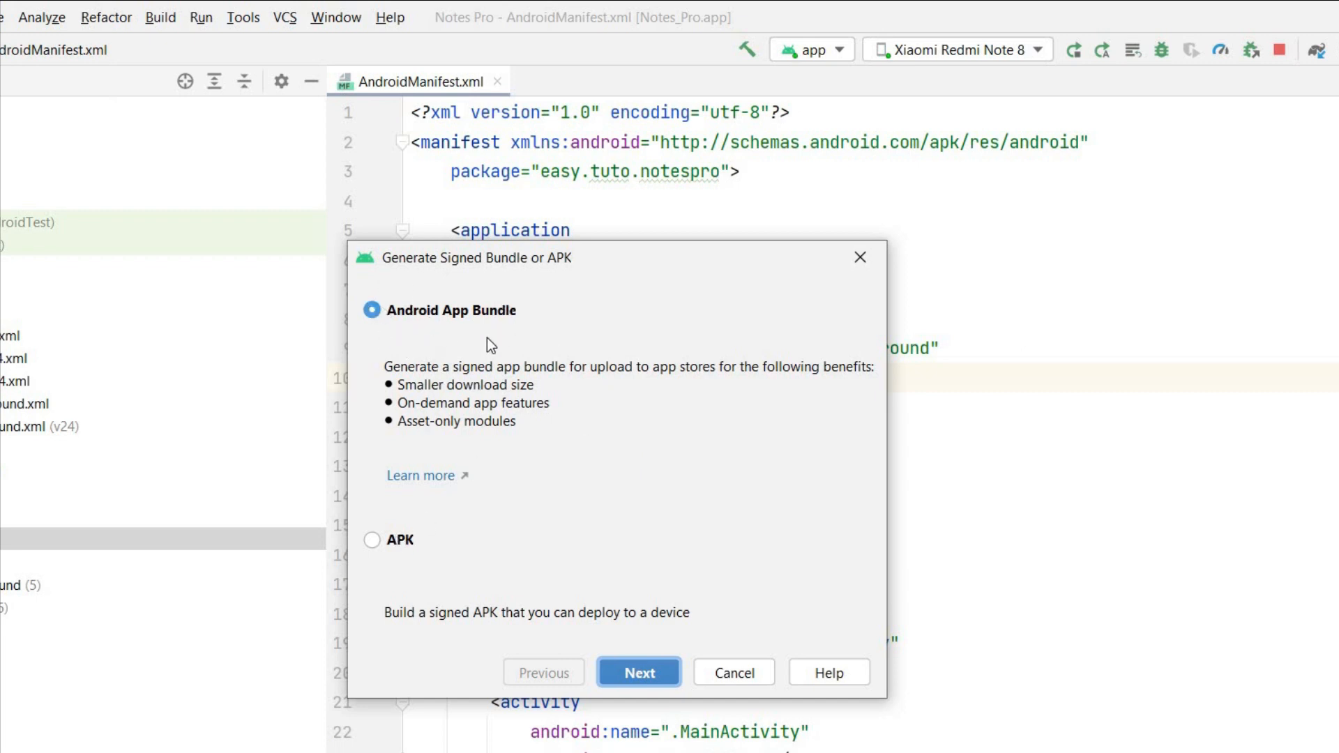
mouse_move(472, 535)
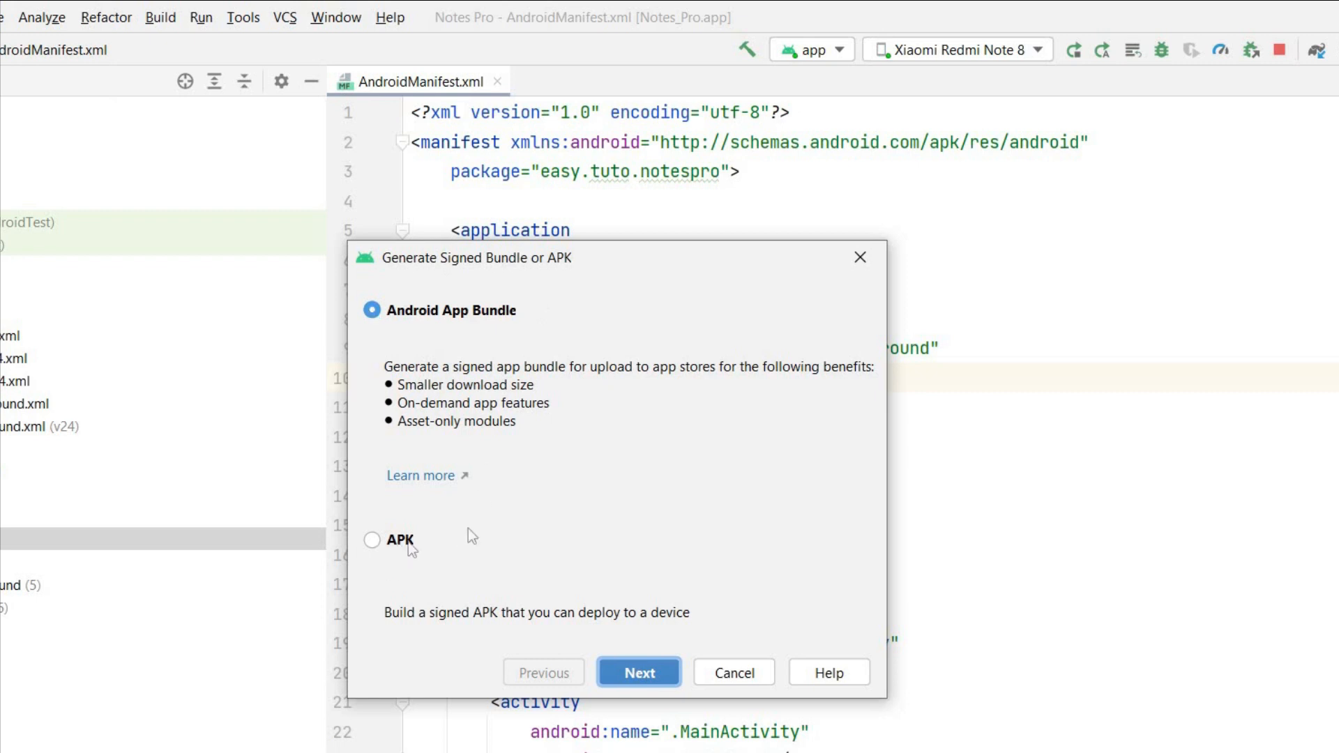
mouse_move(372, 541)
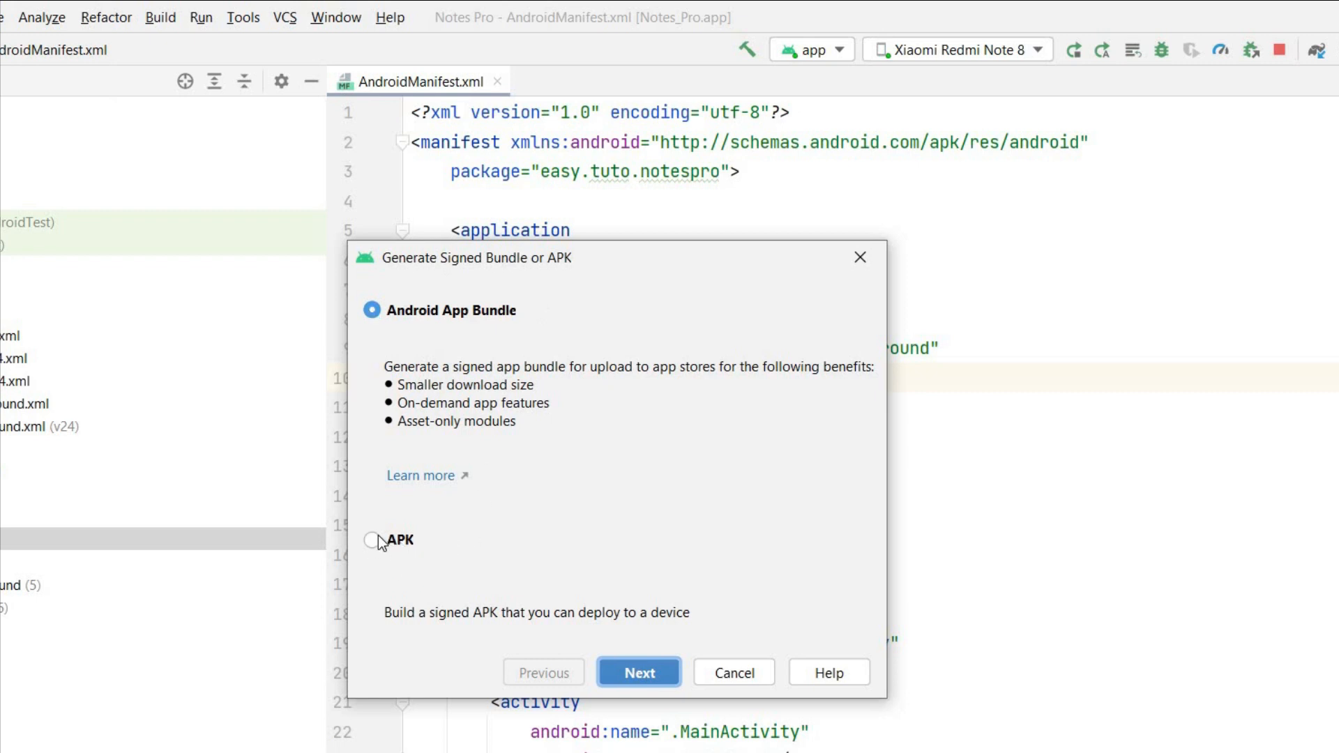
left_click(370, 540)
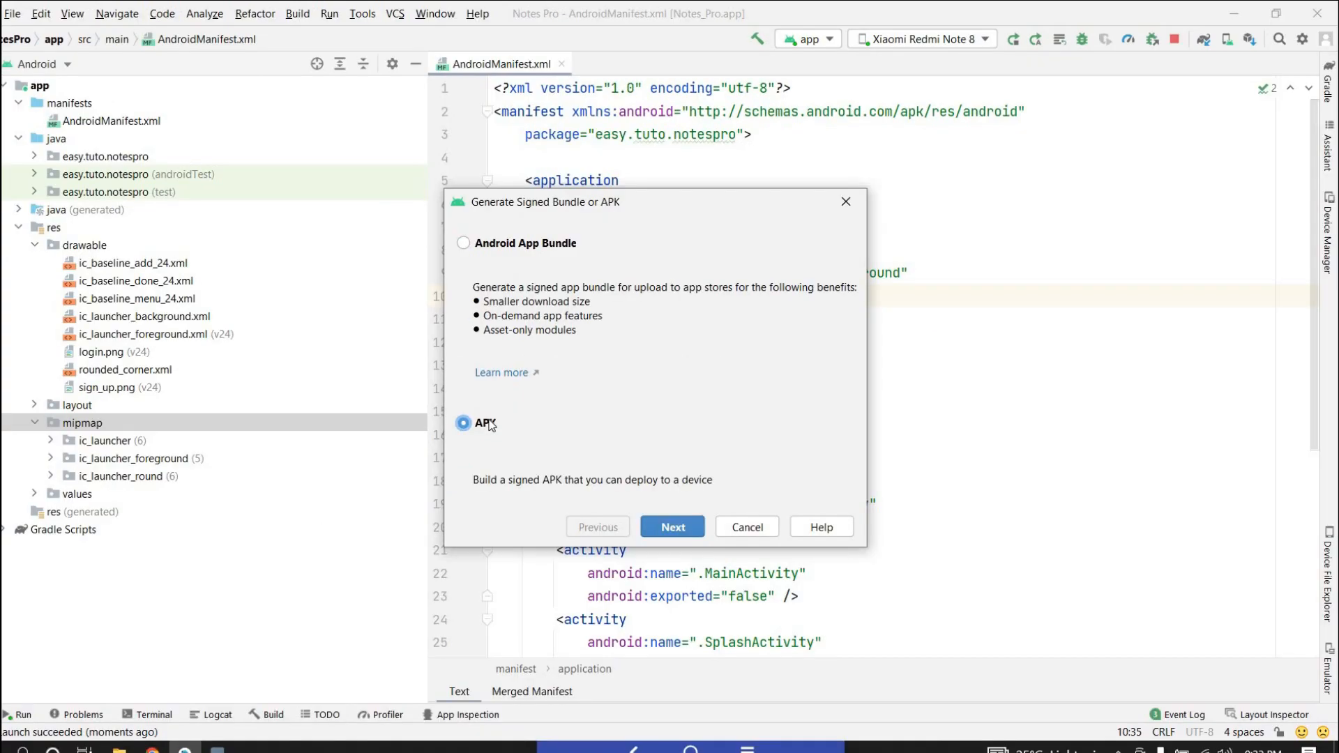
left_click(671, 527)
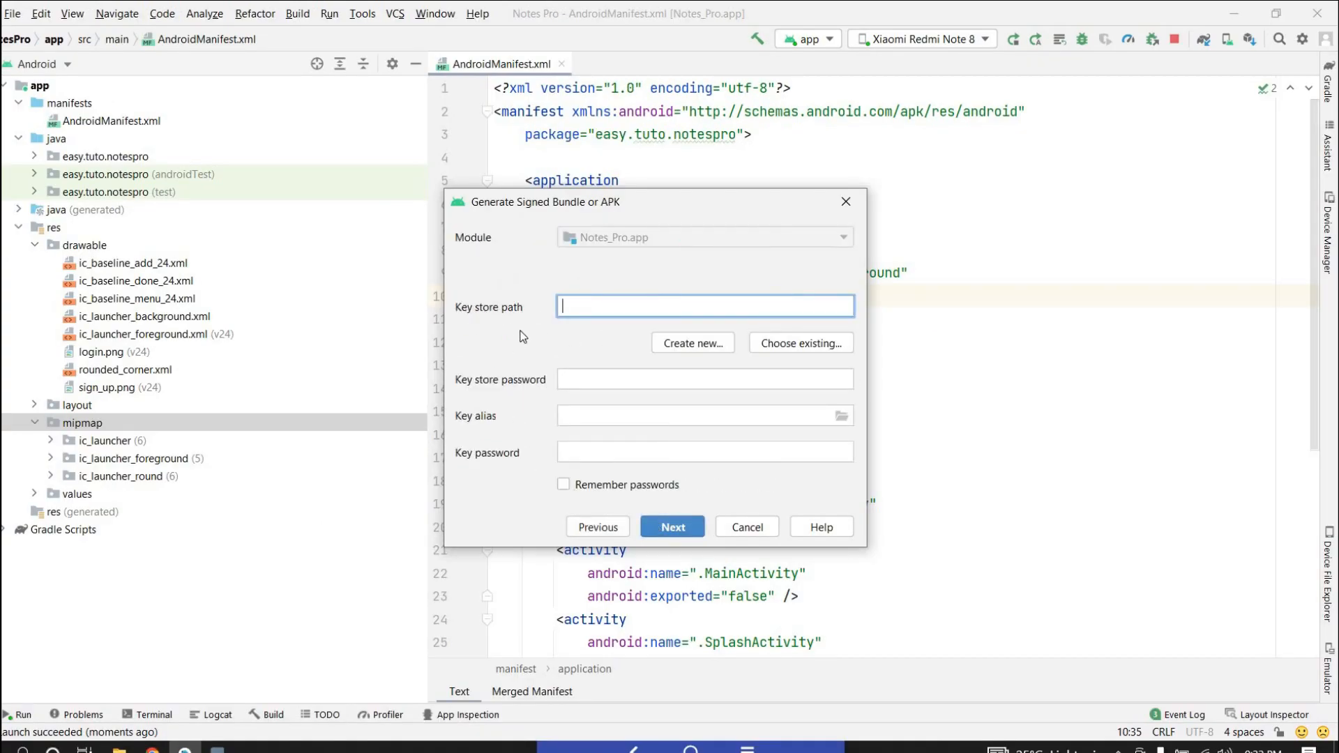
mouse_move(675, 351)
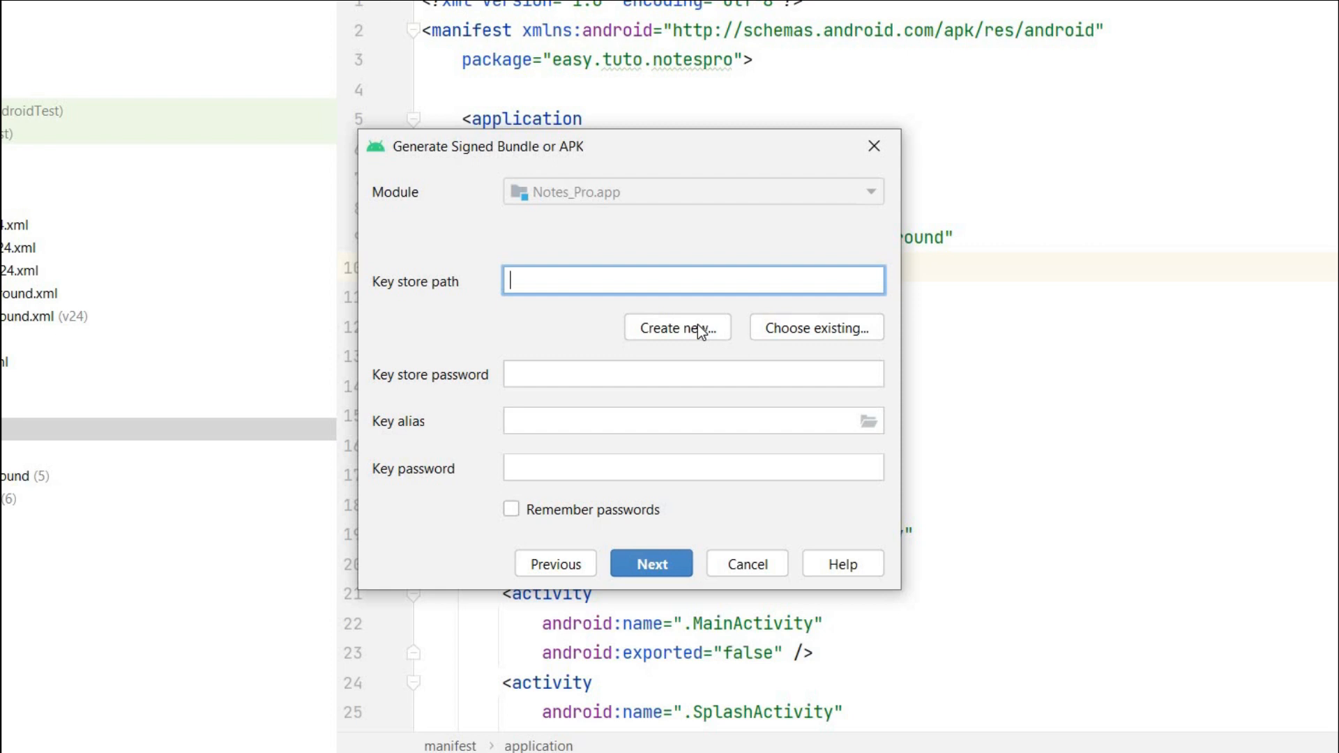
mouse_move(649, 341)
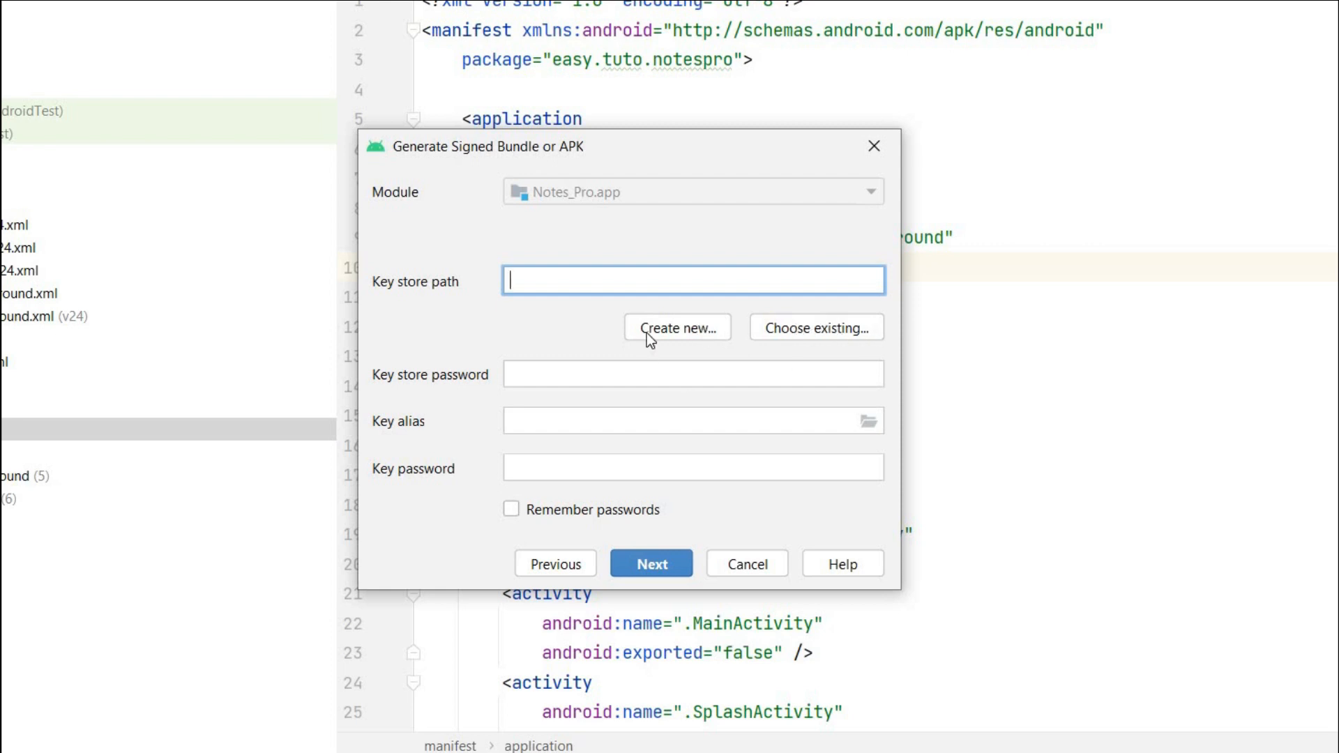
- Create a new key store file named notes_app_keystore on the Desktop
left_click(676, 327)
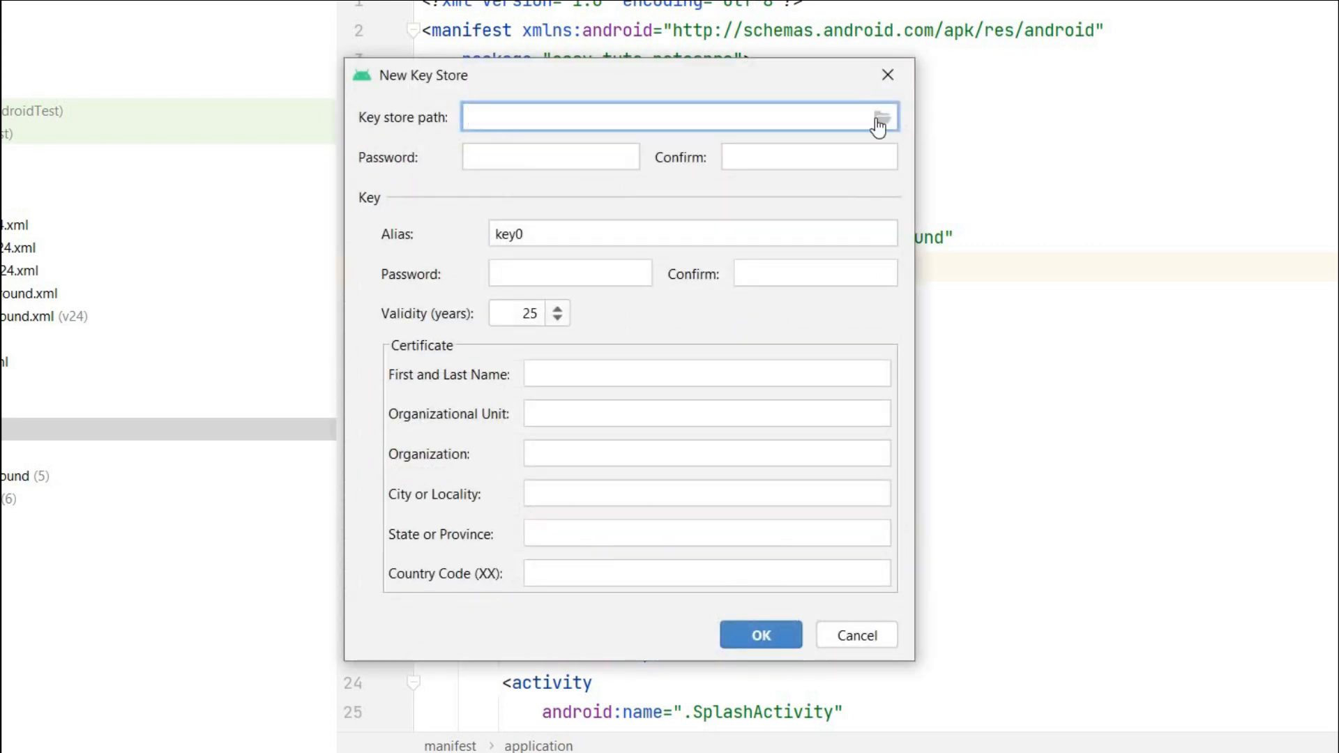
left_click(881, 118)
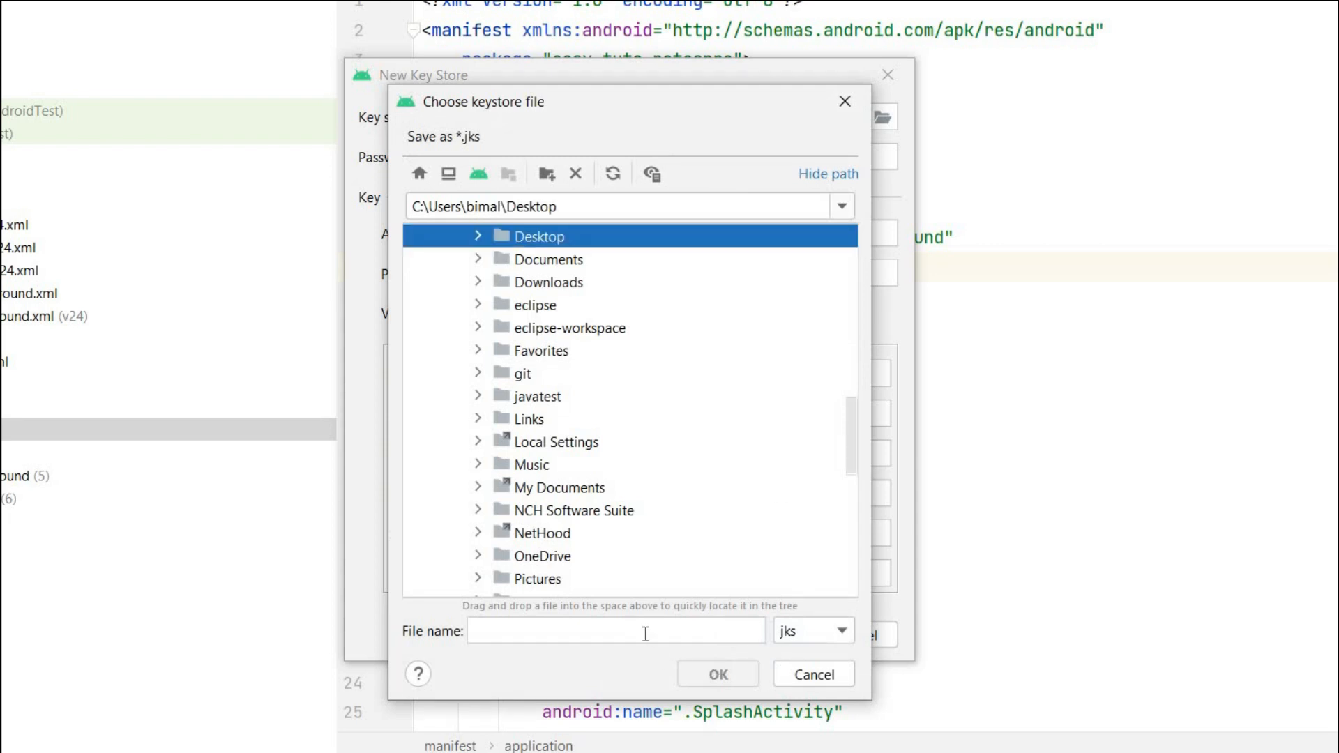
left_click(615, 630)
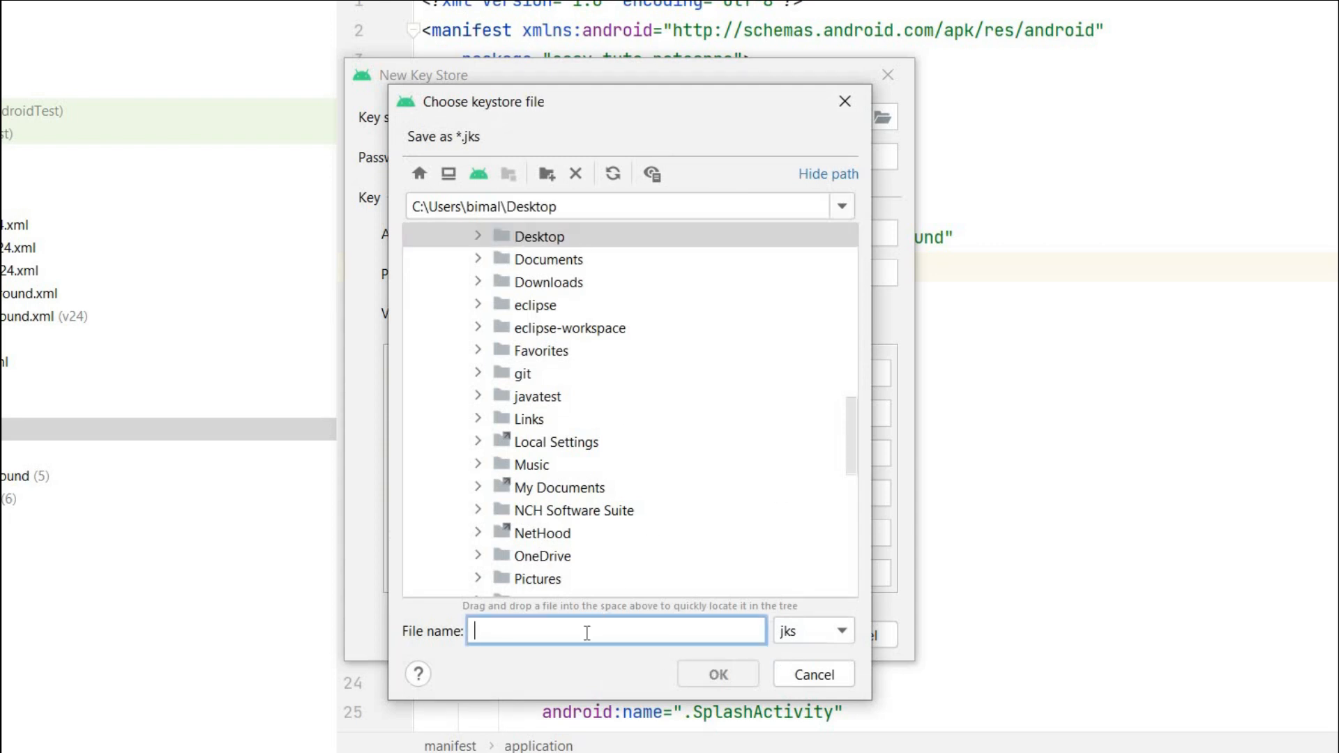
mouse_move(536, 630)
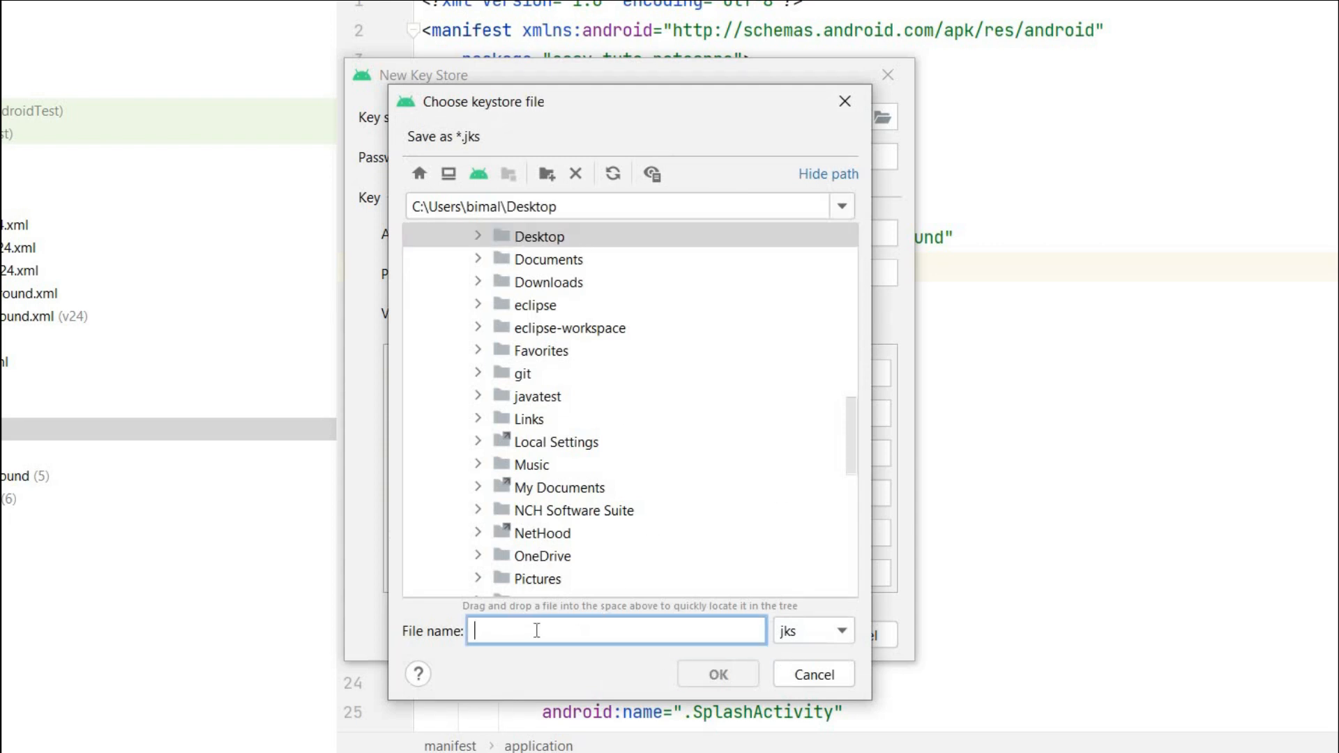
type("notes_app")
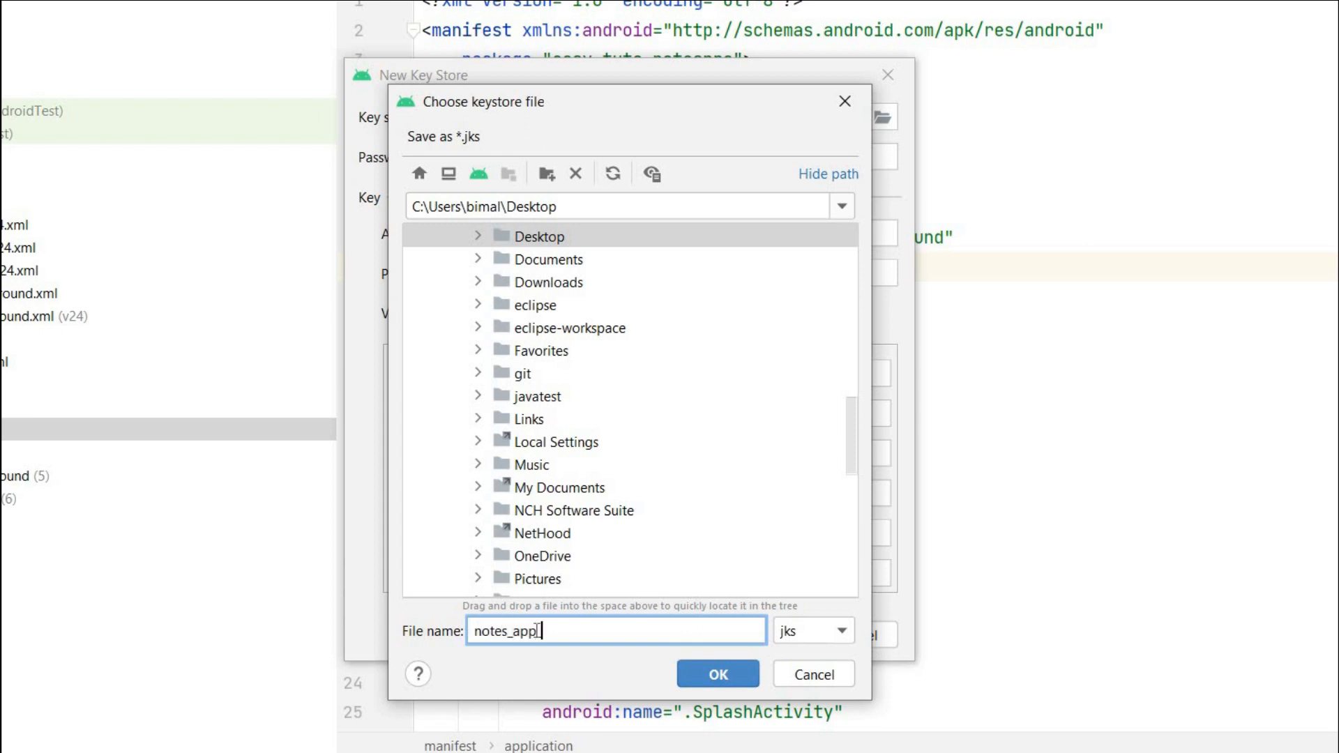
type(".k")
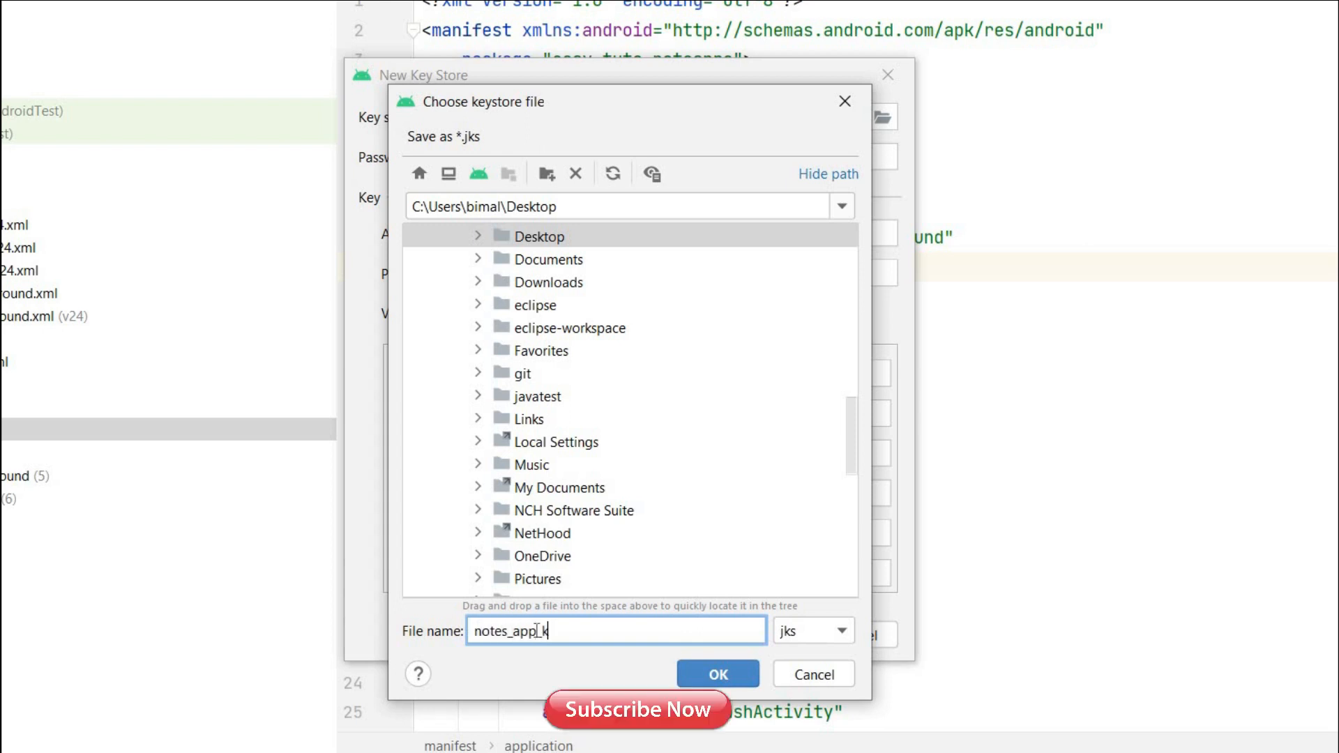
type("eystore")
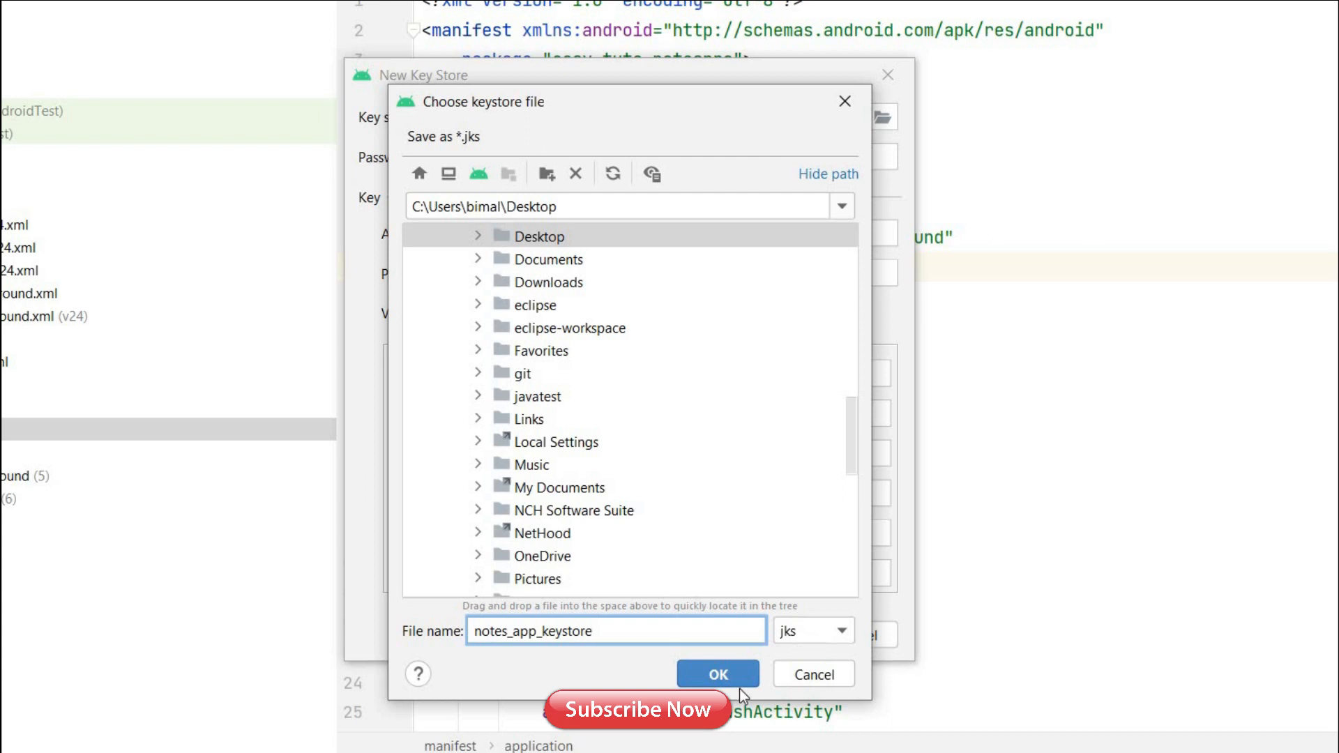
left_click(718, 673)
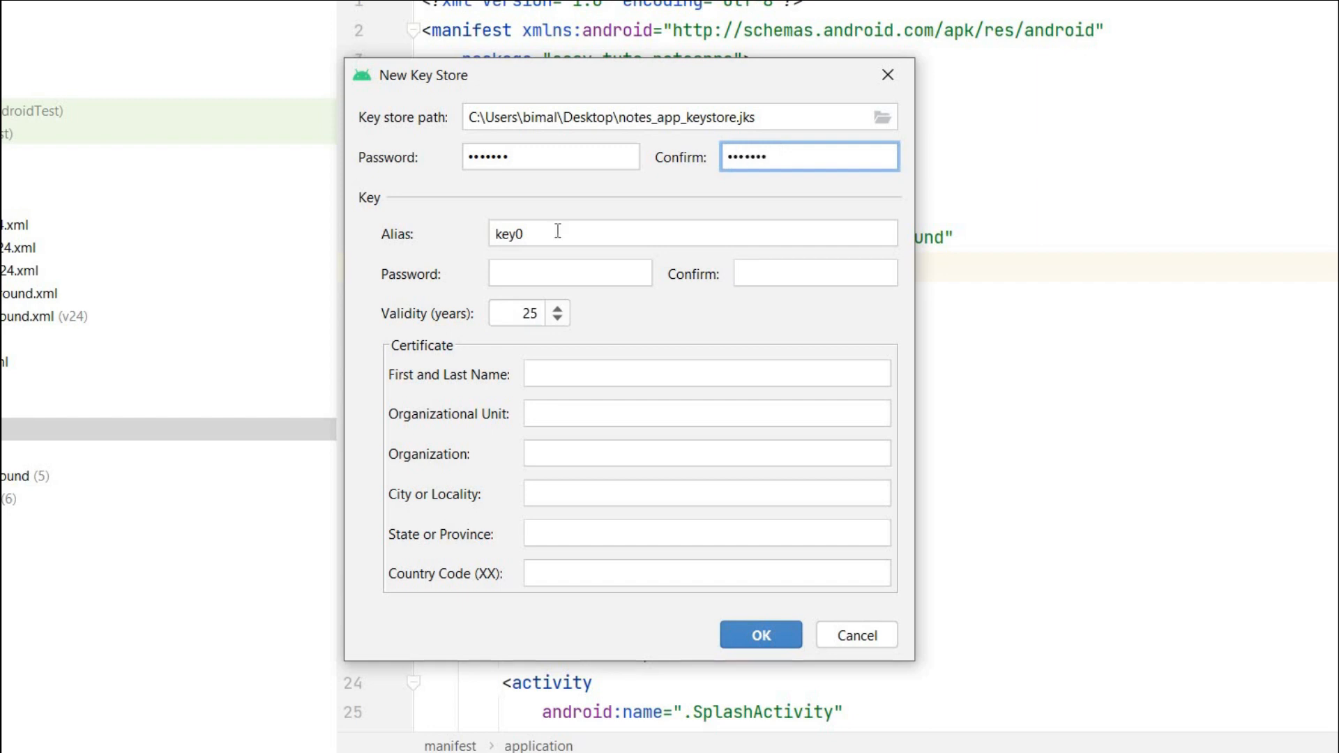
- Enter key store passwords, 100-year validity and certificate name Easy Tuto, then create it
type("••")
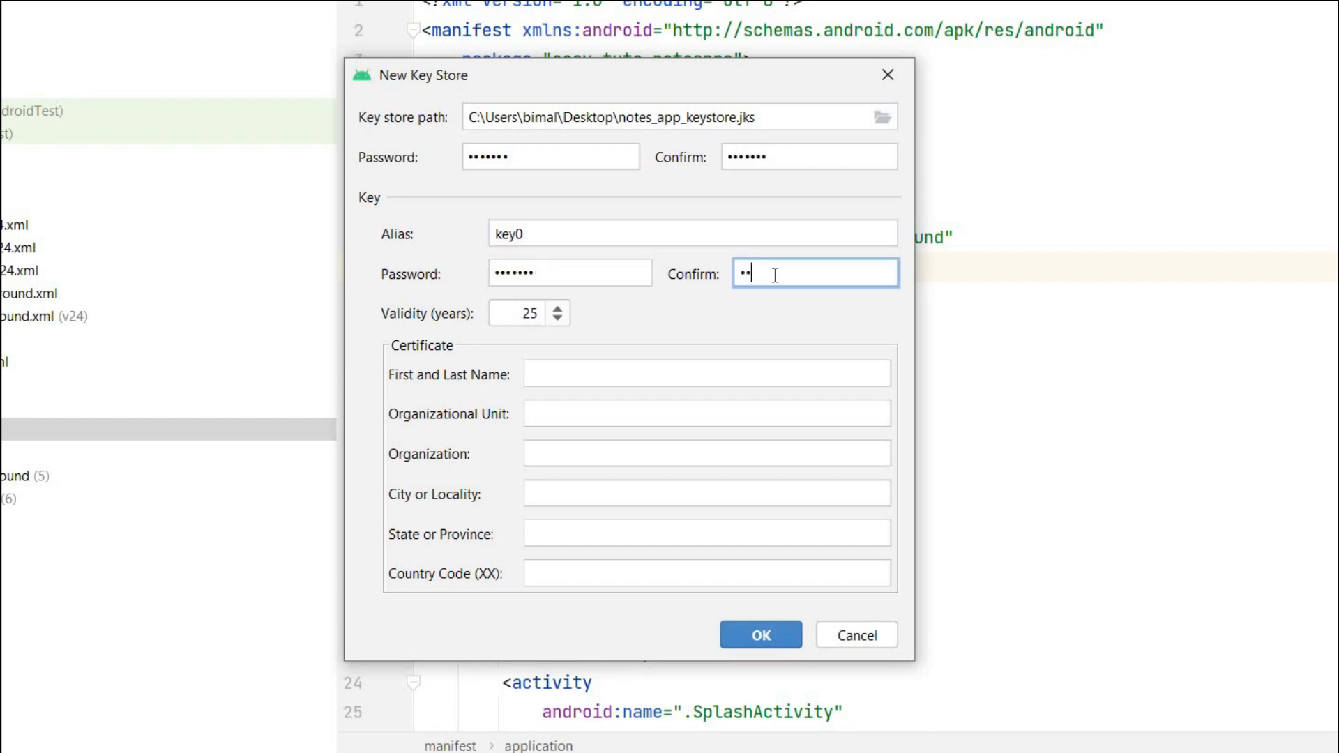
left_click(525, 313)
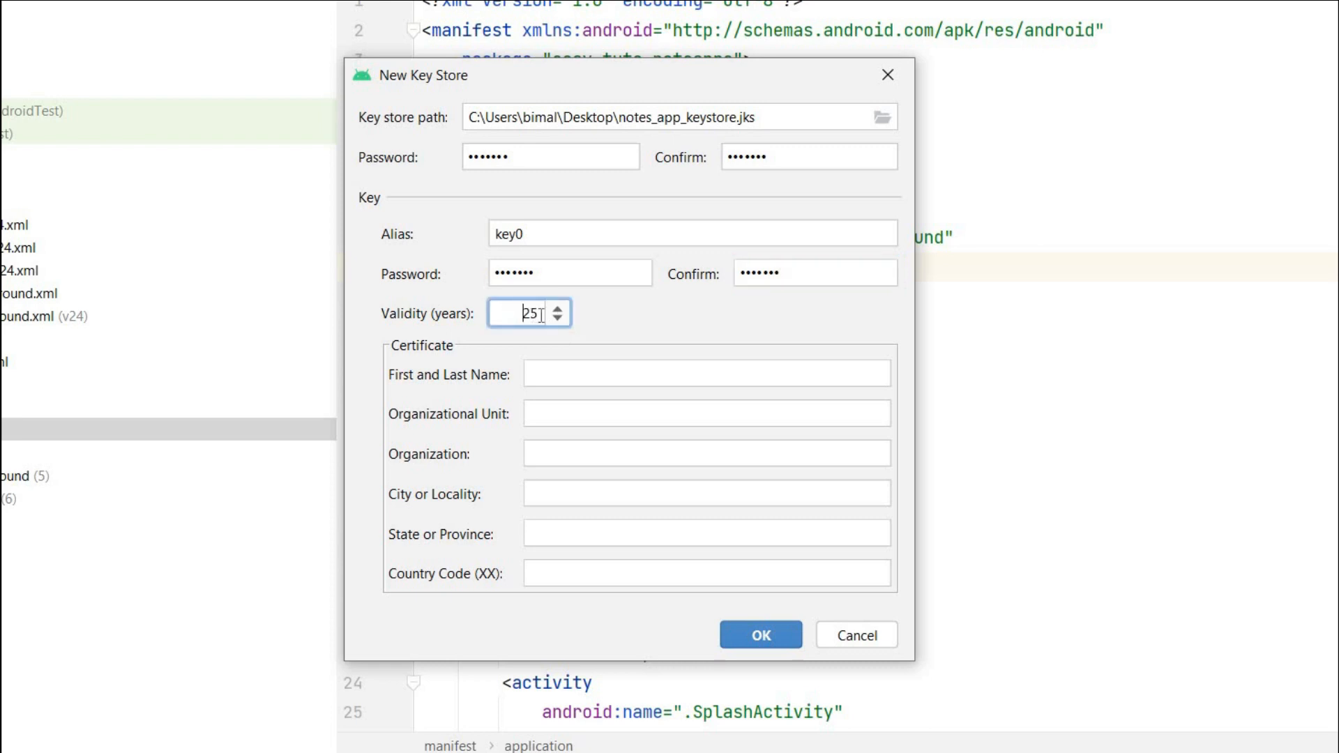
mouse_move(545, 323)
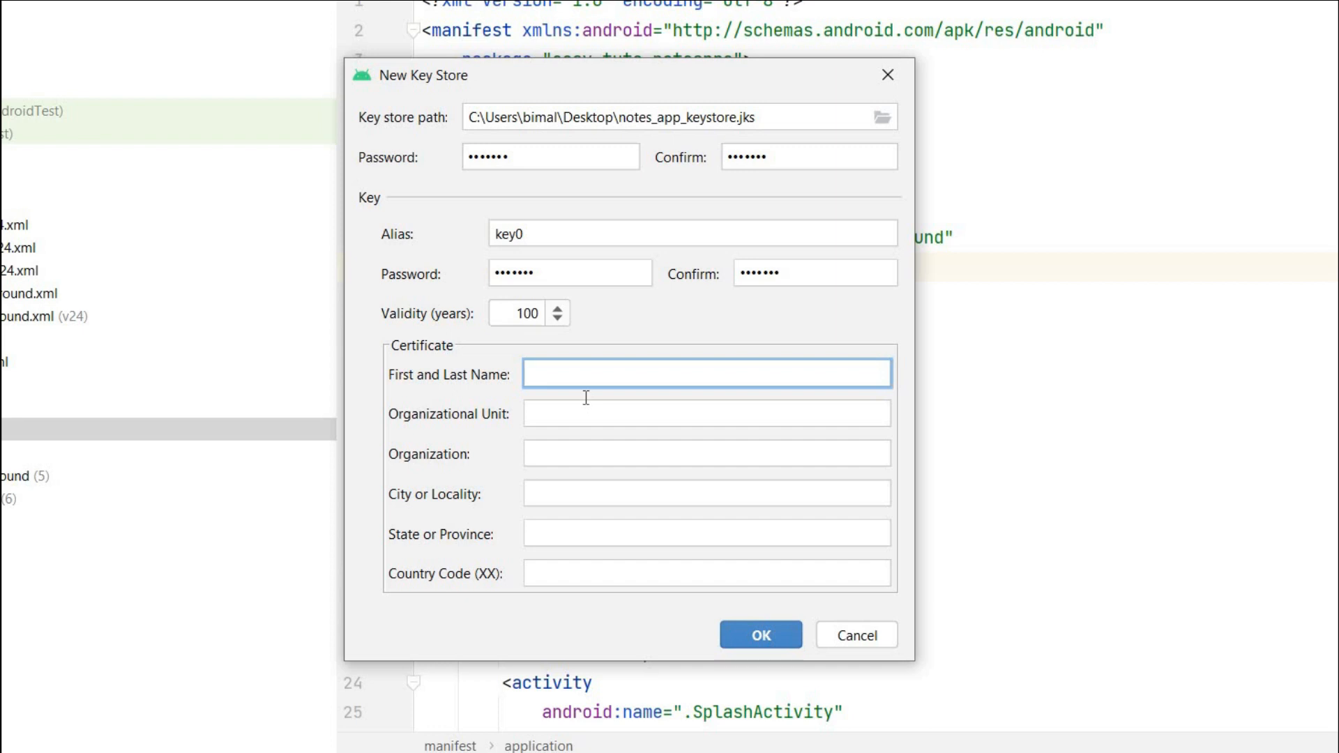
type("Tuto")
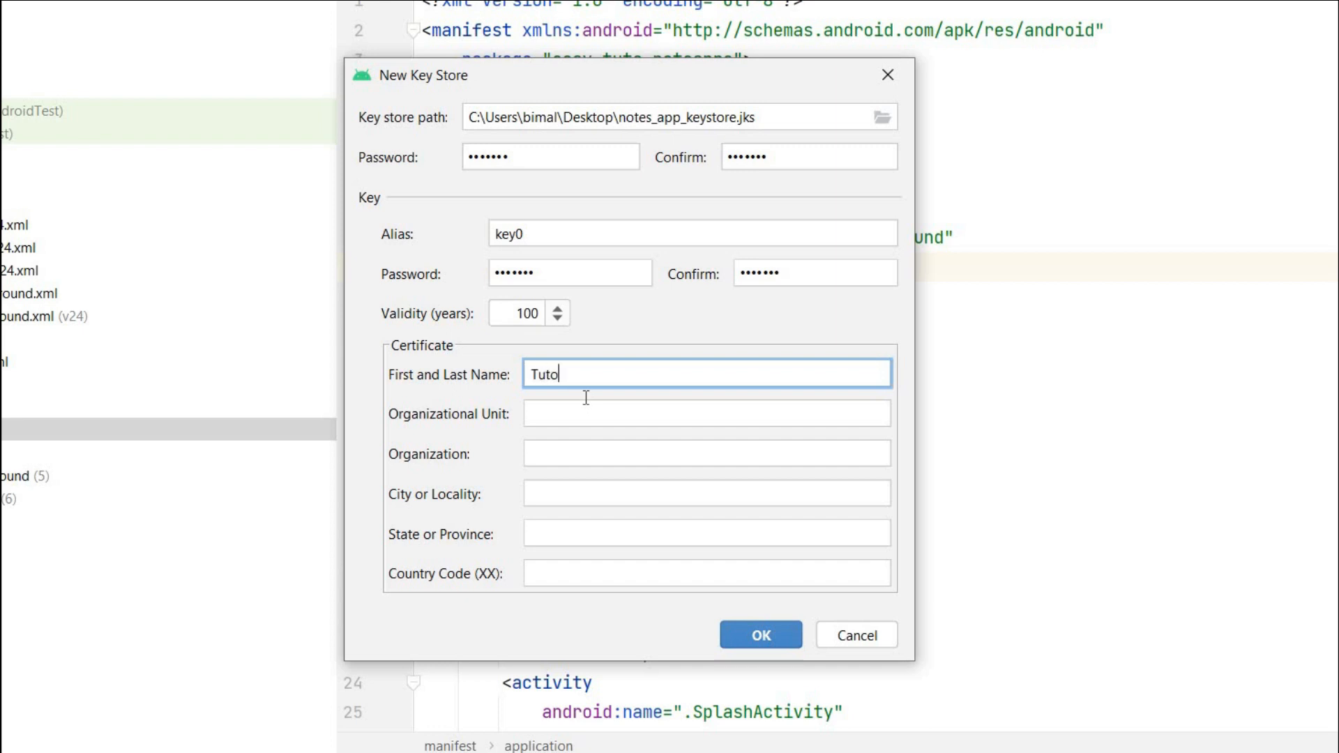
type("Easy")
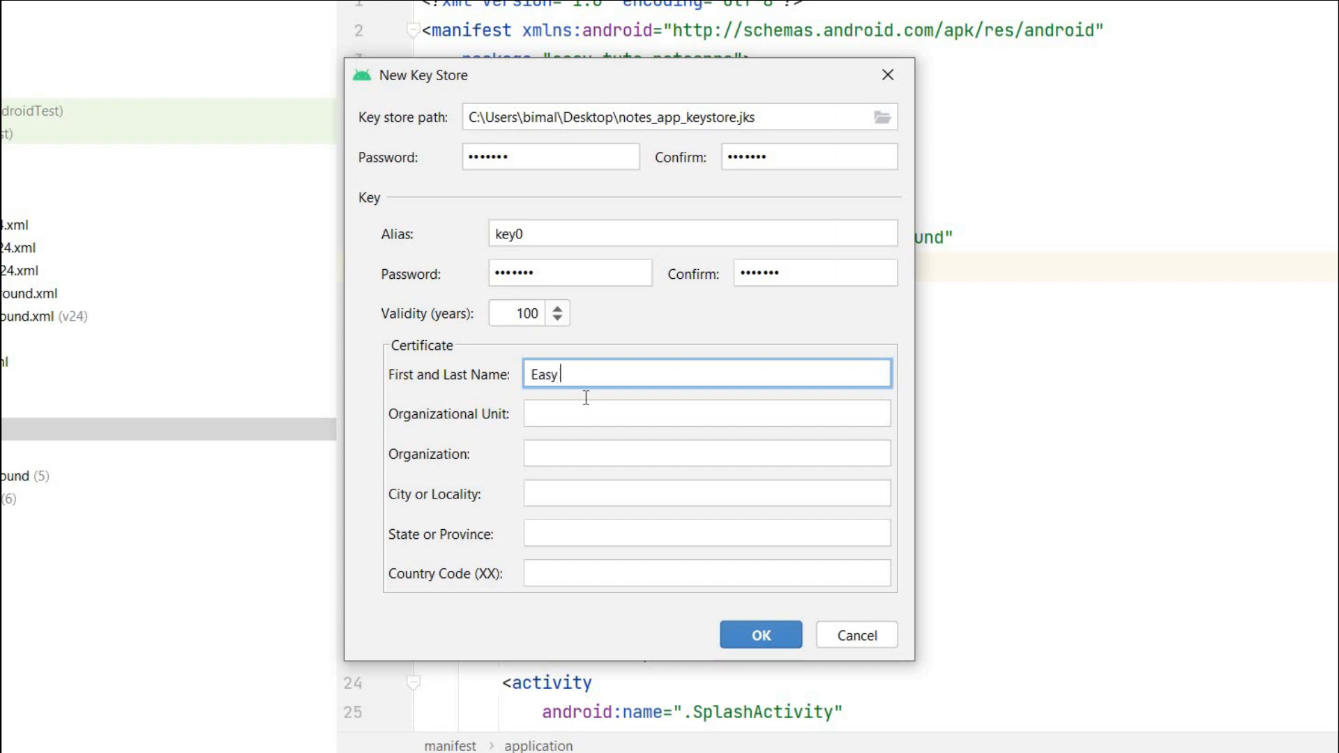
type("Tuto")
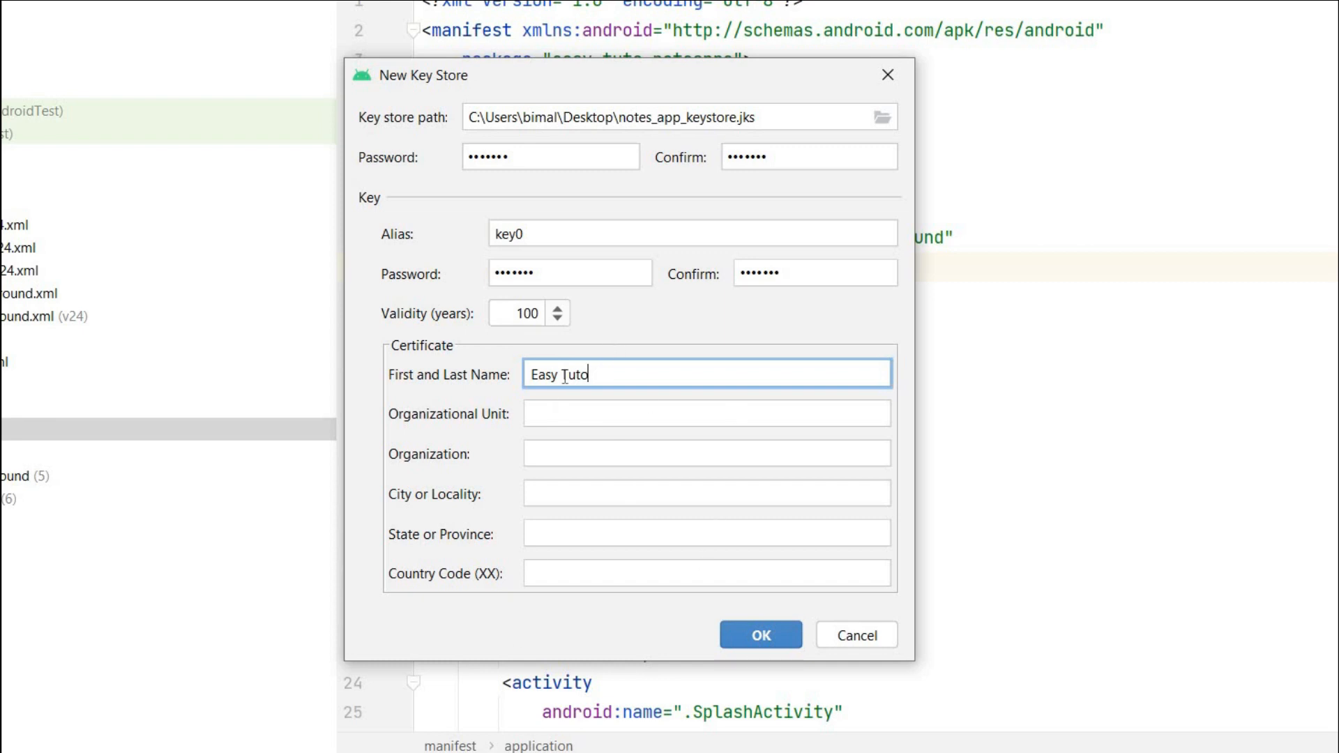
mouse_move(673, 573)
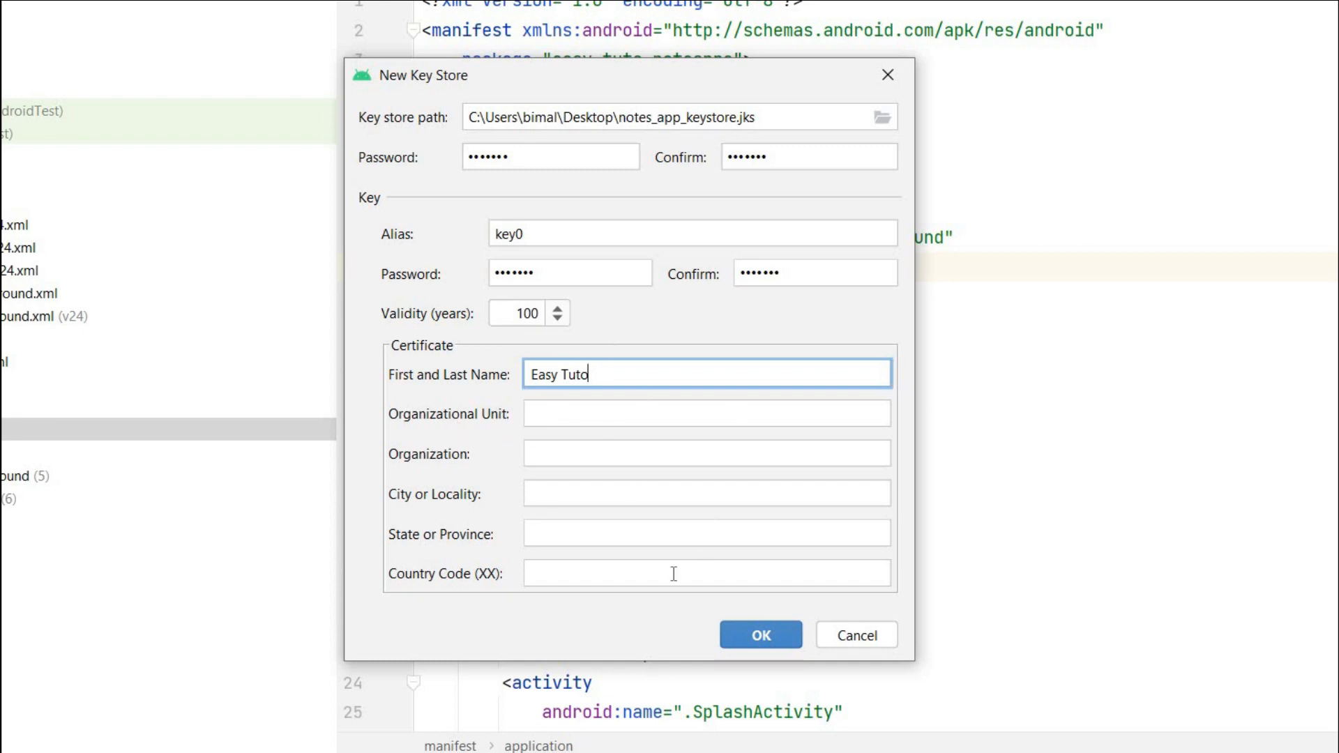
left_click(758, 635)
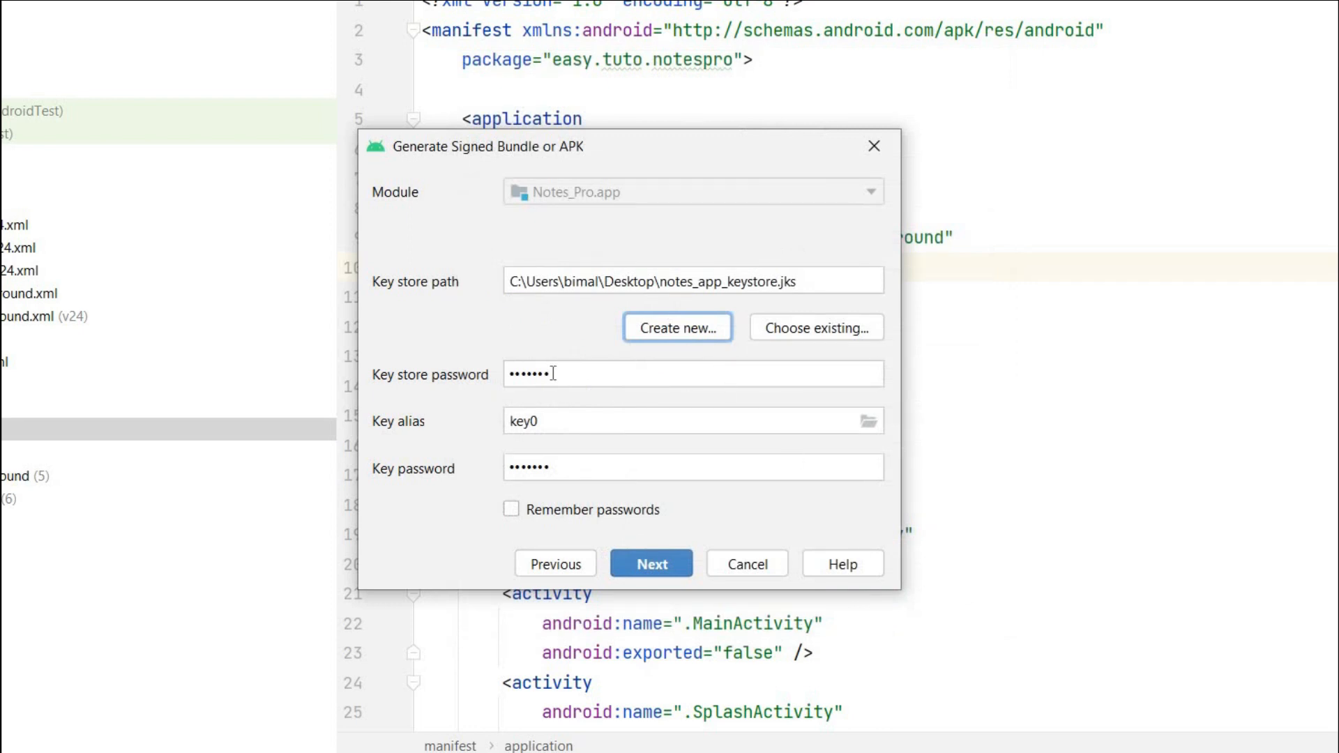
- Remember the passwords and build the signed APK with the debug variant
left_click(511, 510)
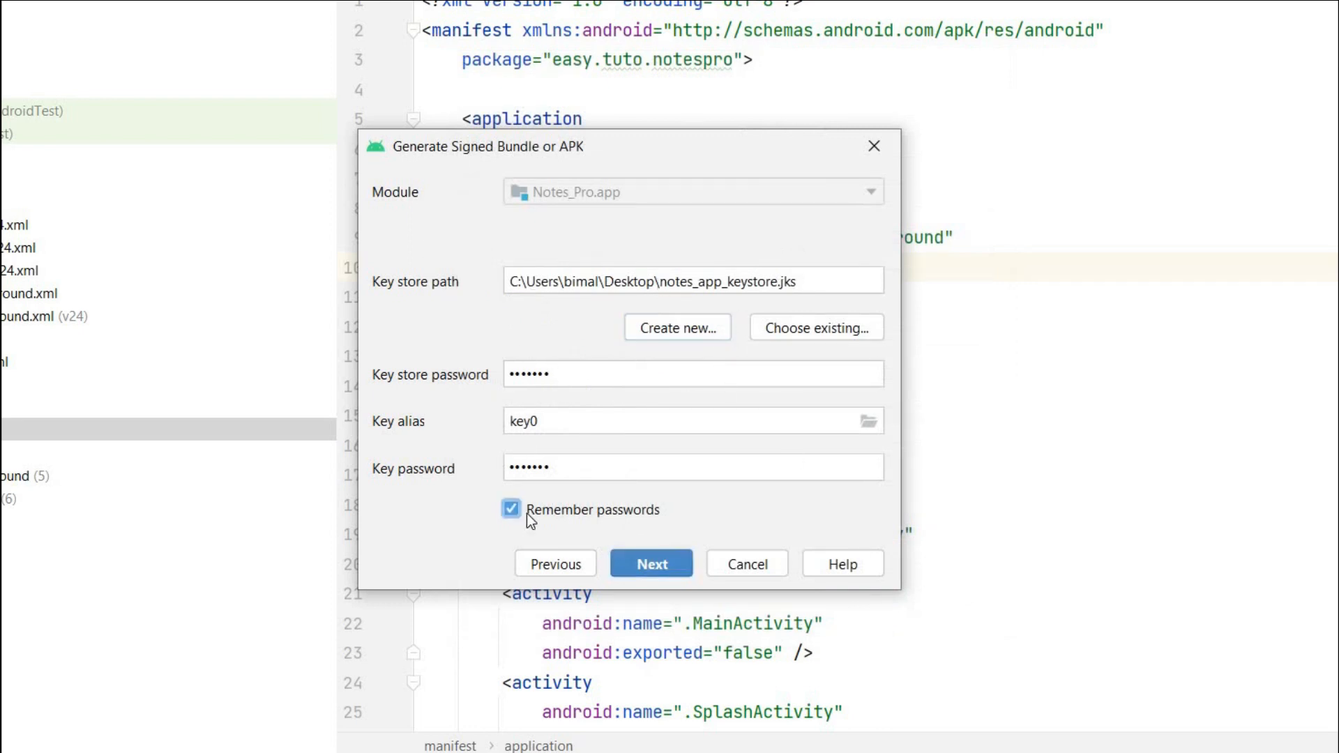
left_click(651, 563)
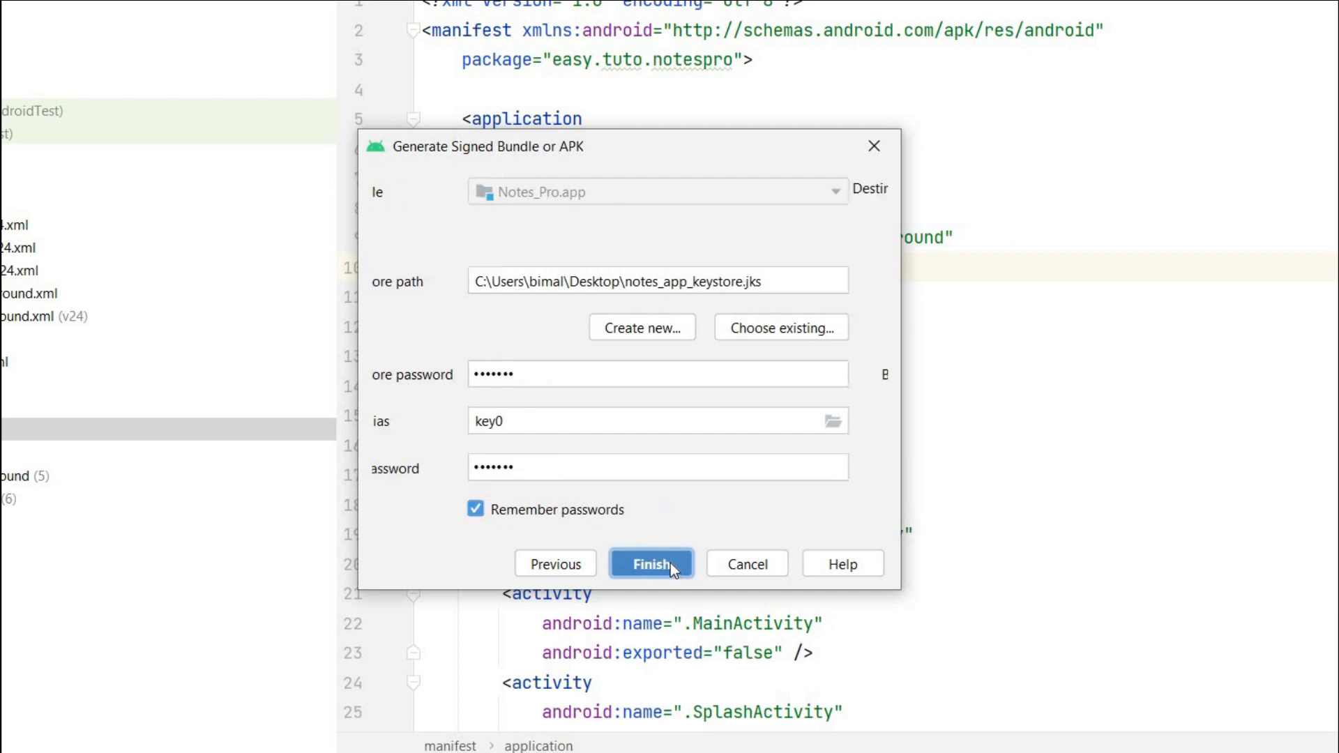
left_click(650, 564)
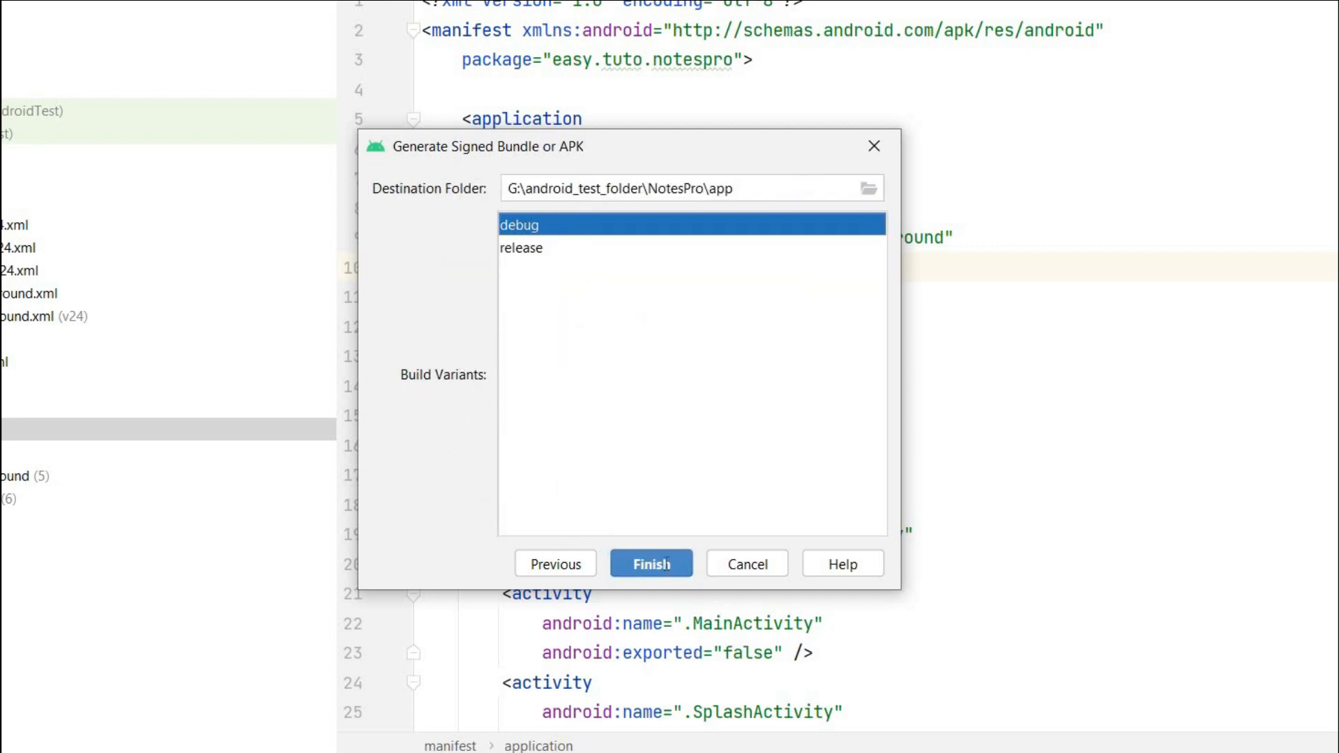
left_click(650, 563)
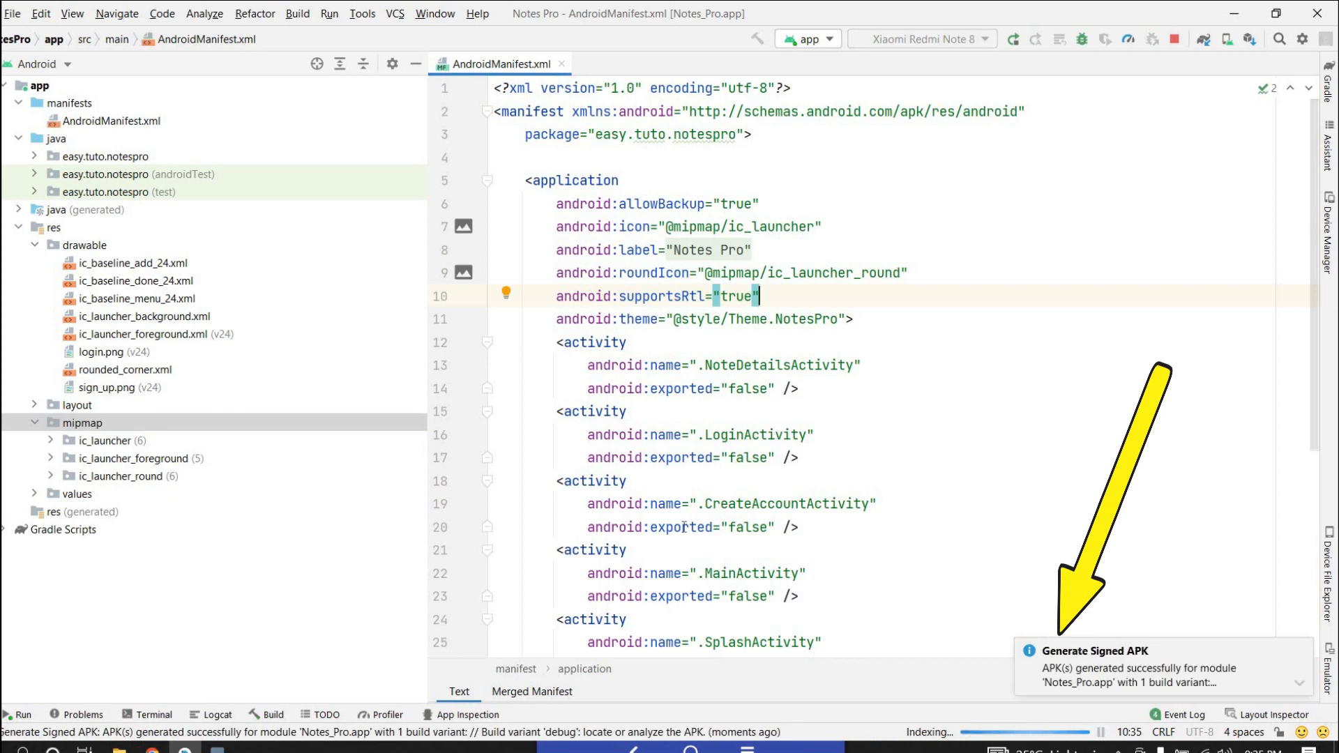
mouse_move(1118, 680)
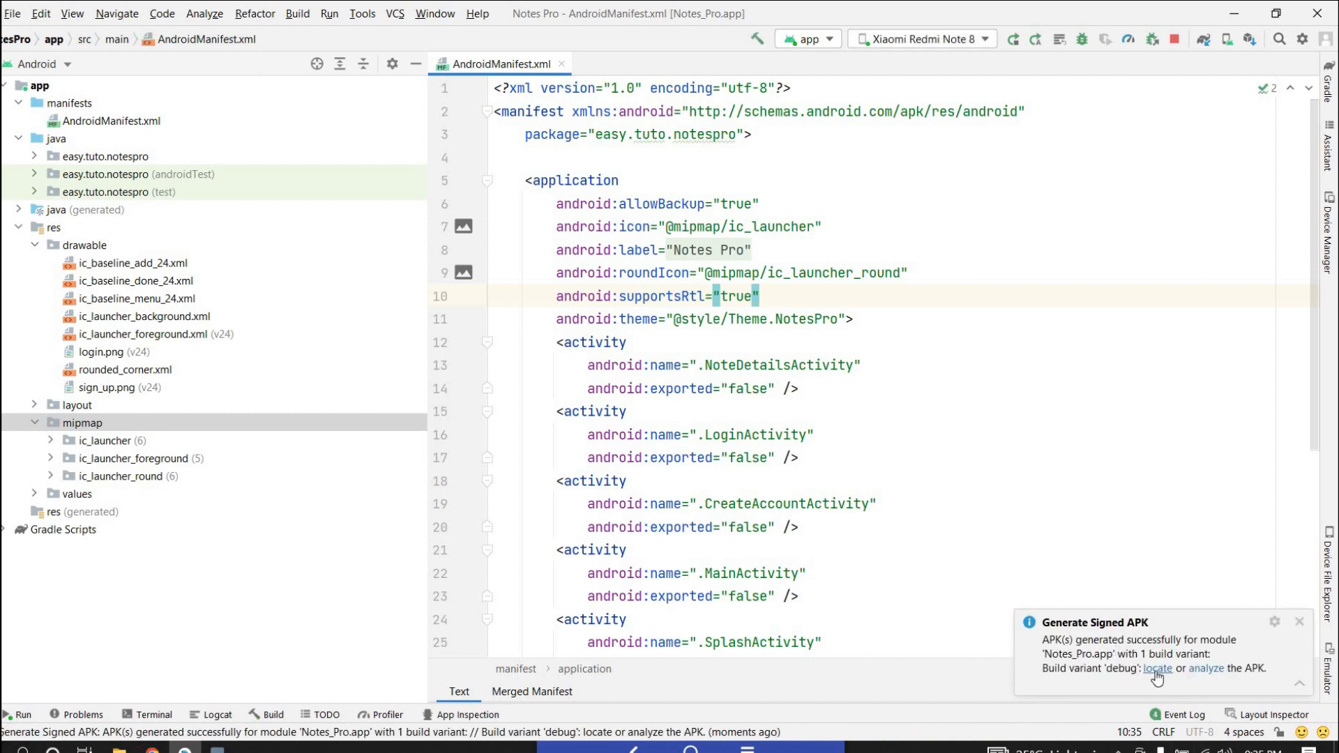
- Reveal the generated app-debug.apk folder from the build notification
left_click(1157, 669)
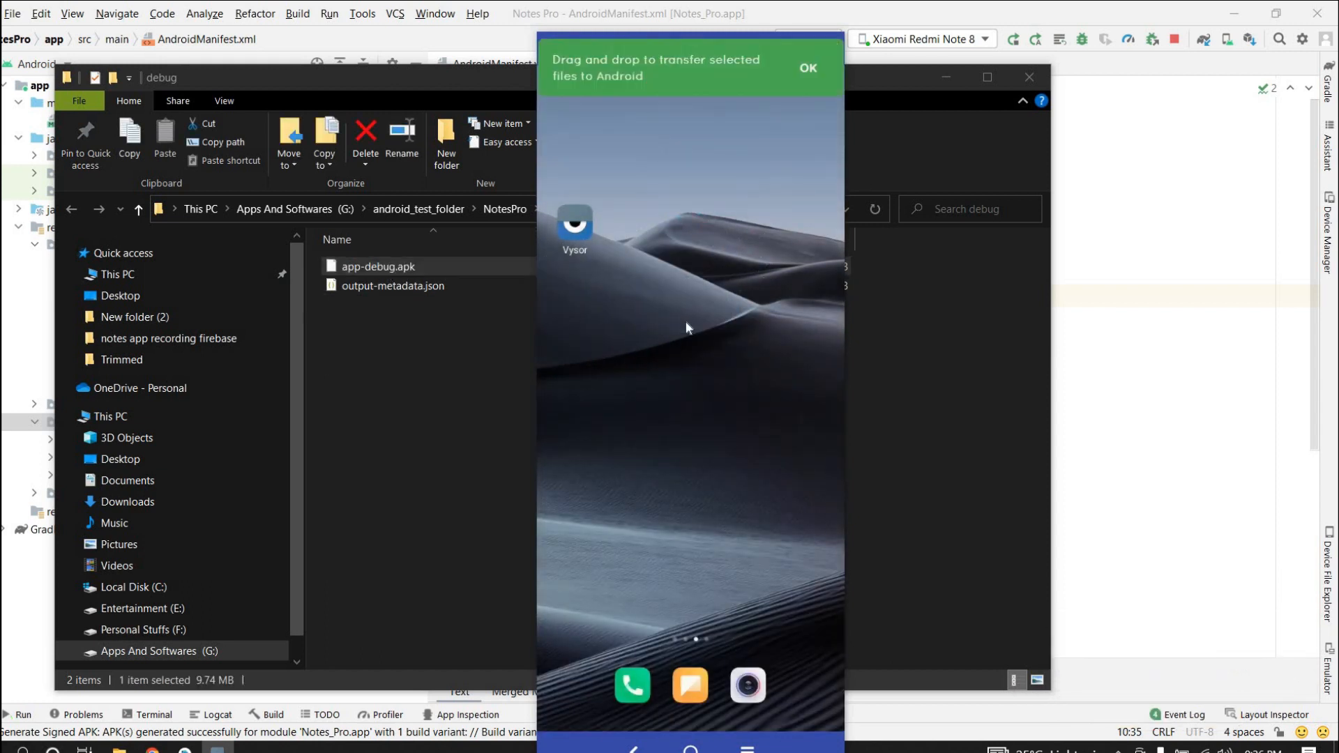
left_click(806, 68)
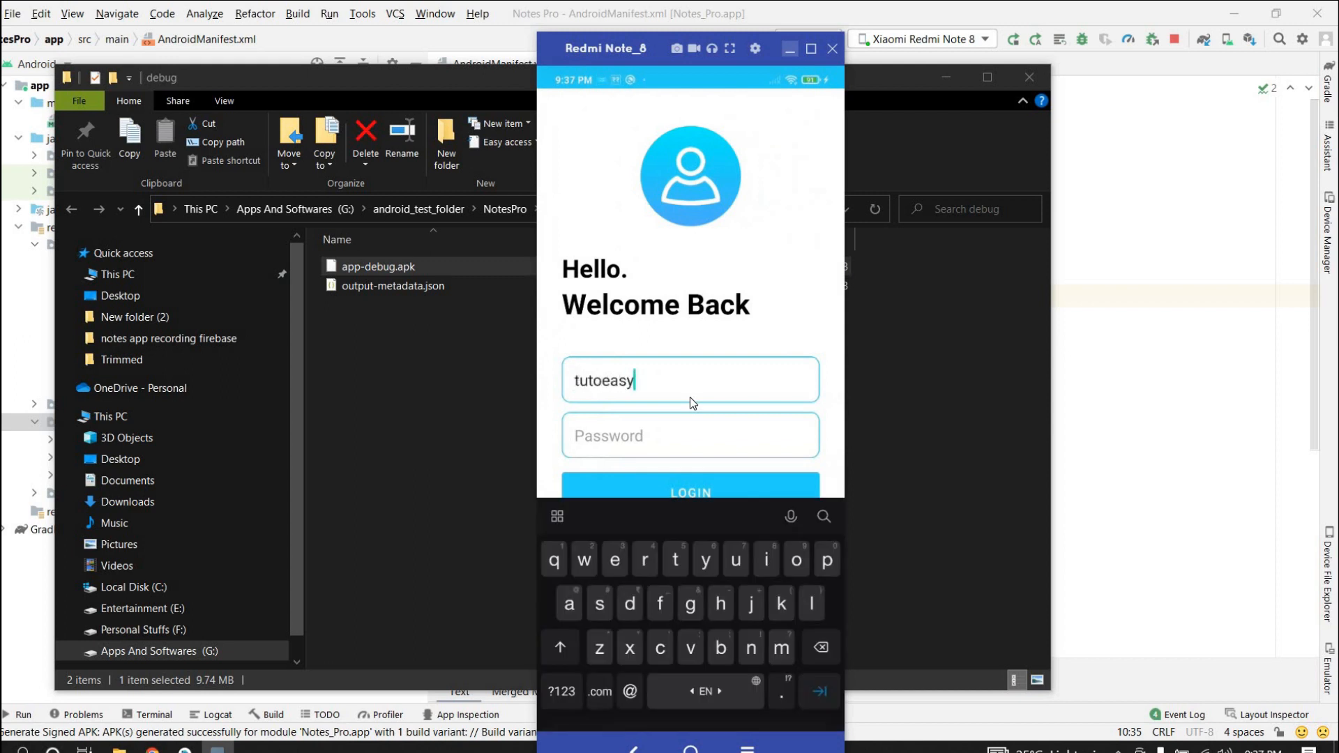
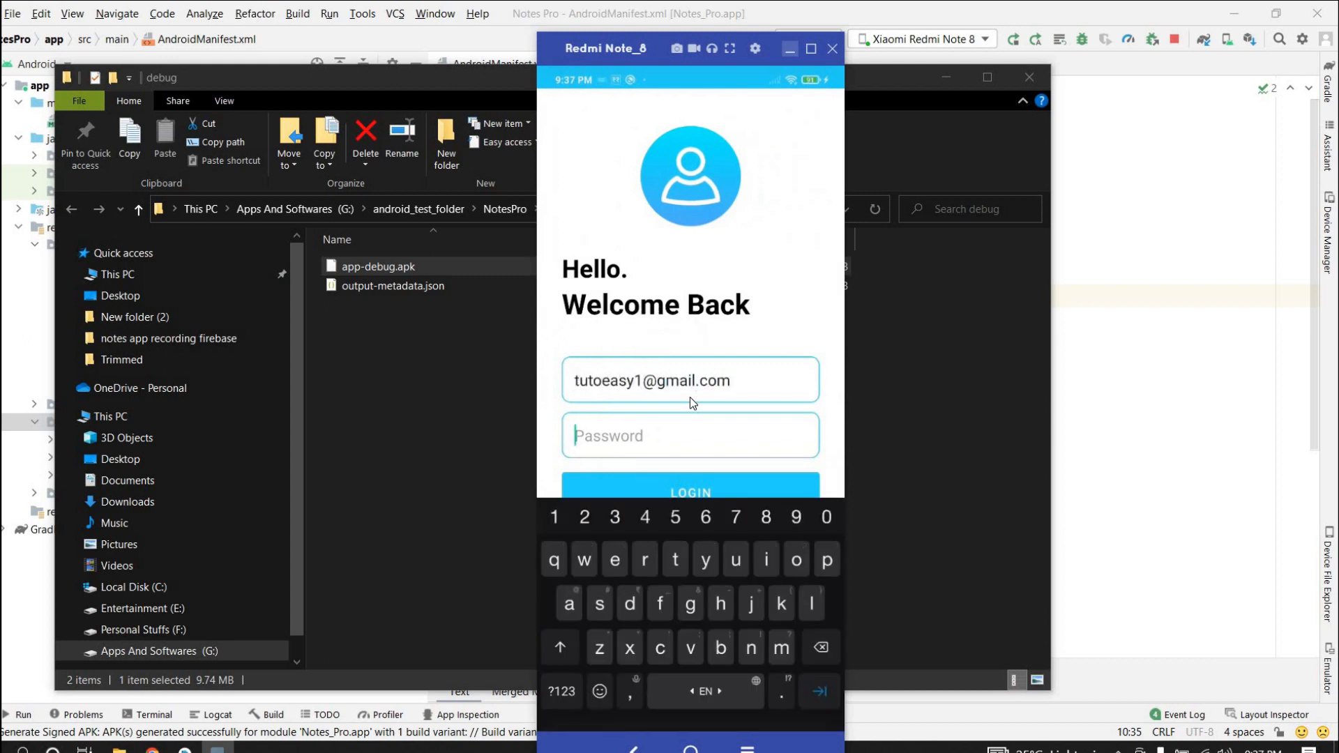
left_click(690, 491)
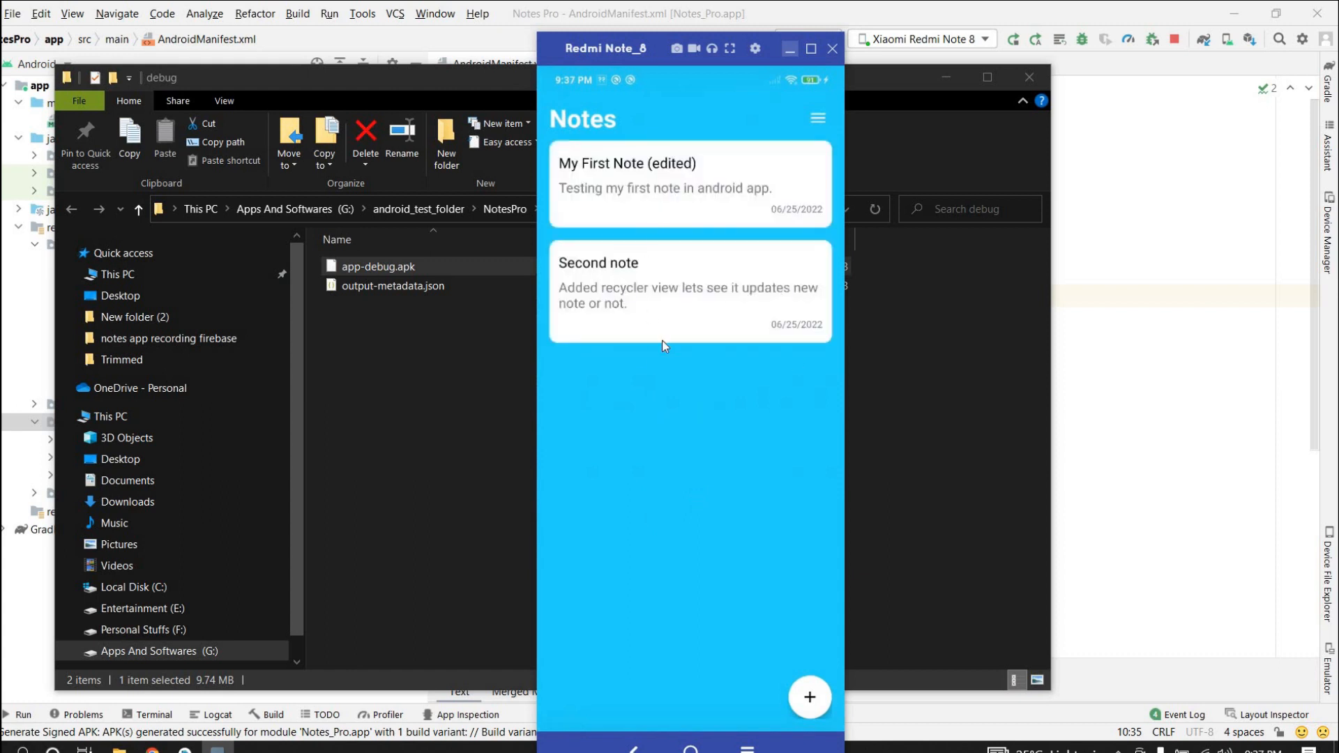
left_click(377, 266)
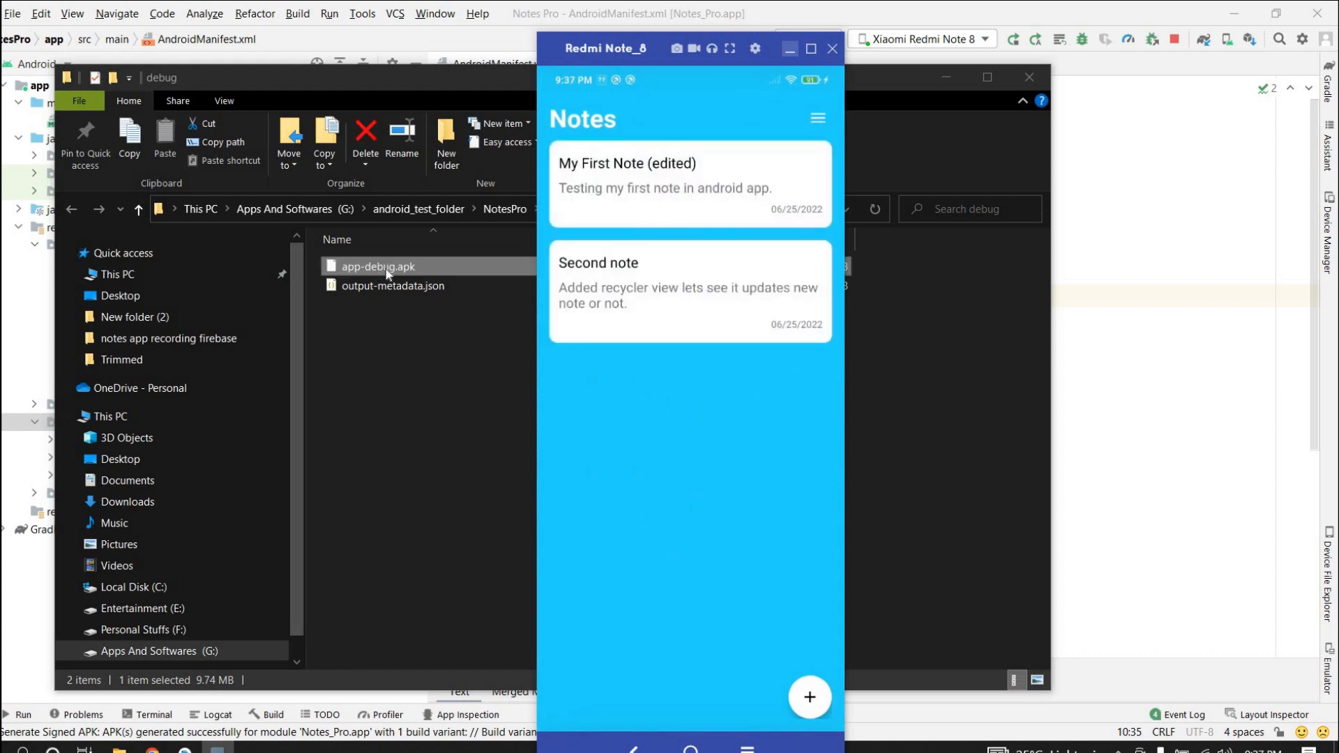
mouse_move(408, 266)
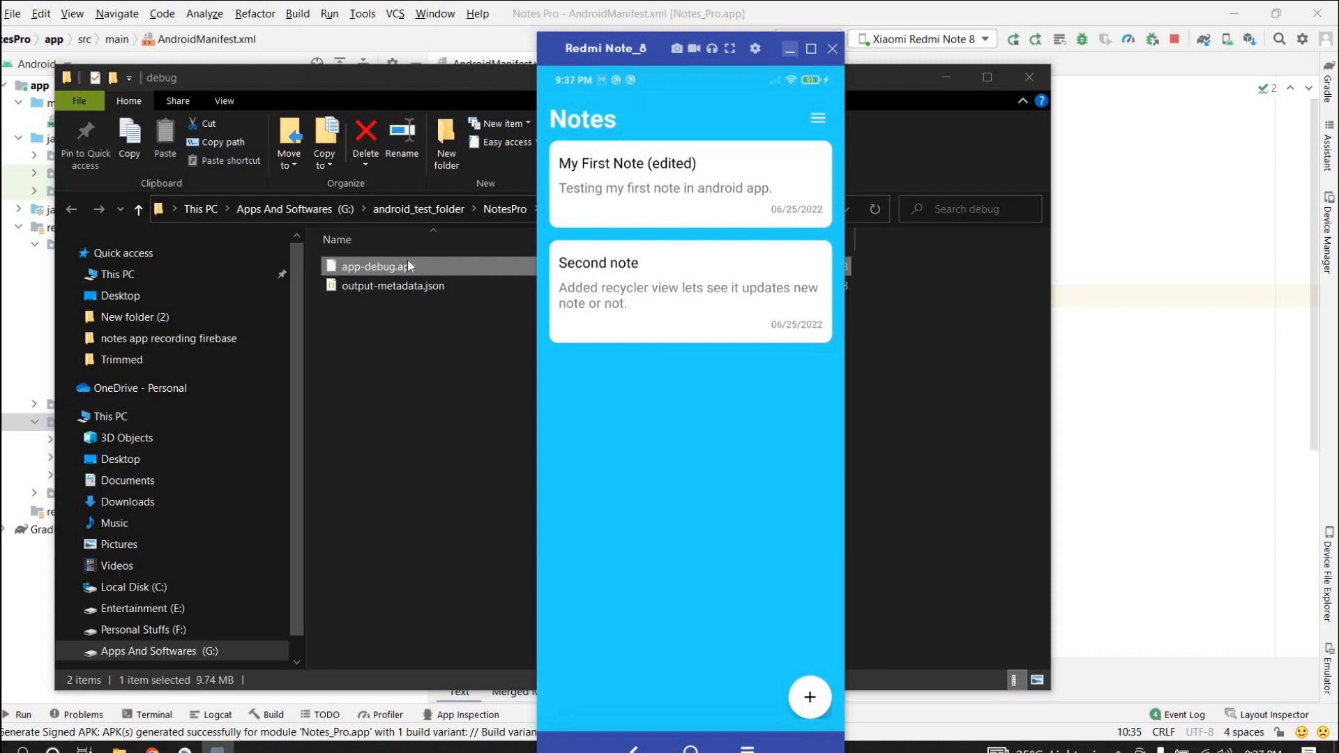
mouse_move(725, 175)
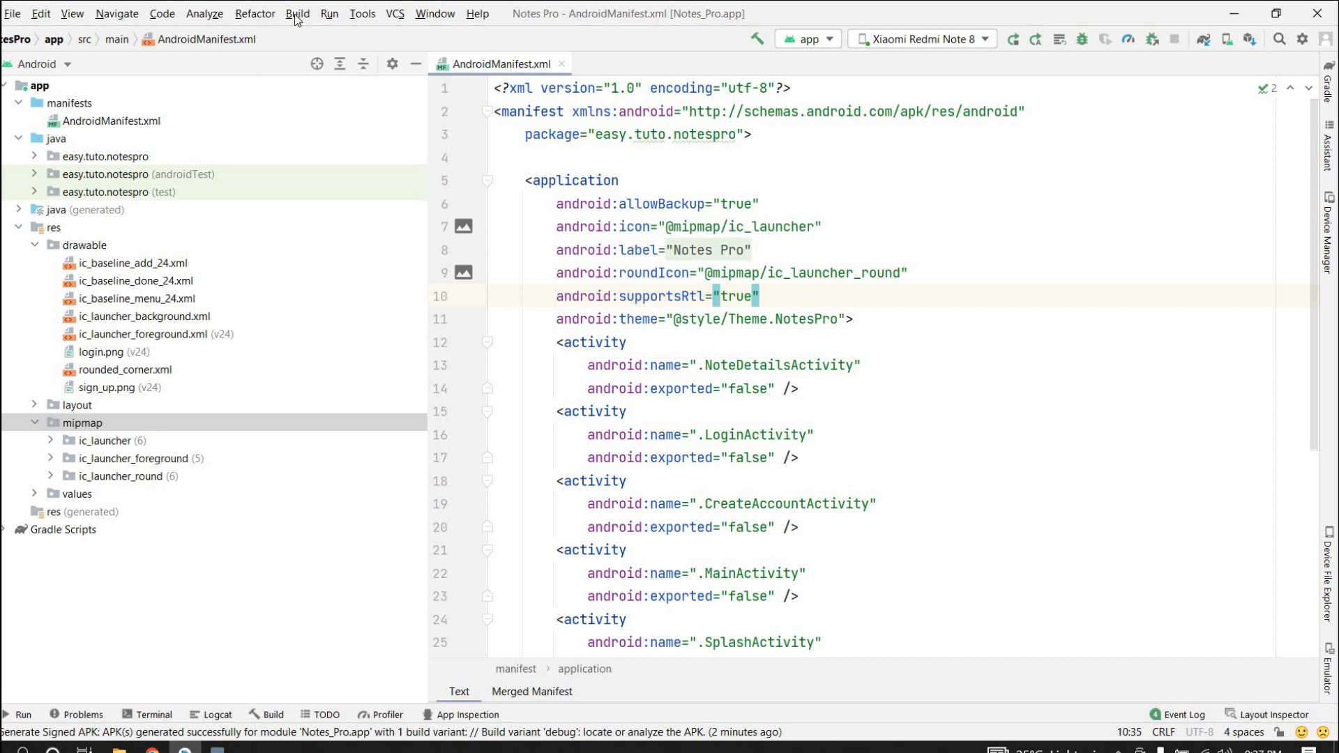
- Generate a signed Android App Bundle for the release variant with the new key store
left_click(297, 13)
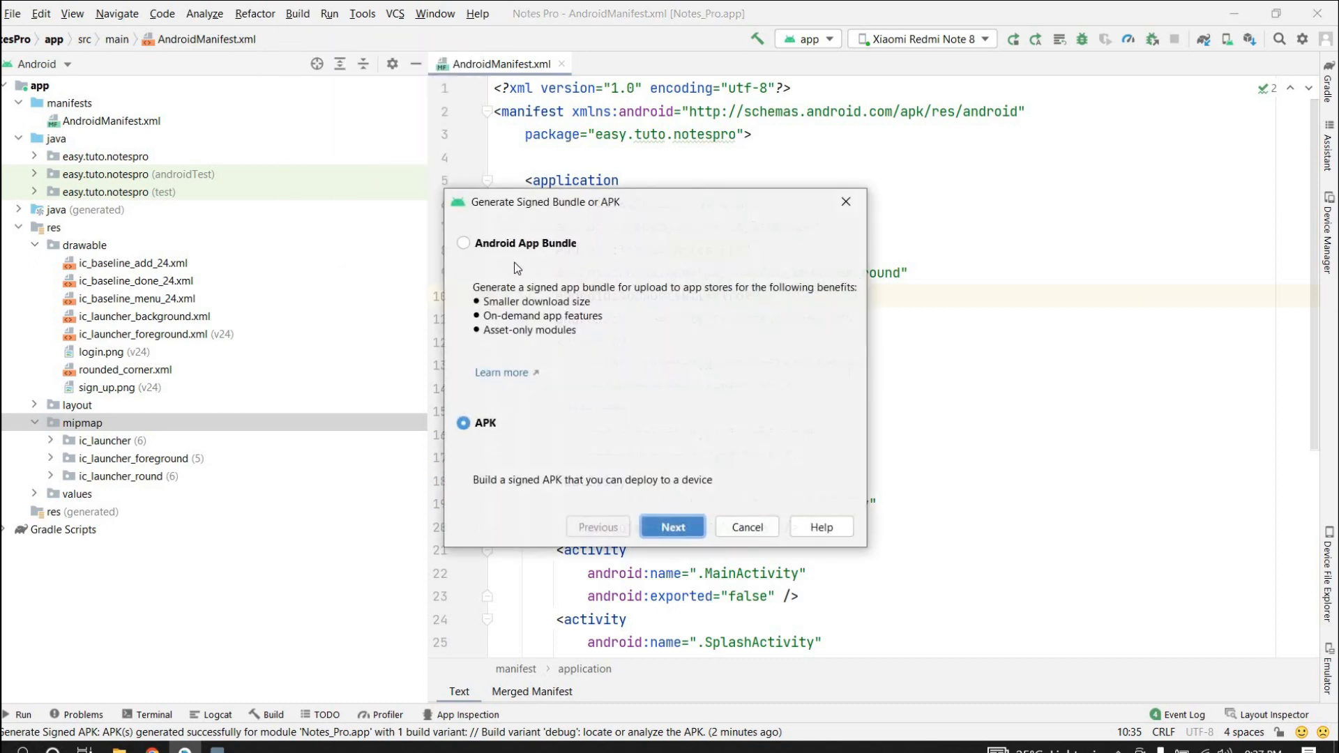
left_click(464, 244)
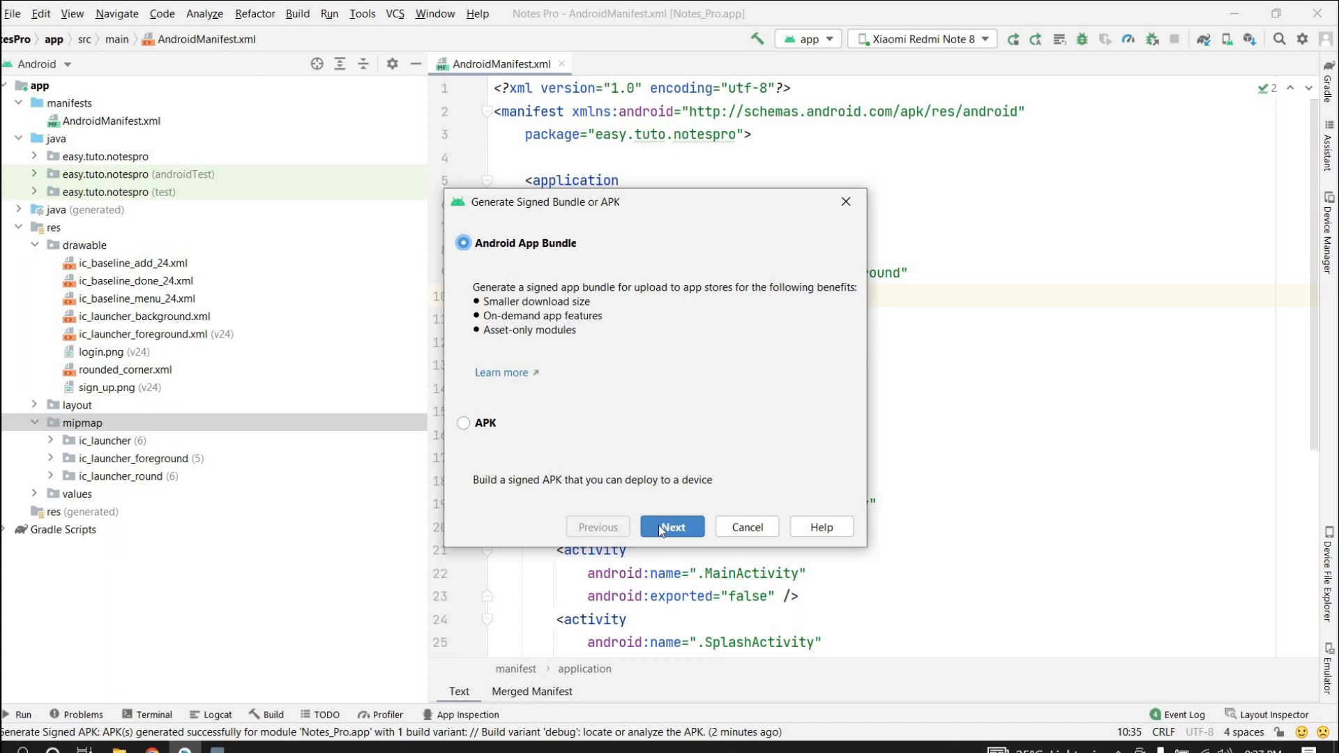
left_click(671, 527)
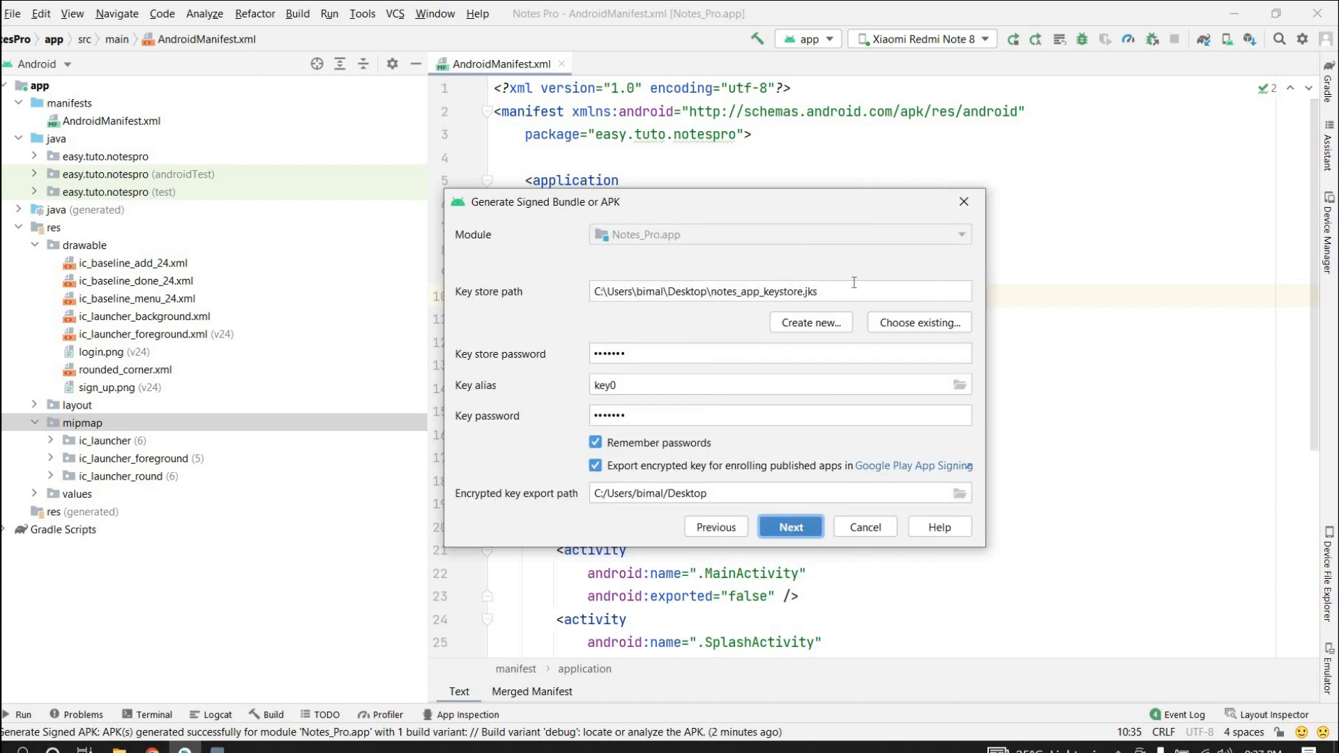
mouse_move(795, 310)
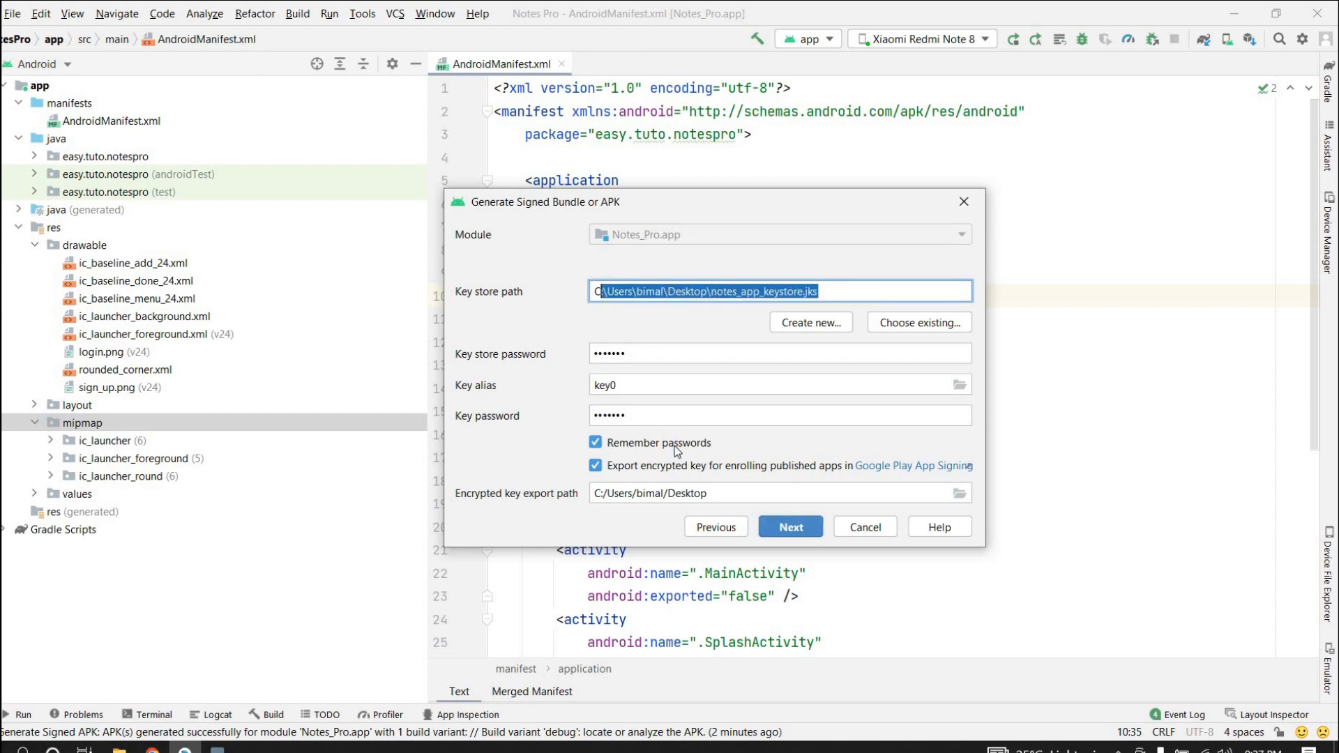
left_click(788, 526)
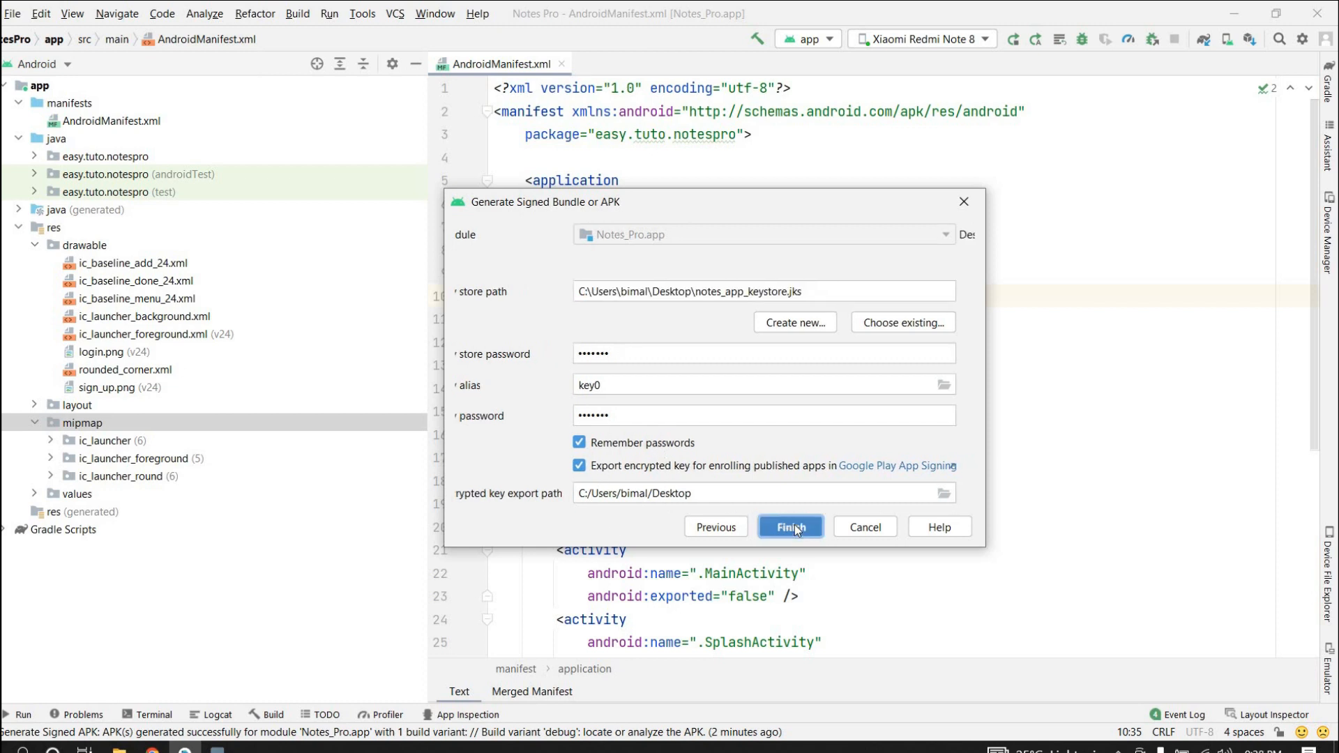
left_click(789, 526)
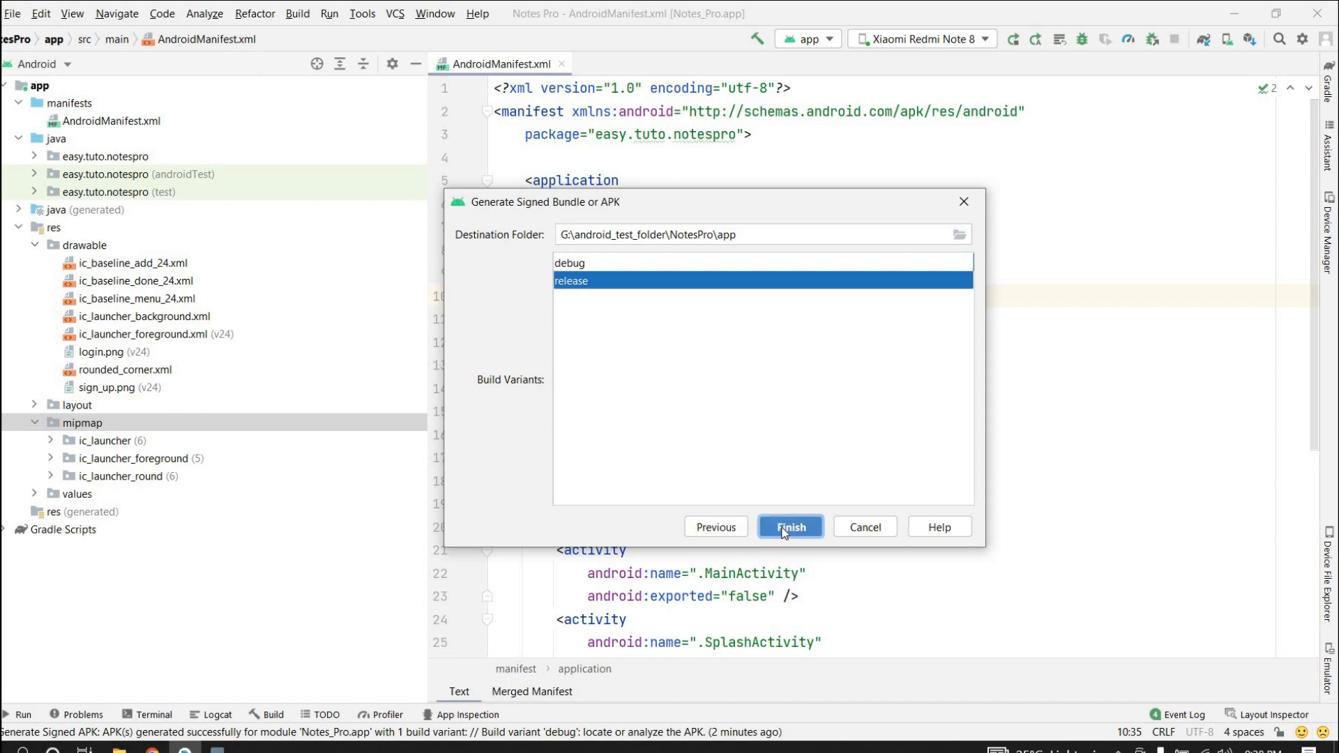
left_click(788, 527)
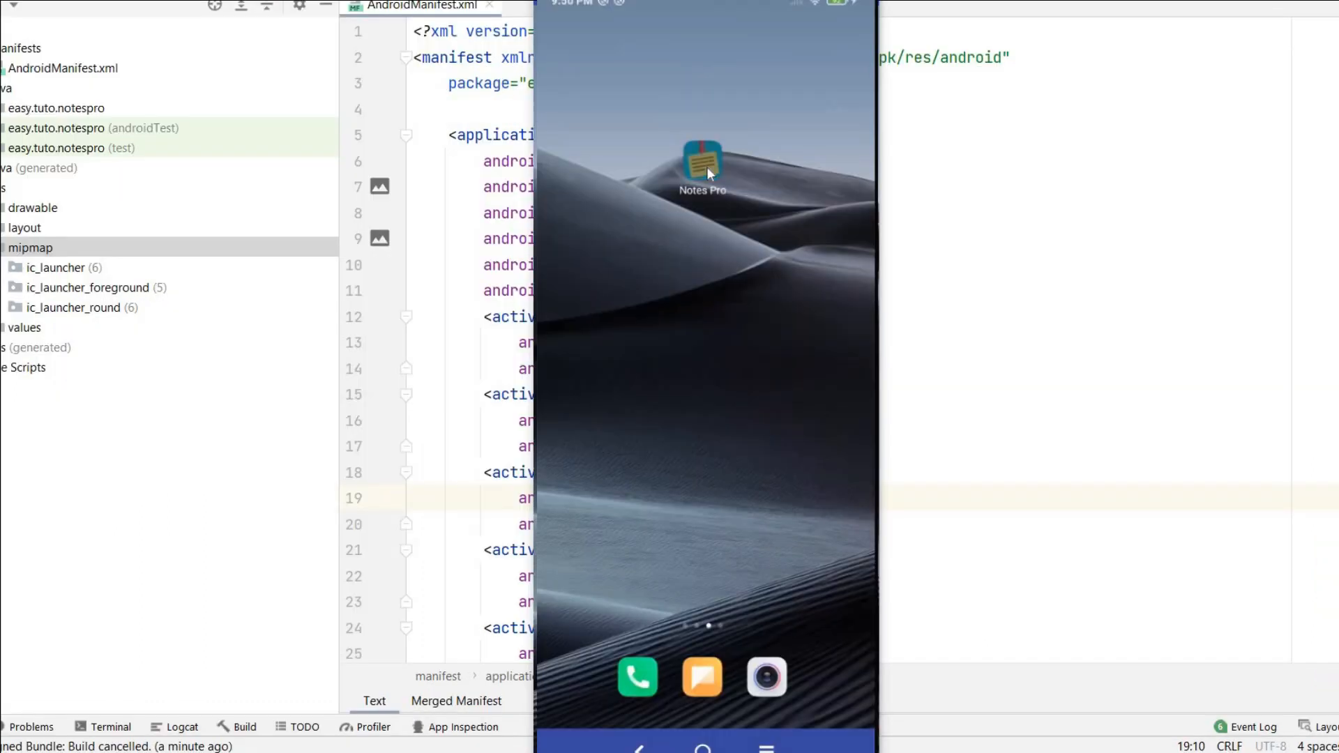
- Open Notes Pro, scroll its notes list, add and save a note, then open the app menu
left_click(701, 163)
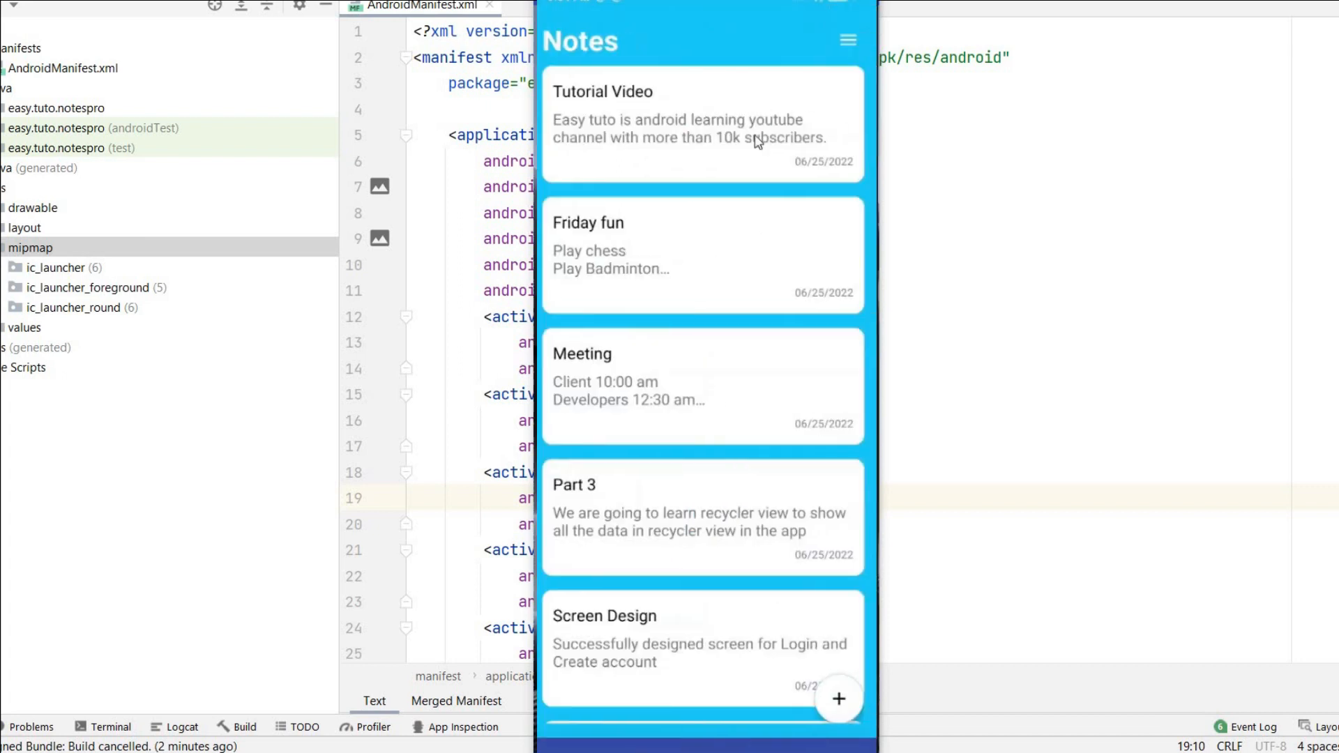
scroll("down", 3)
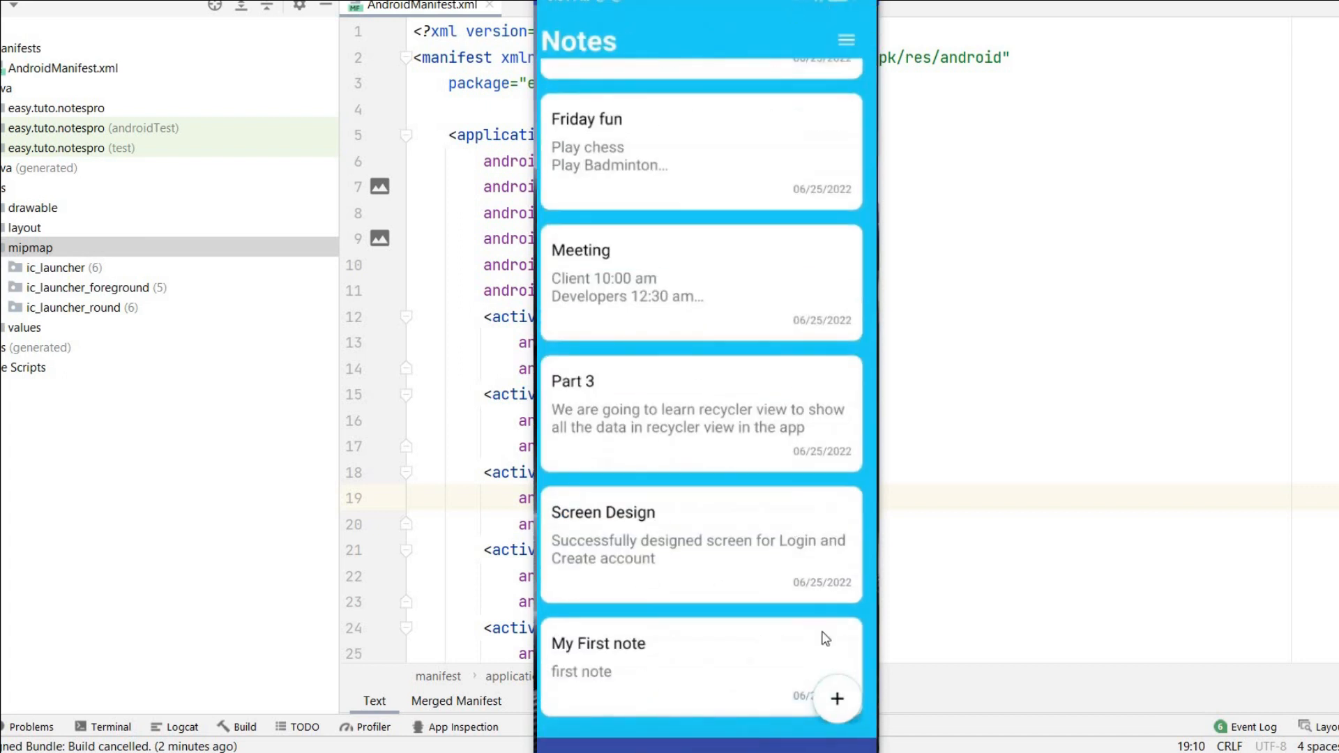
left_click(837, 699)
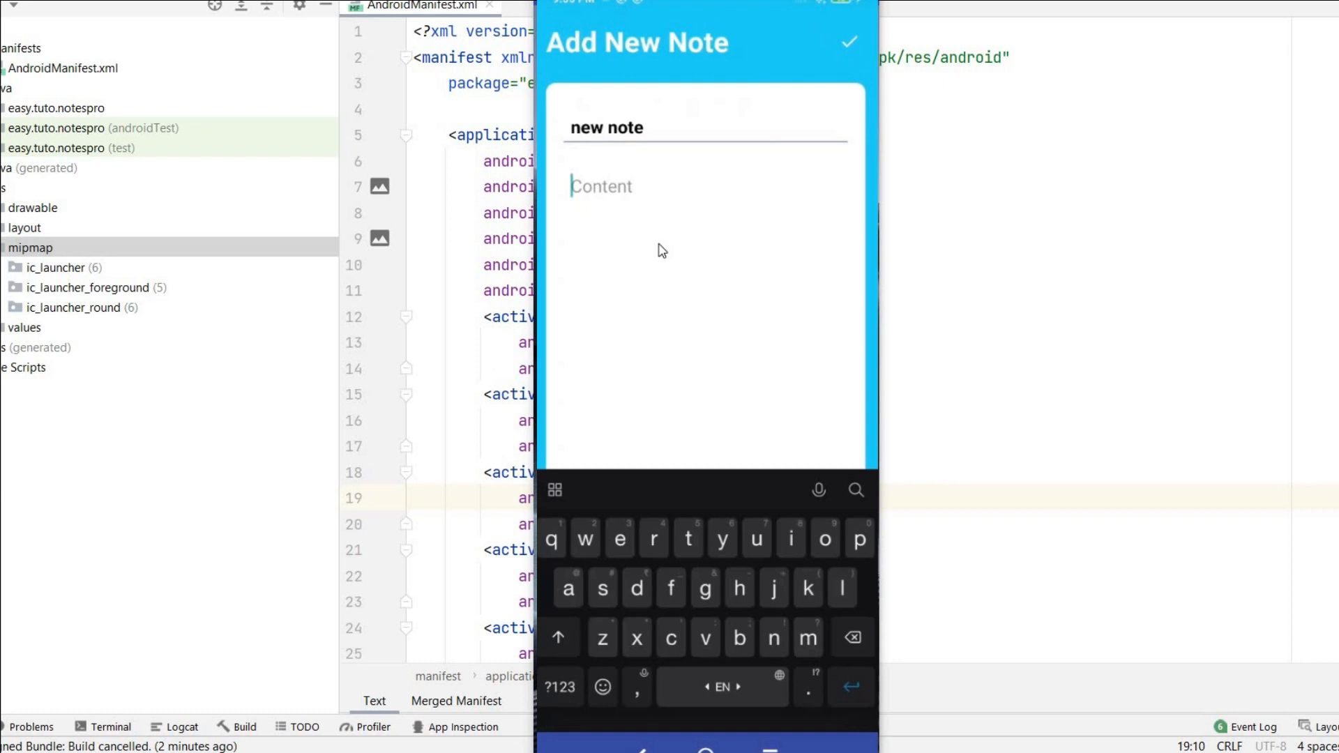
left_click(848, 42)
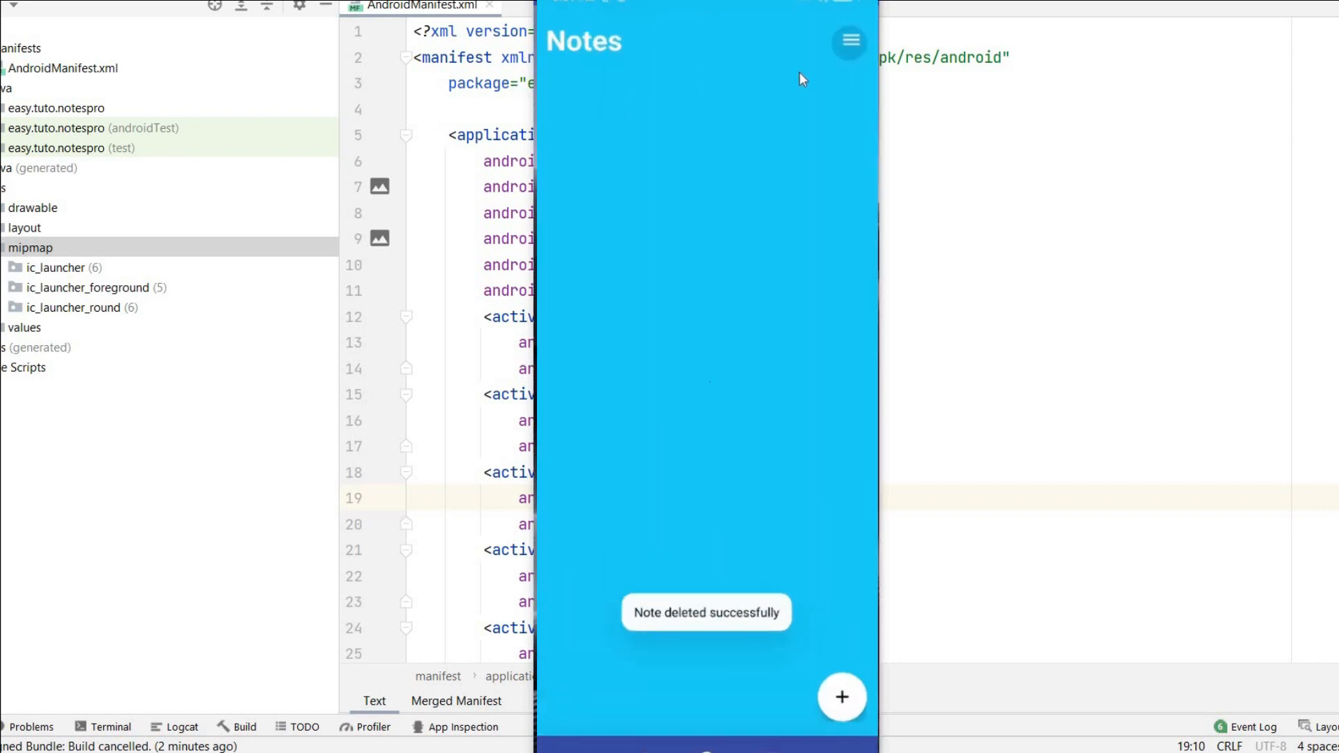
left_click(848, 39)
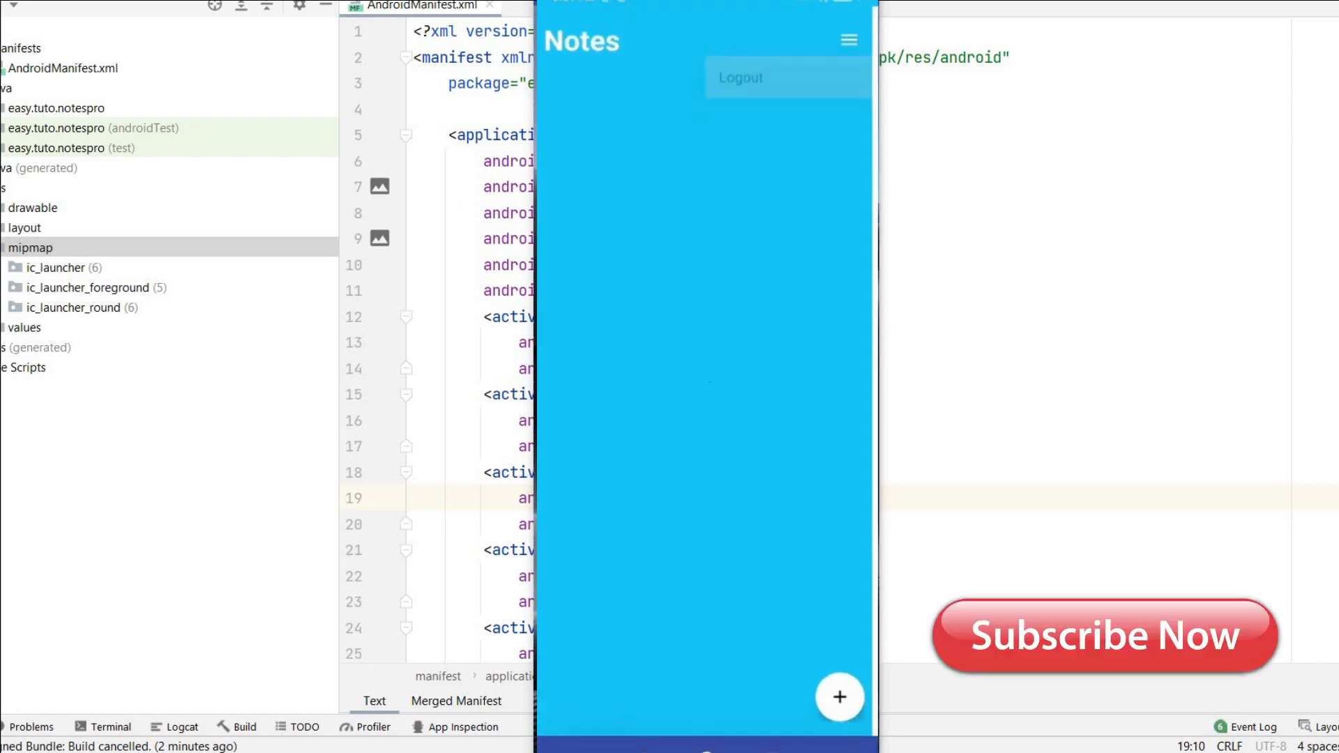